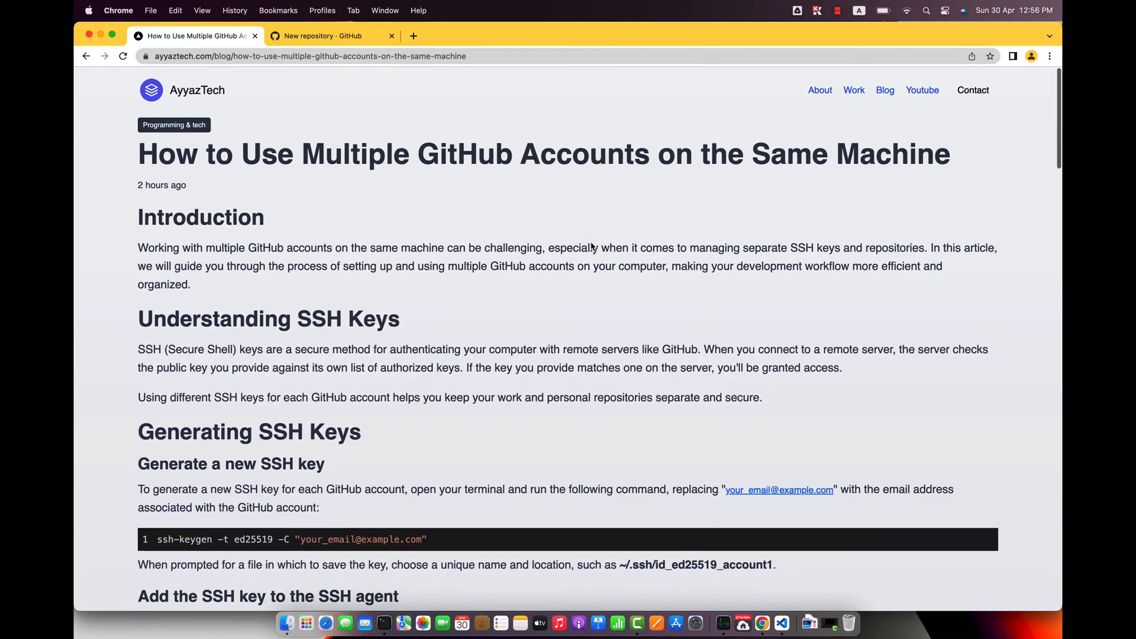
mouse_move(364, 184)
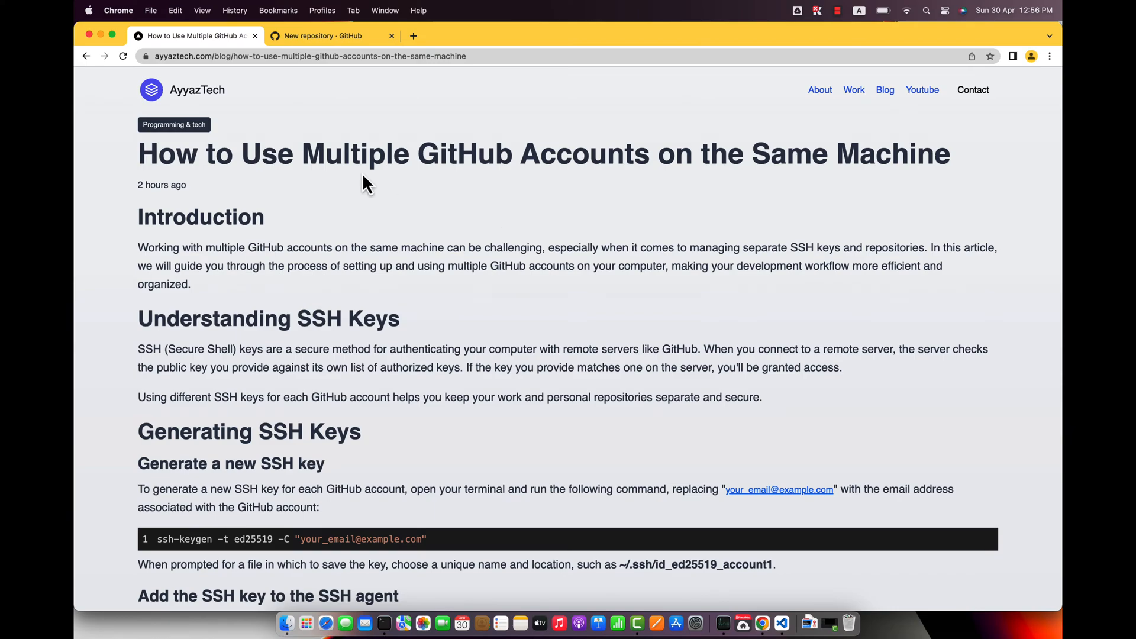
mouse_move(592, 247)
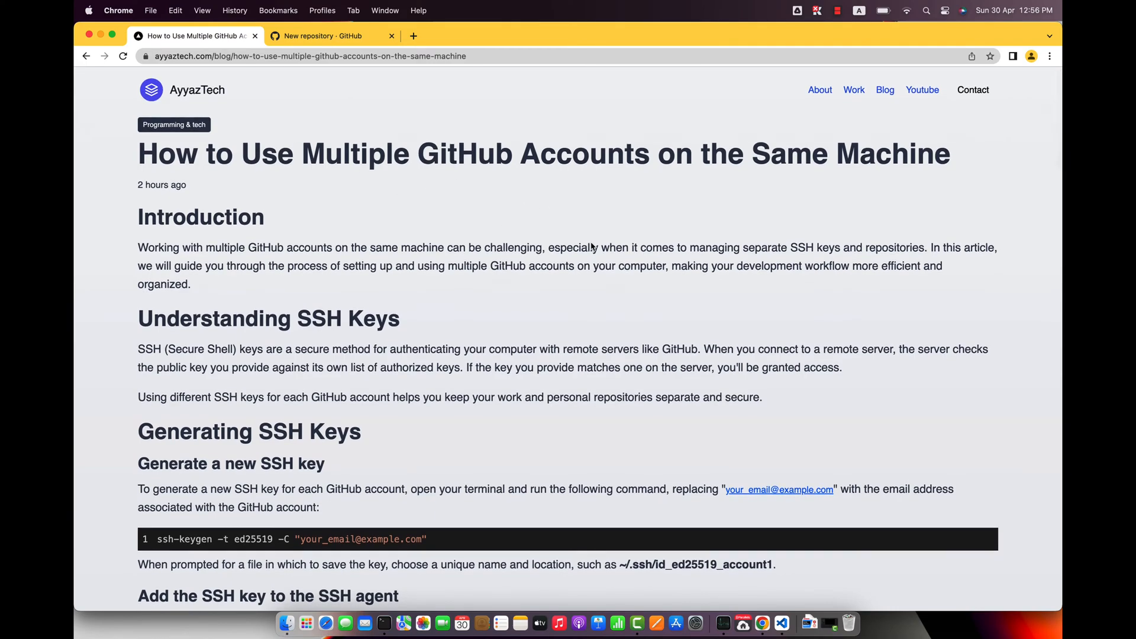
mouse_move(433, 152)
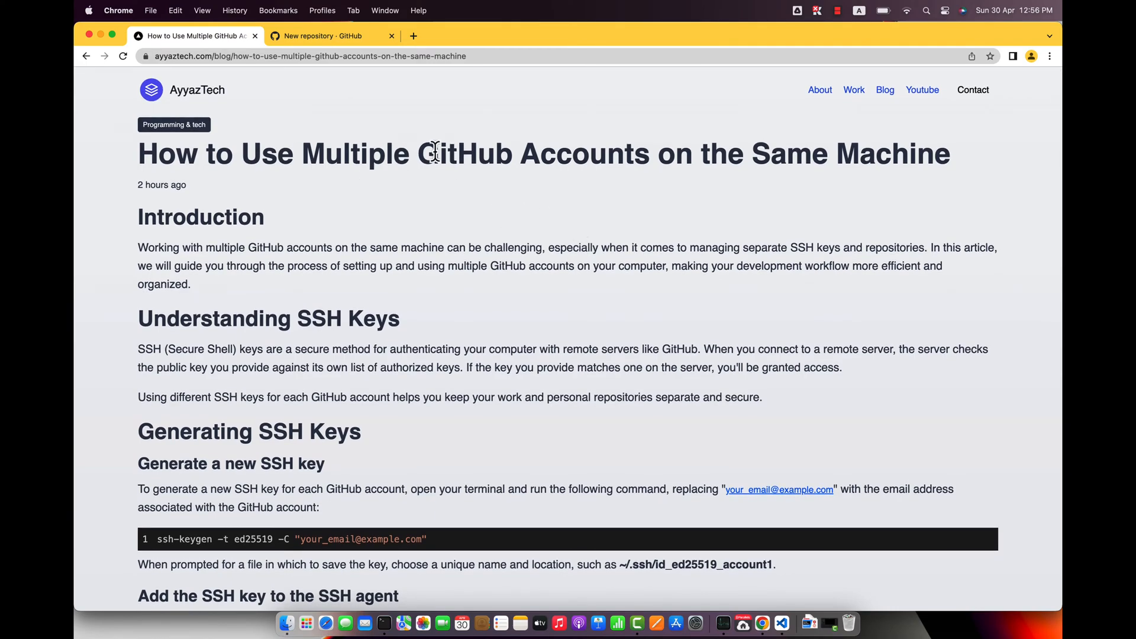
mouse_move(590, 242)
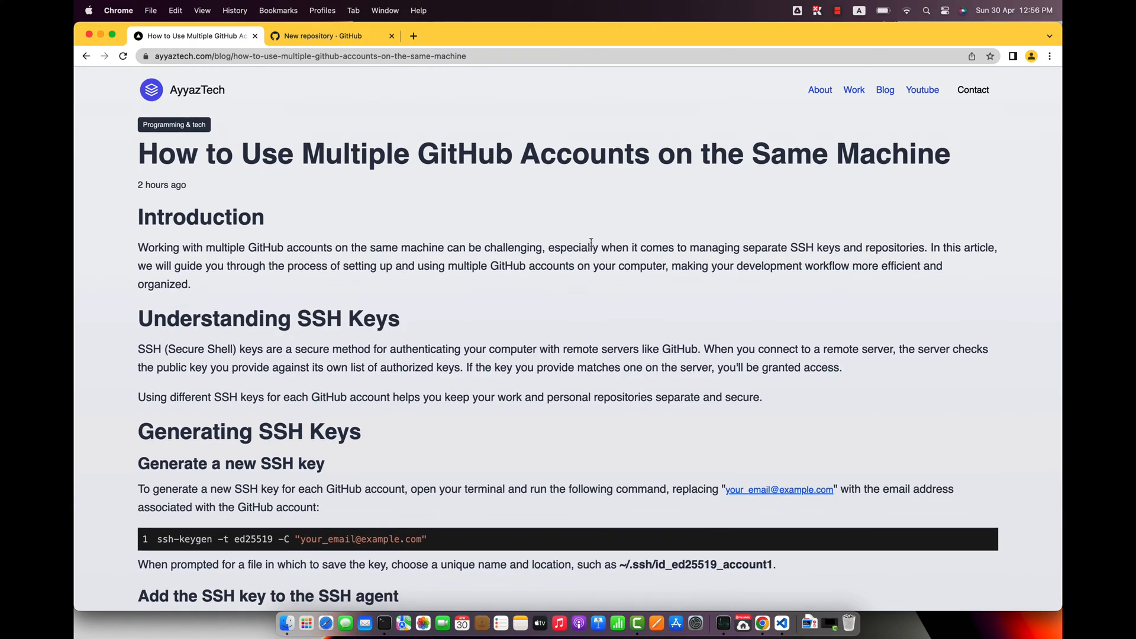
mouse_move(434, 152)
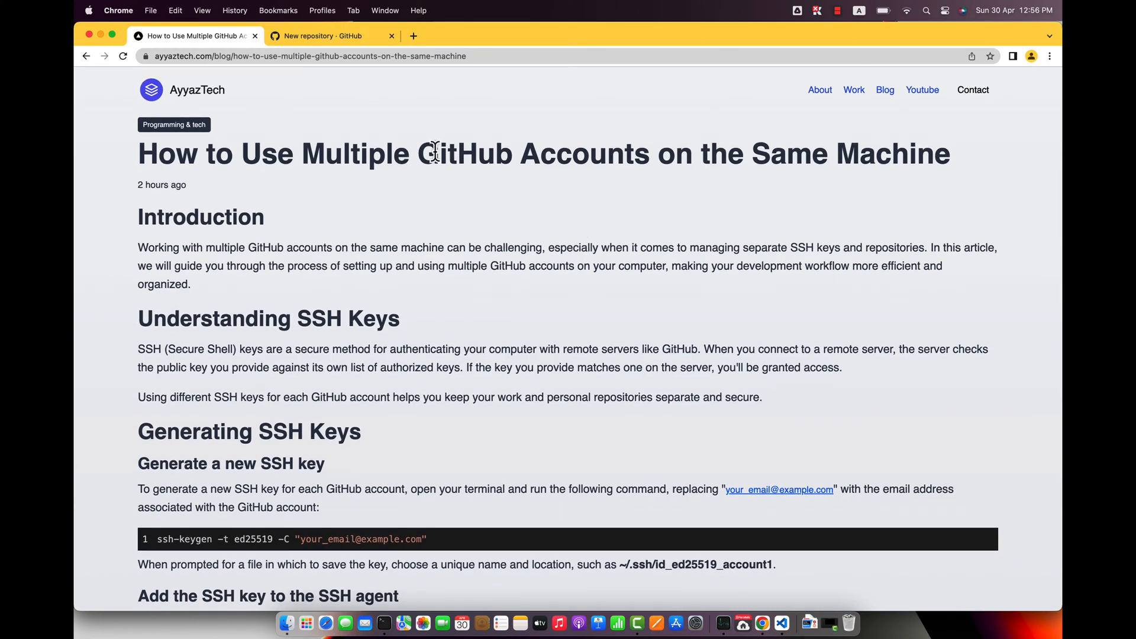
mouse_move(590, 241)
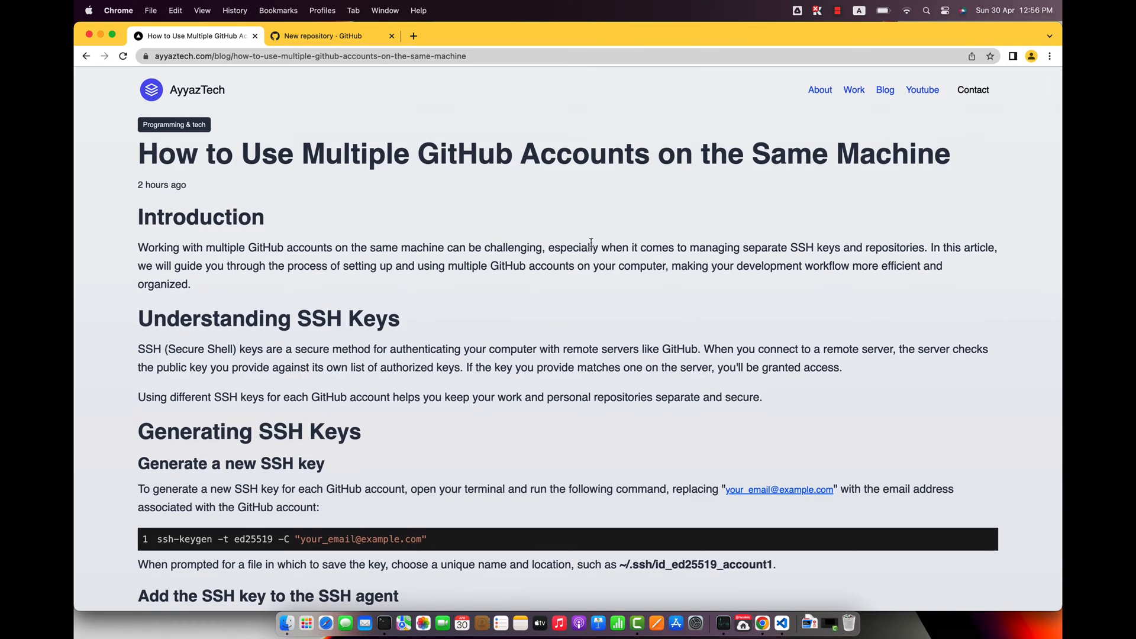
mouse_move(433, 152)
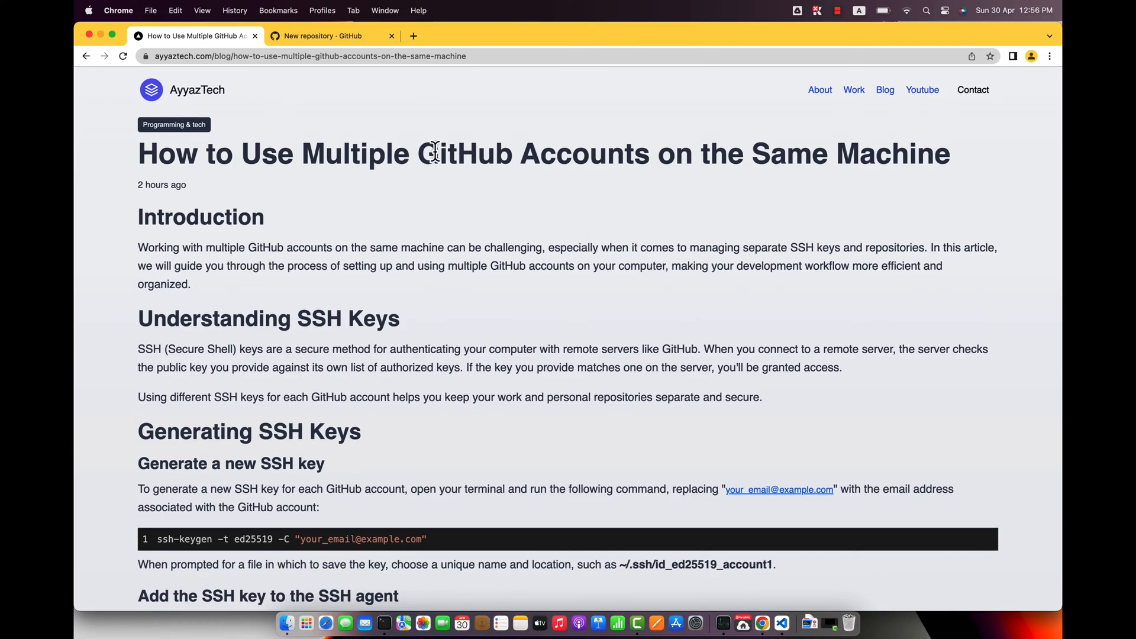
mouse_move(590, 242)
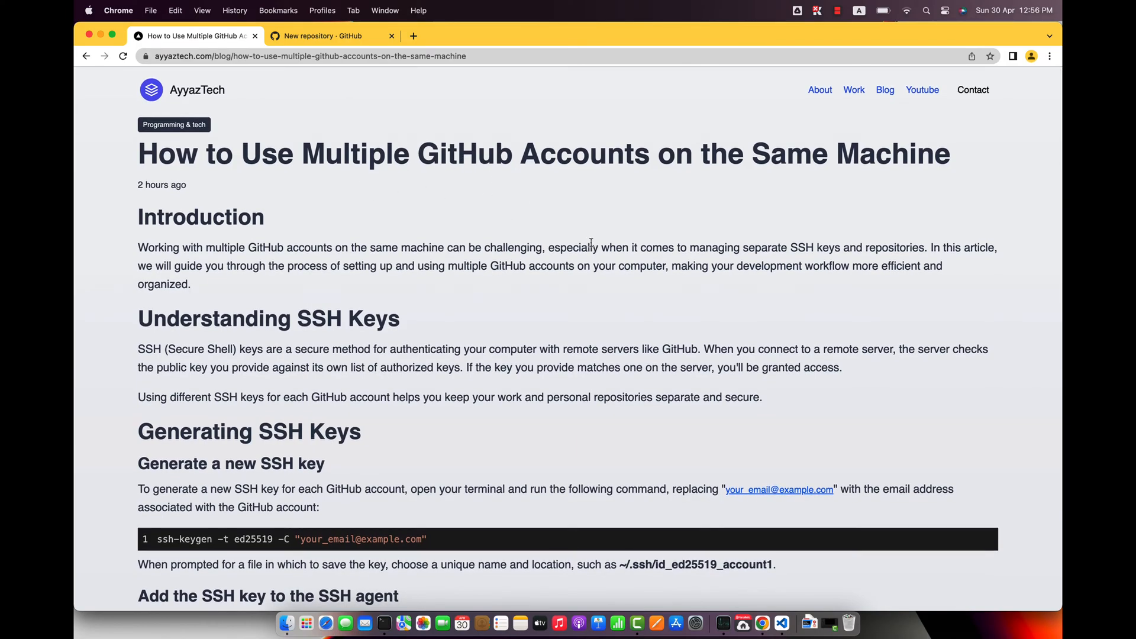
mouse_move(433, 153)
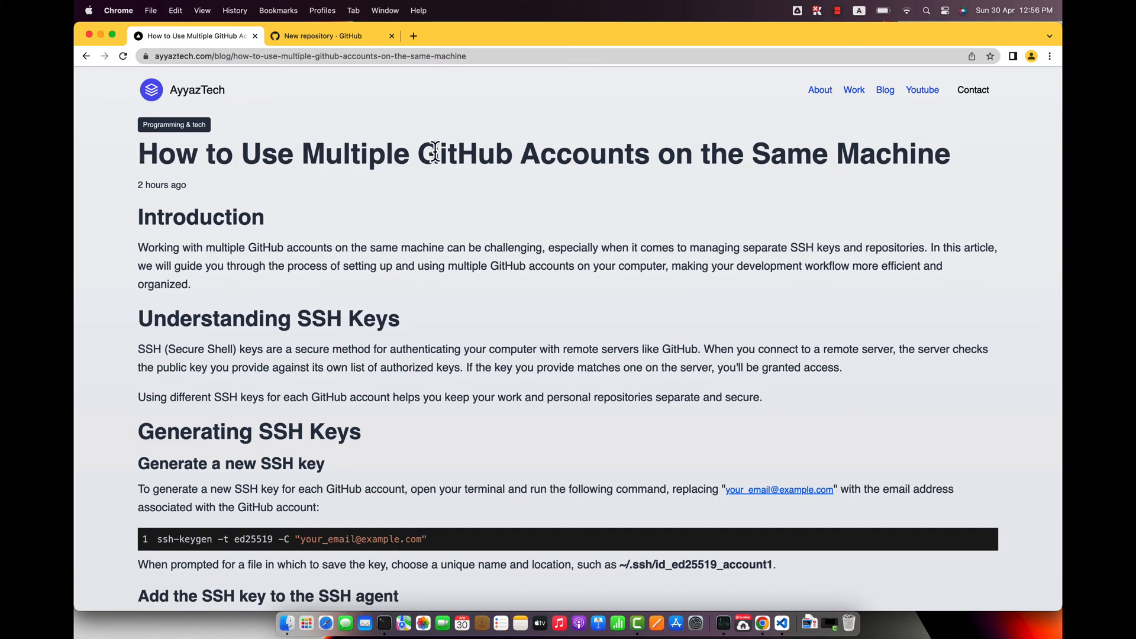
mouse_move(386, 189)
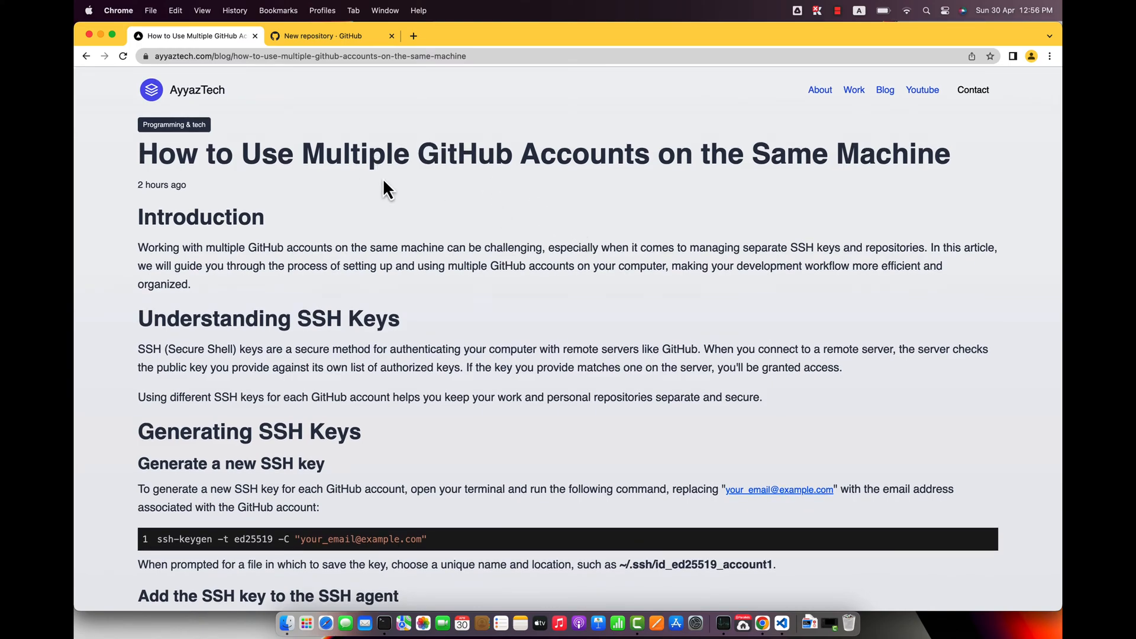
mouse_move(434, 152)
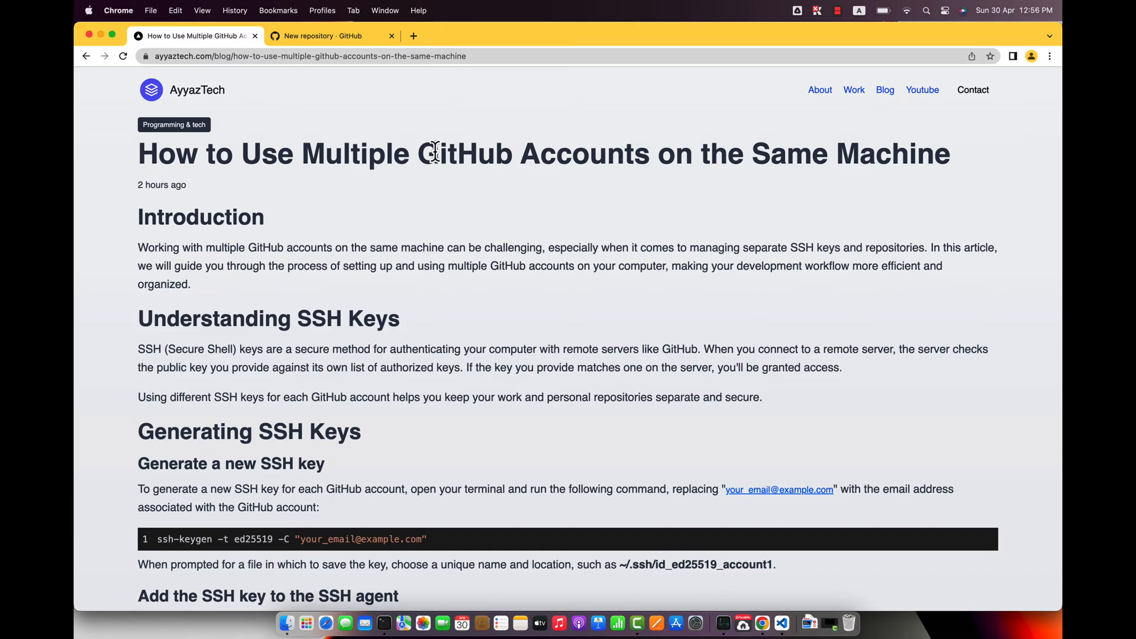
mouse_move(364, 184)
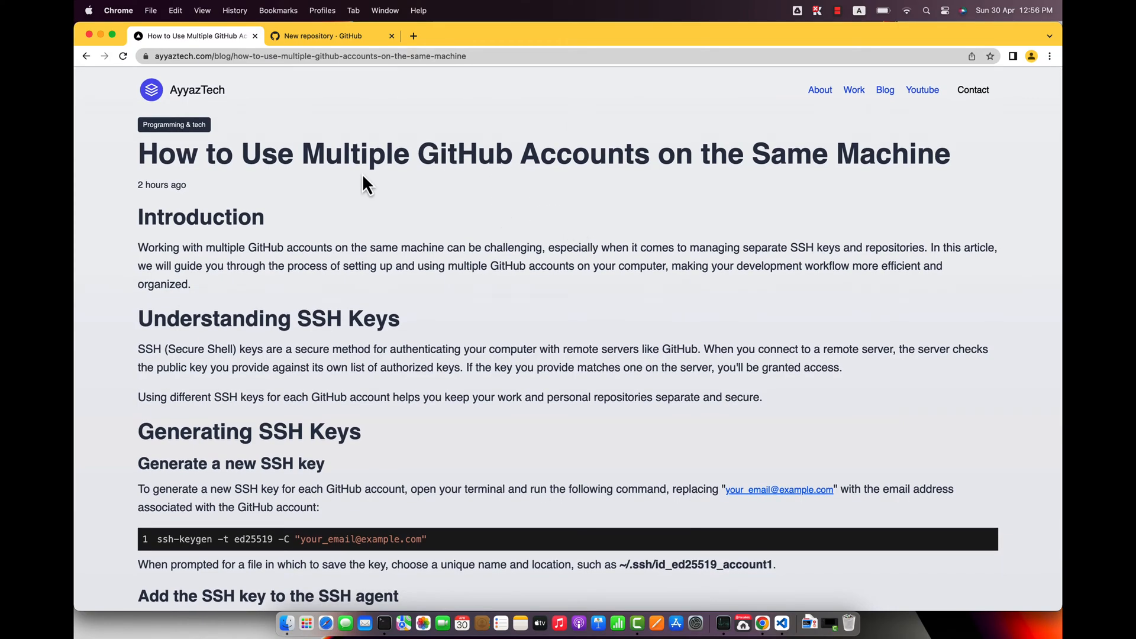
mouse_move(505, 193)
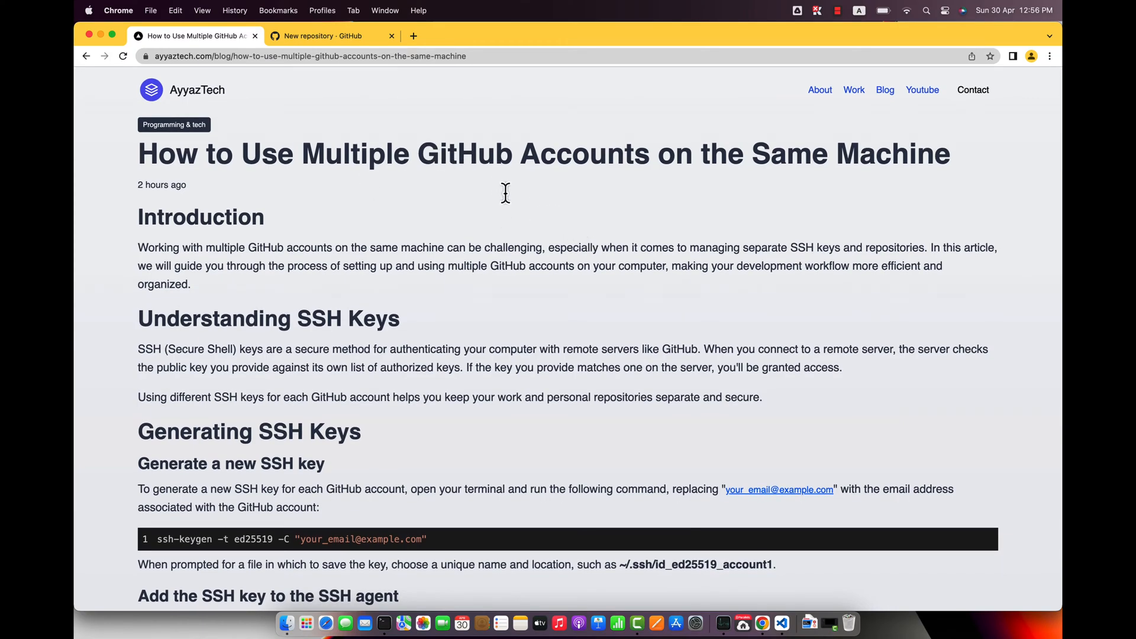
mouse_move(363, 183)
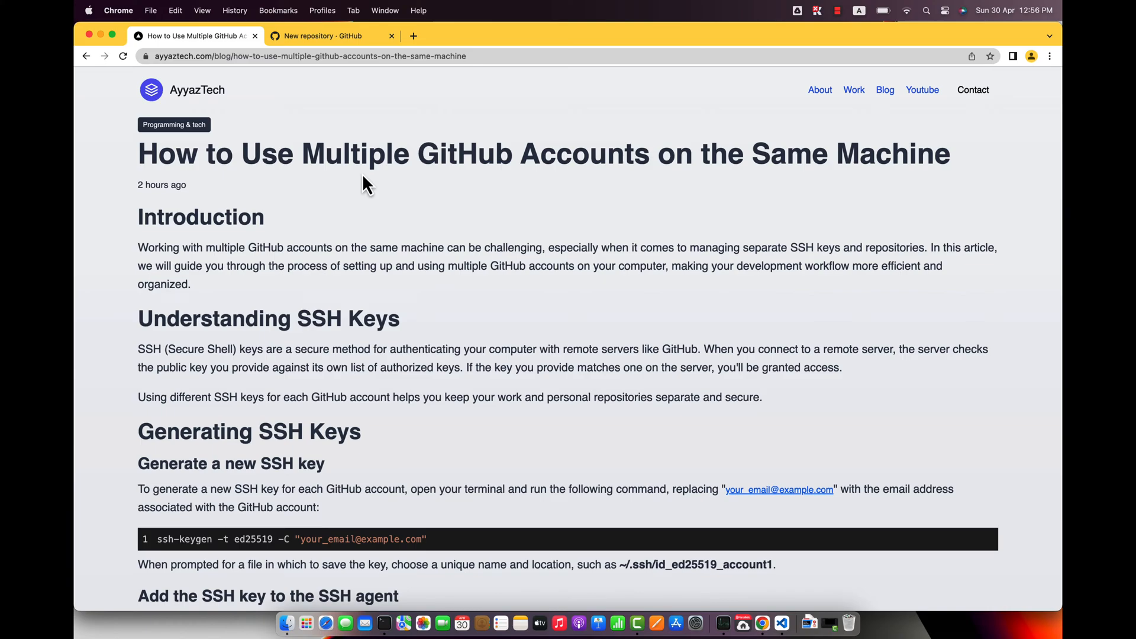
mouse_move(434, 152)
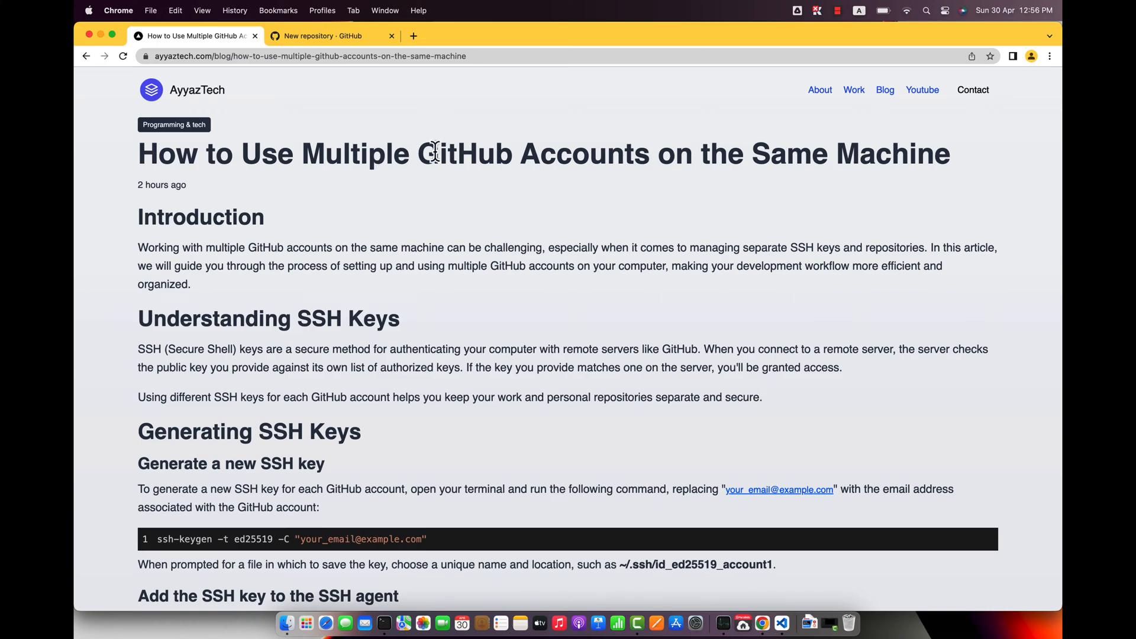
Step: Create a new private GitHub repository named test1
left_click(330, 35)
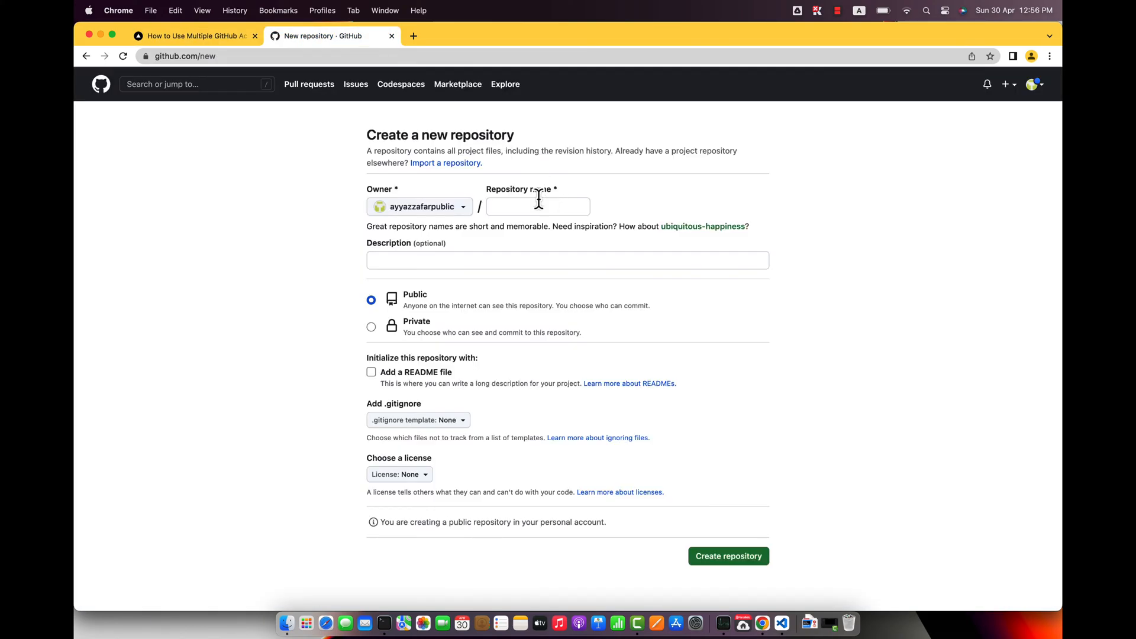
type("test")
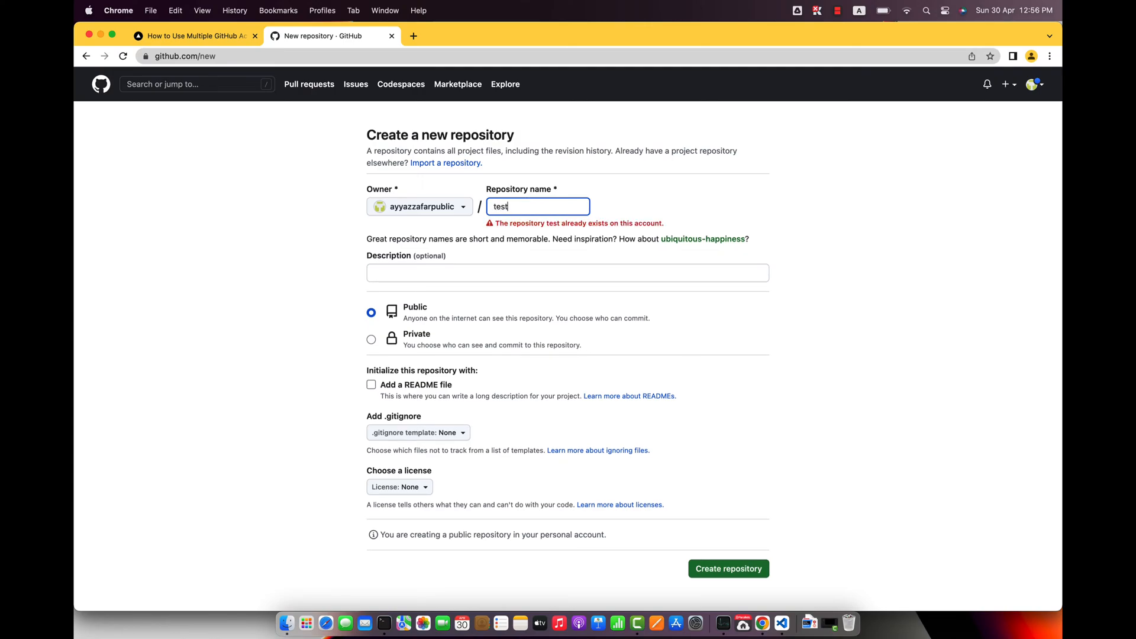
type("1")
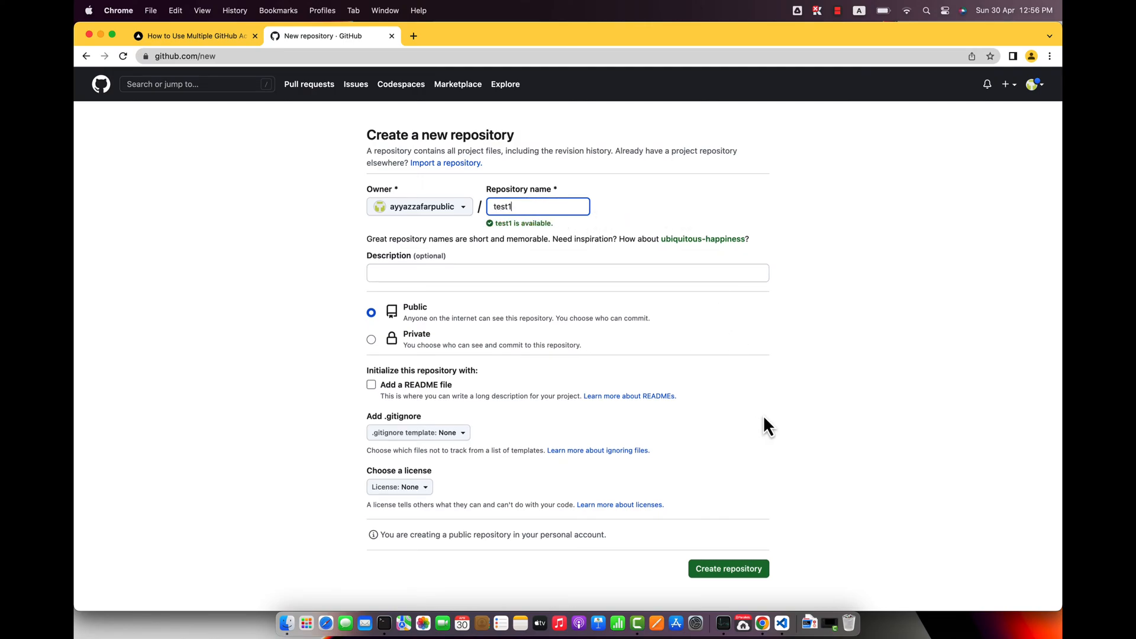
mouse_move(423, 348)
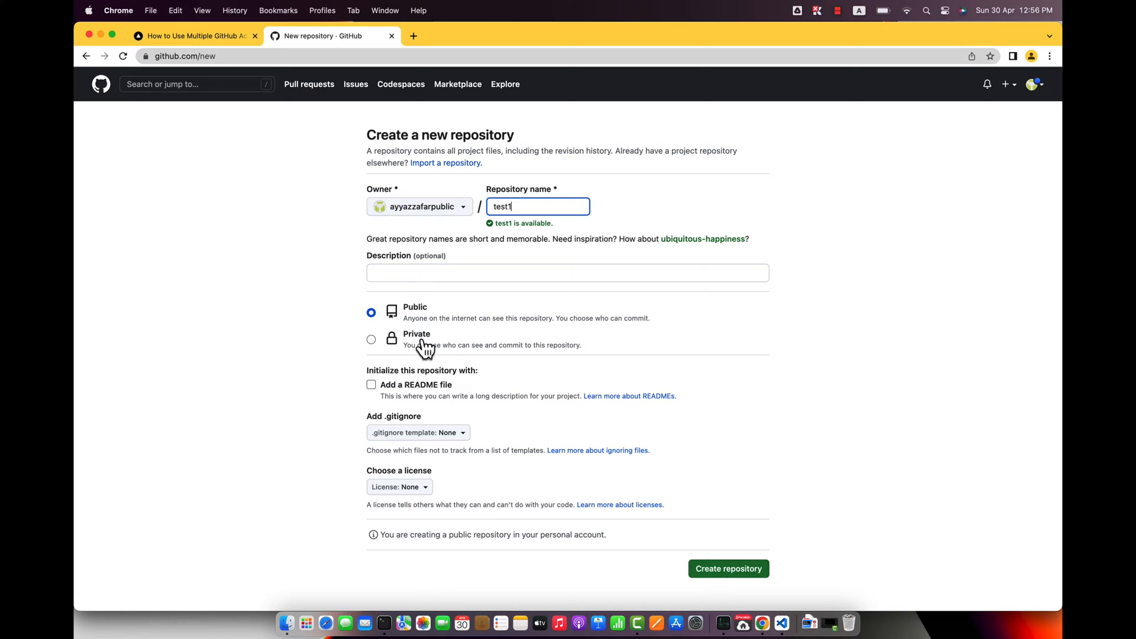
left_click(254, 36)
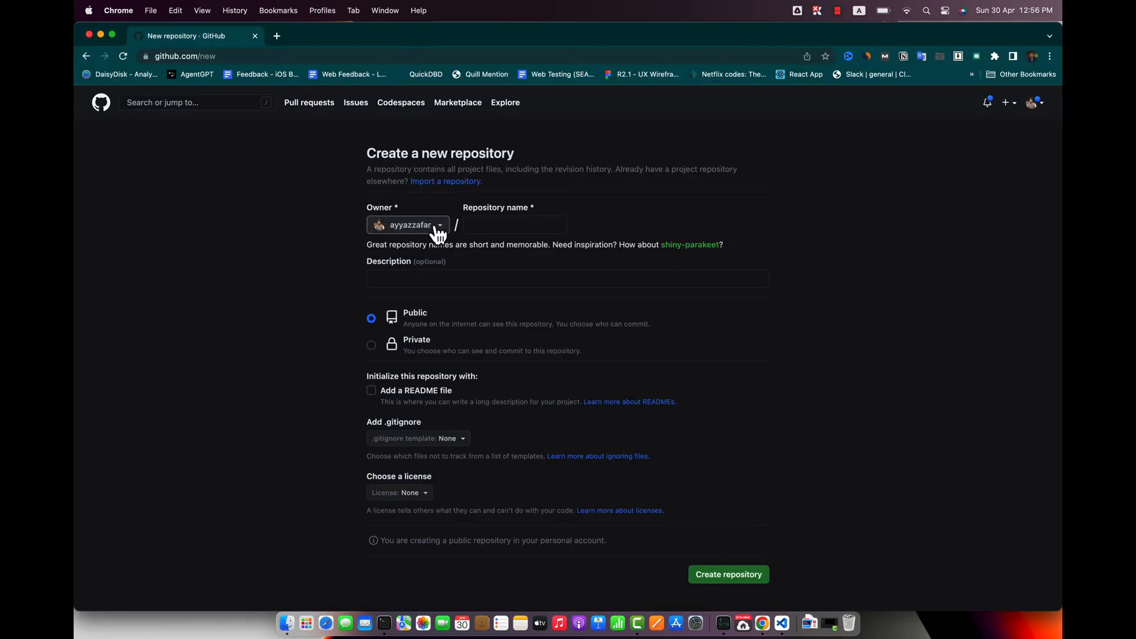
type("test2")
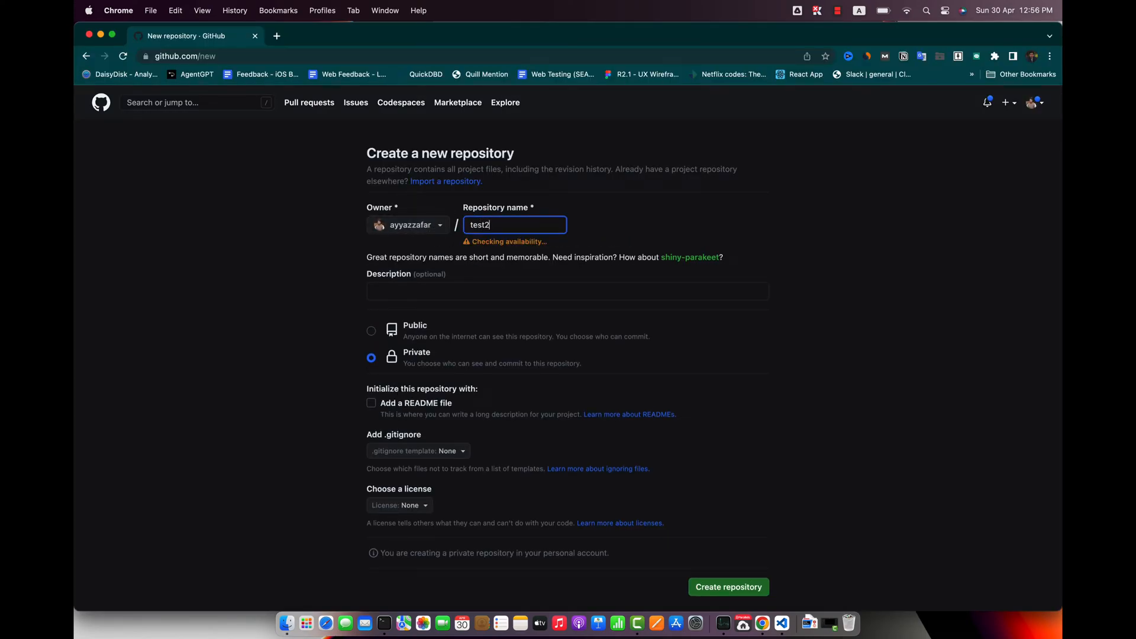
left_click(728, 587)
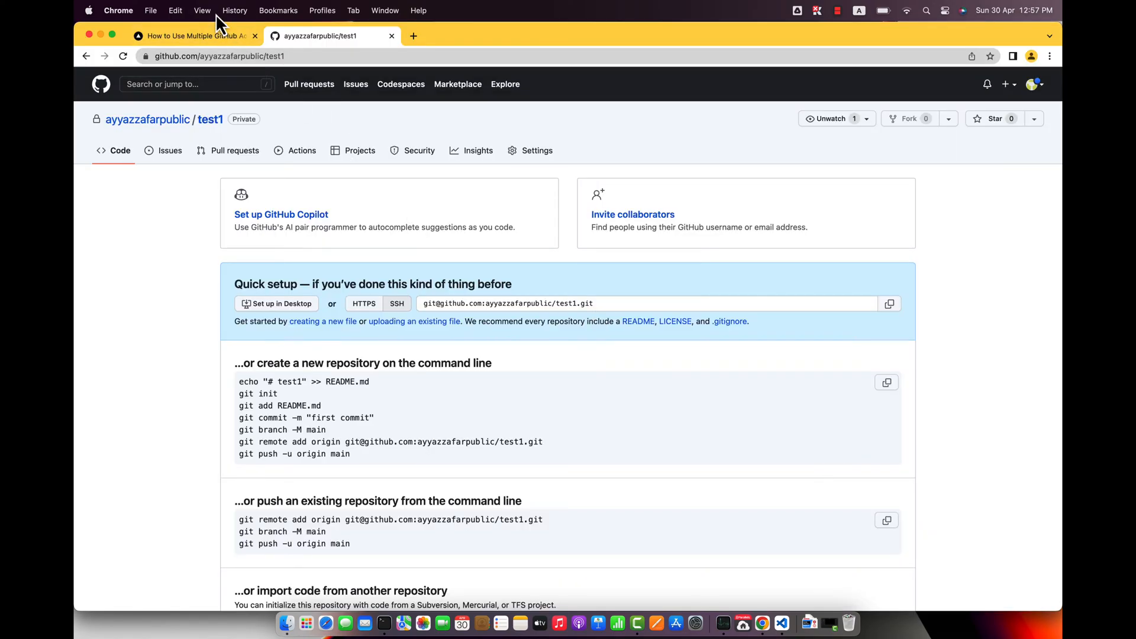
left_click(191, 35)
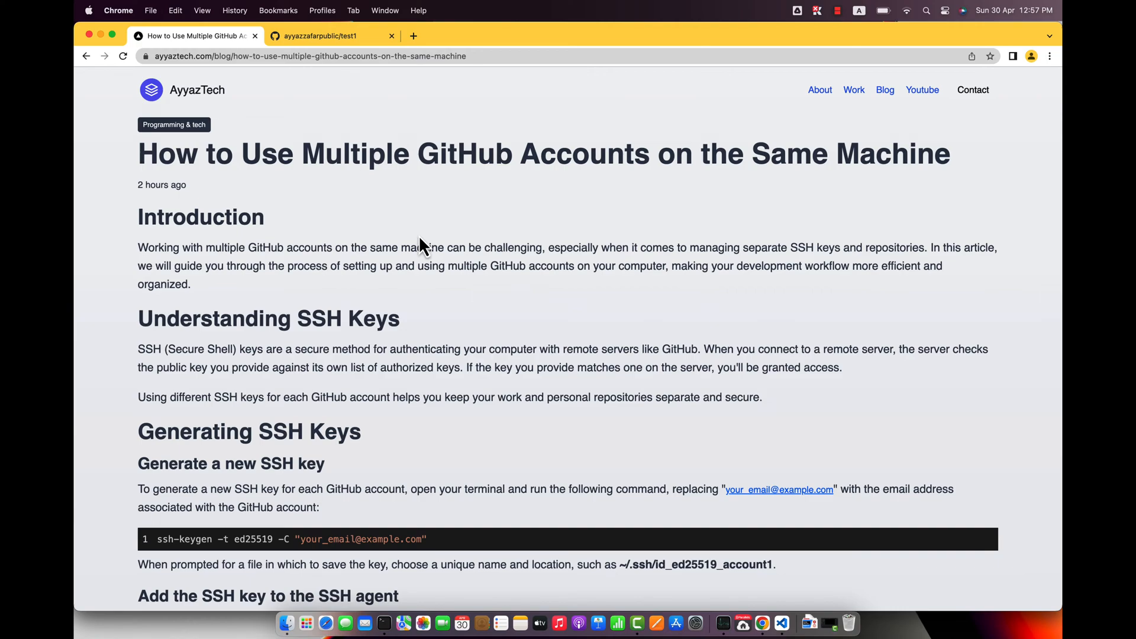
scroll("down", 3)
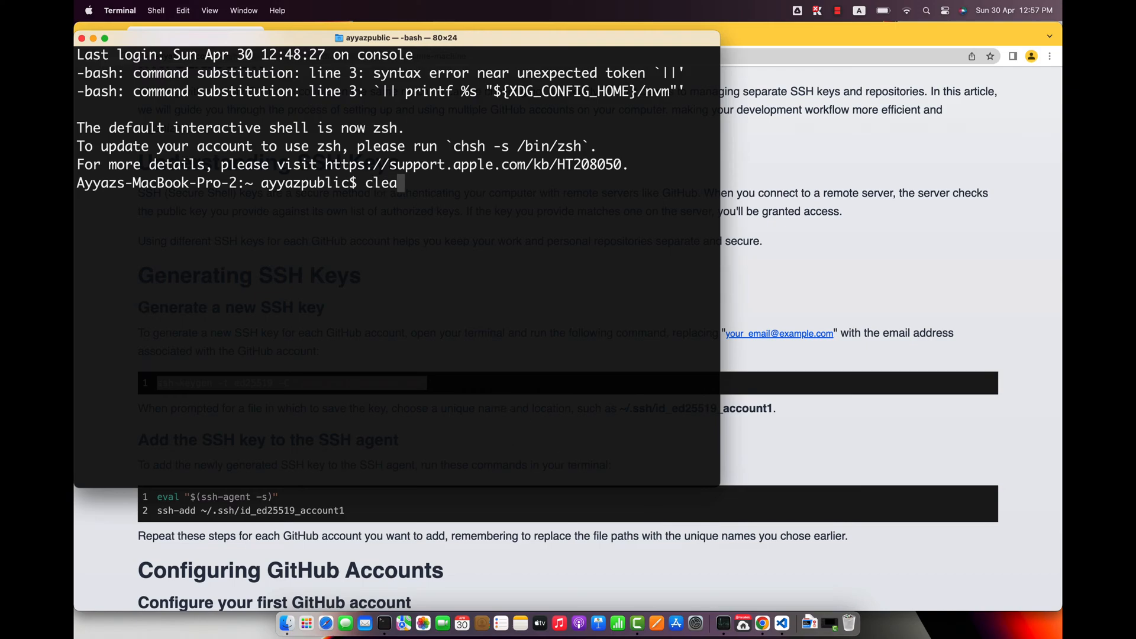
key("Return")
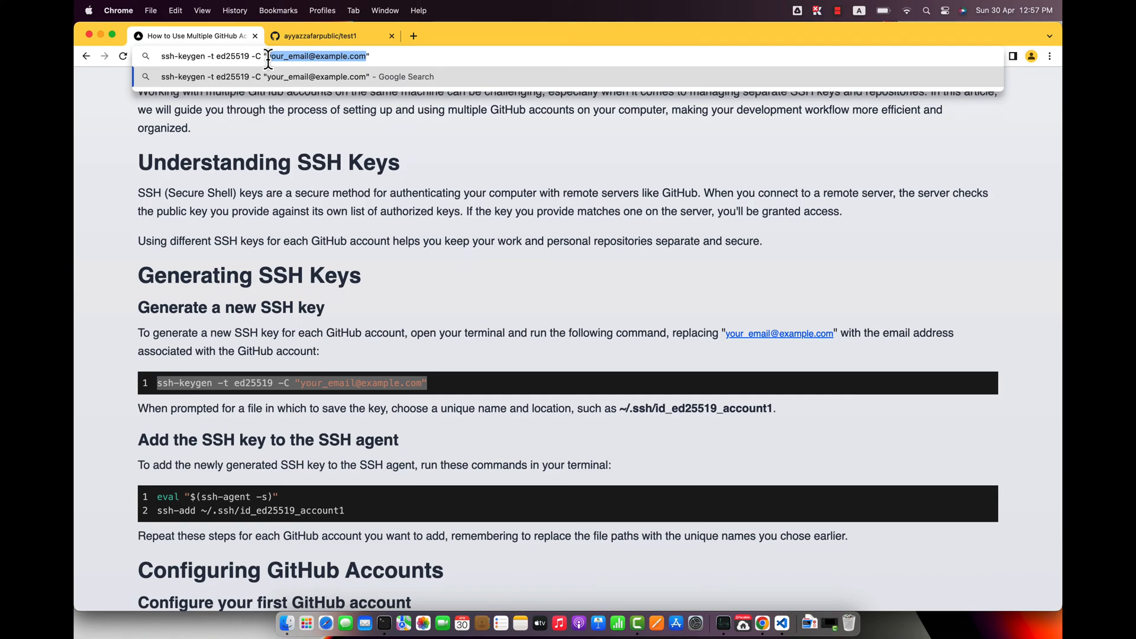
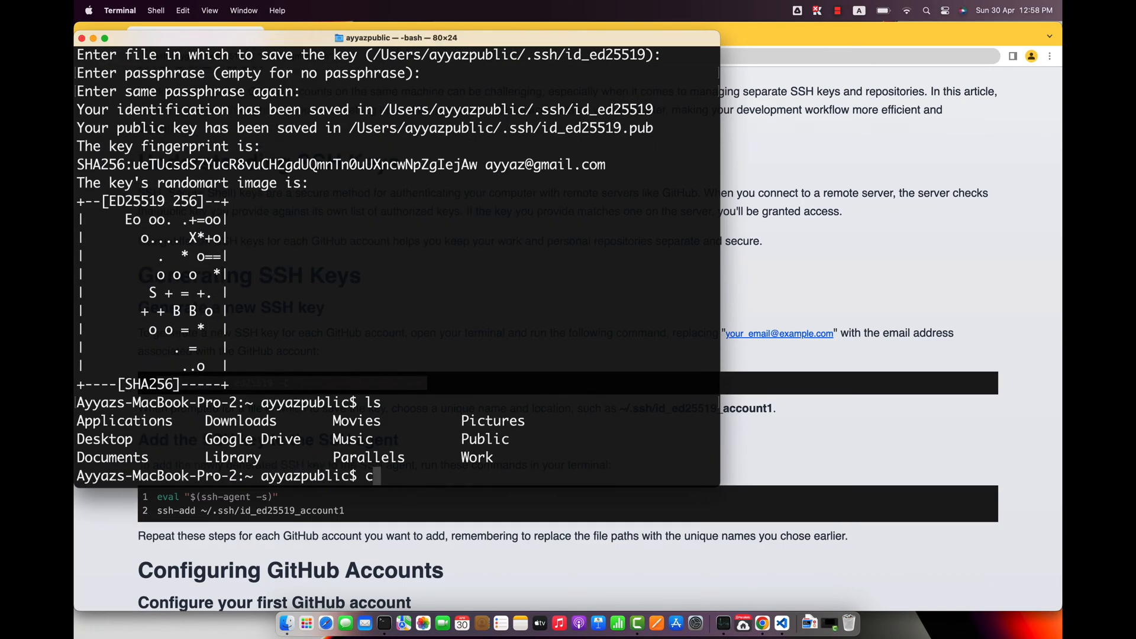
Step: Move into the .ssh folder and list its key files
type("d .ss")
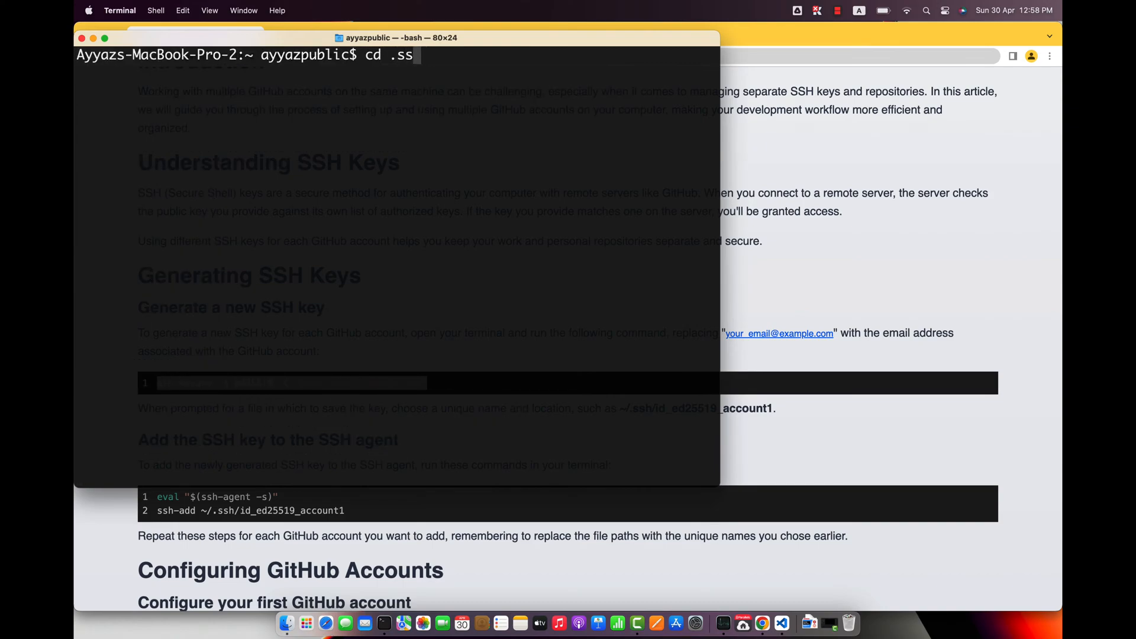
key("Return")
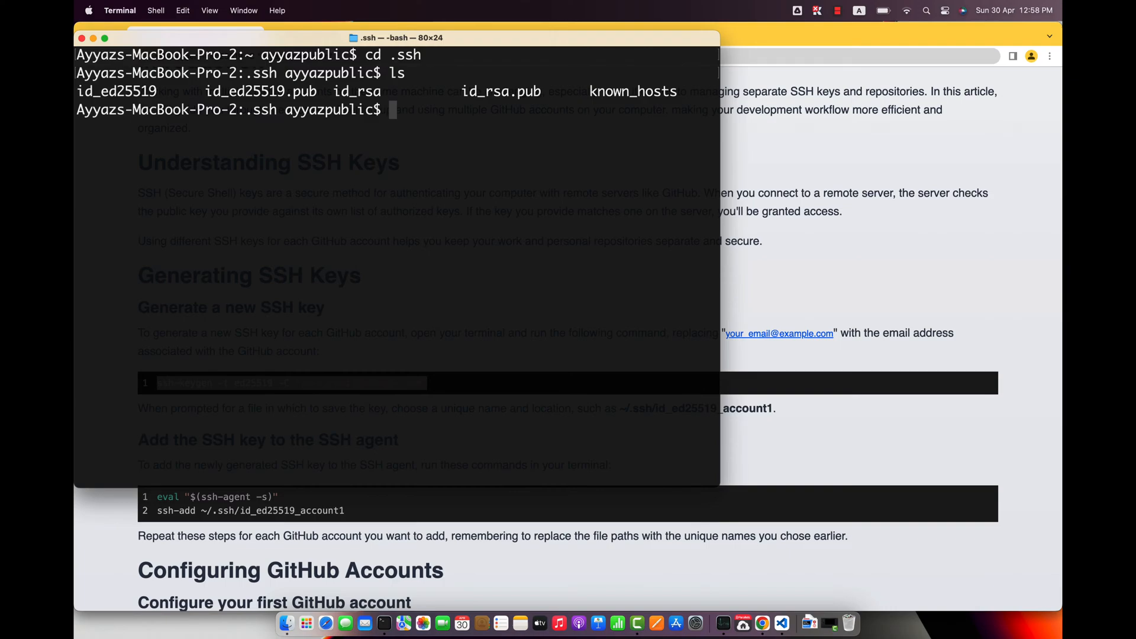
type("ls")
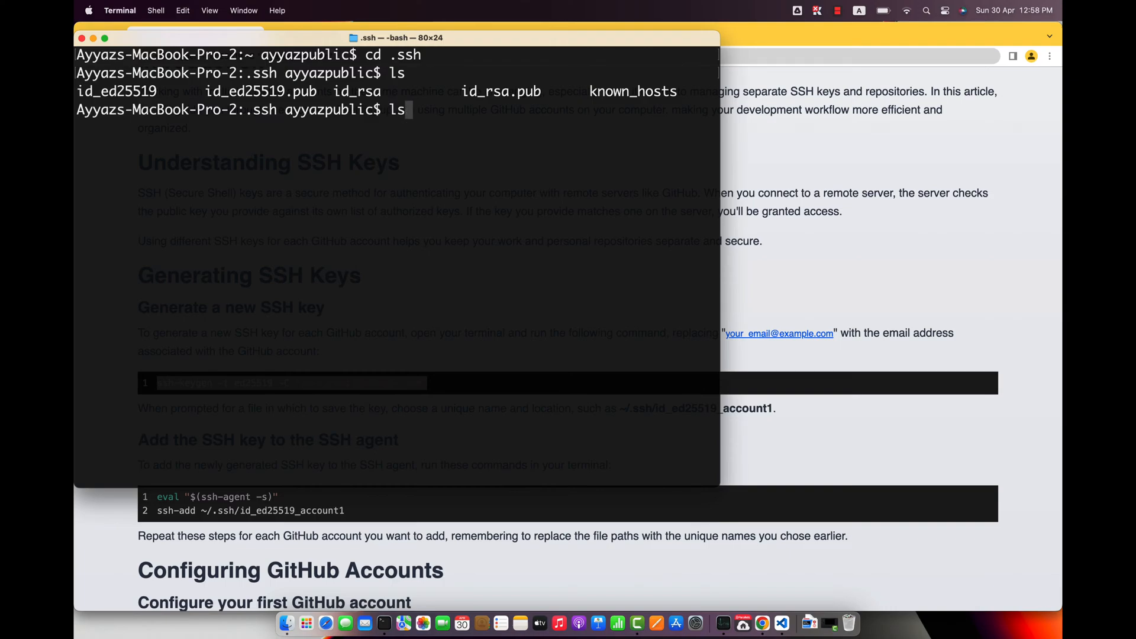
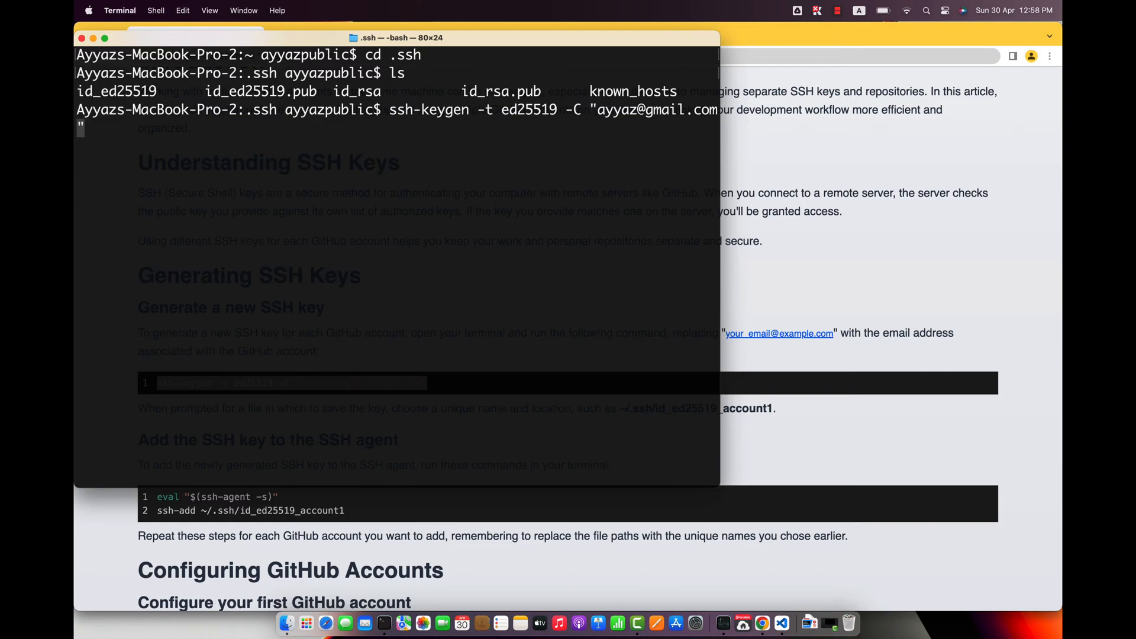
Step: Start a second ed25519 key generation, entering /Users/ayyazpublic/.ssh/id_ed25519 as its save path
mouse_move(717, 270)
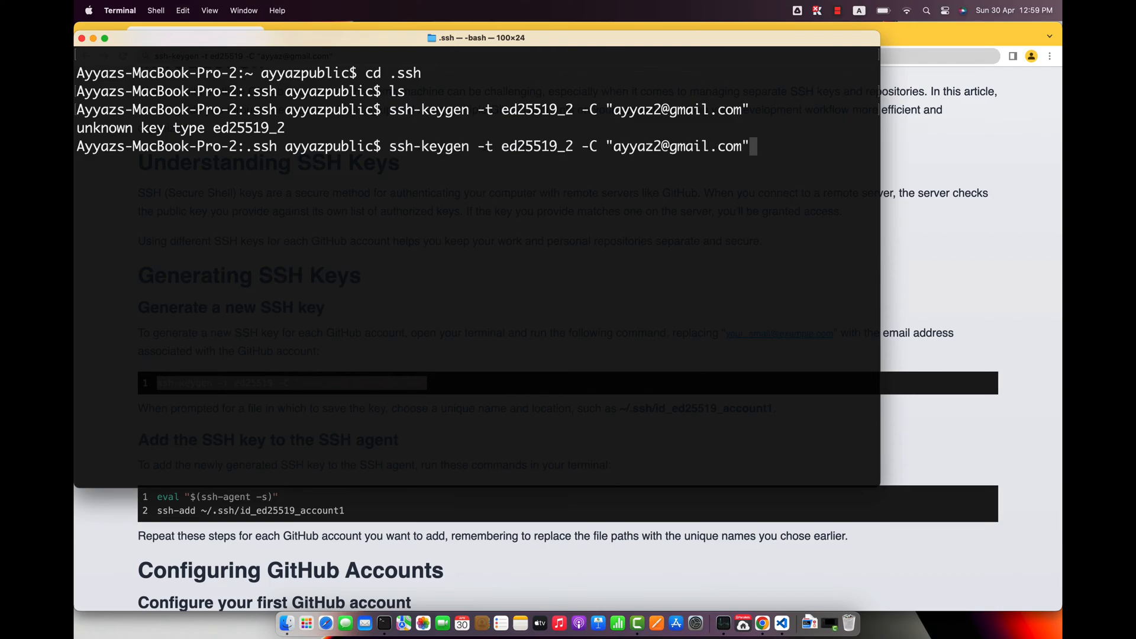
left_click(575, 147)
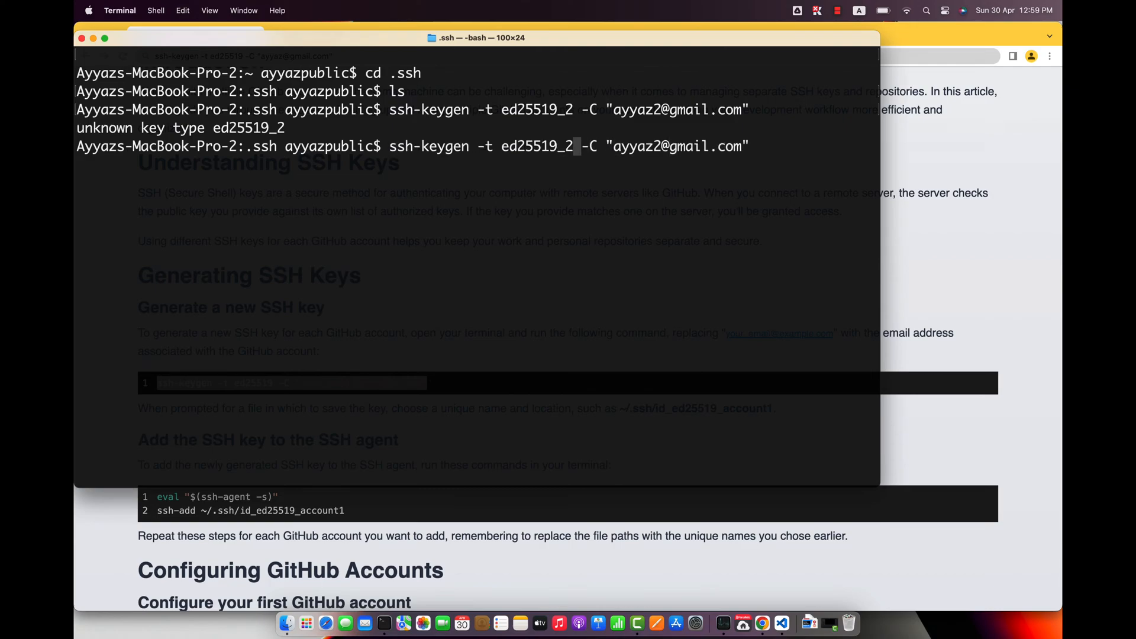
key("Return")
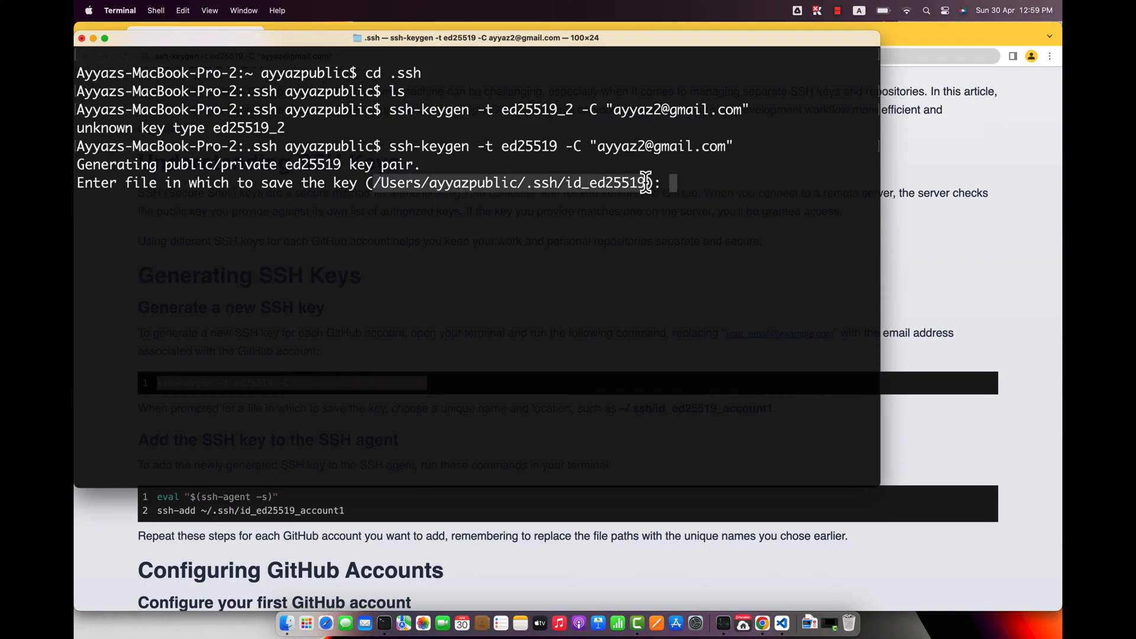
type("/Users/ayyazpublic/.ssh/id_ed25519")
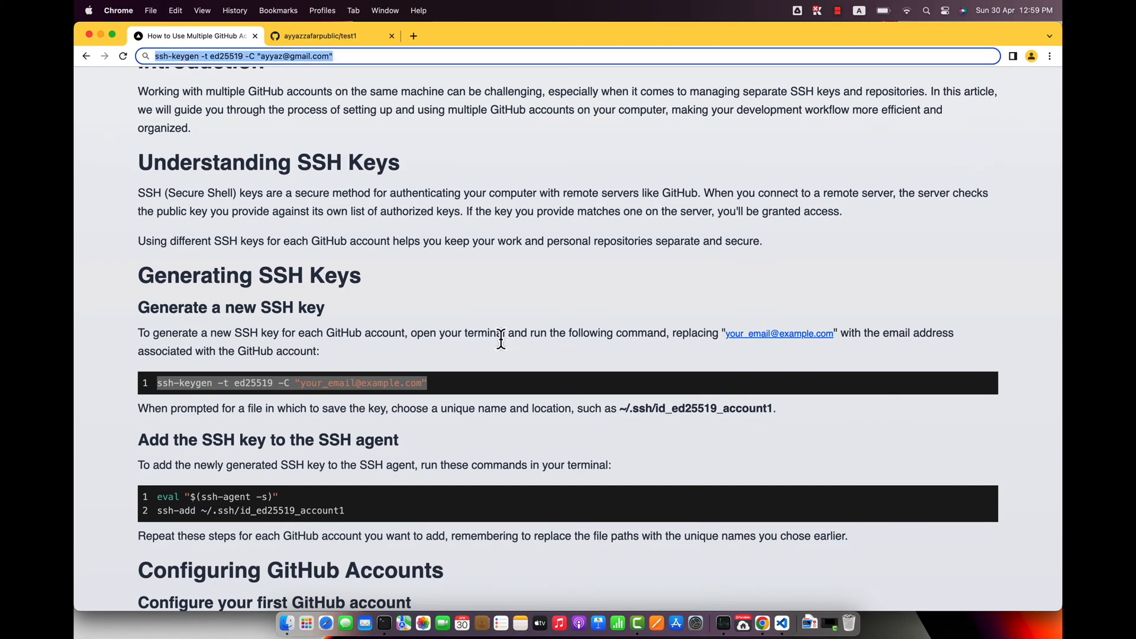
Step: Finish the id_ed25519_2 key pair and start the SSH agent following the guide
scroll("down", 3)
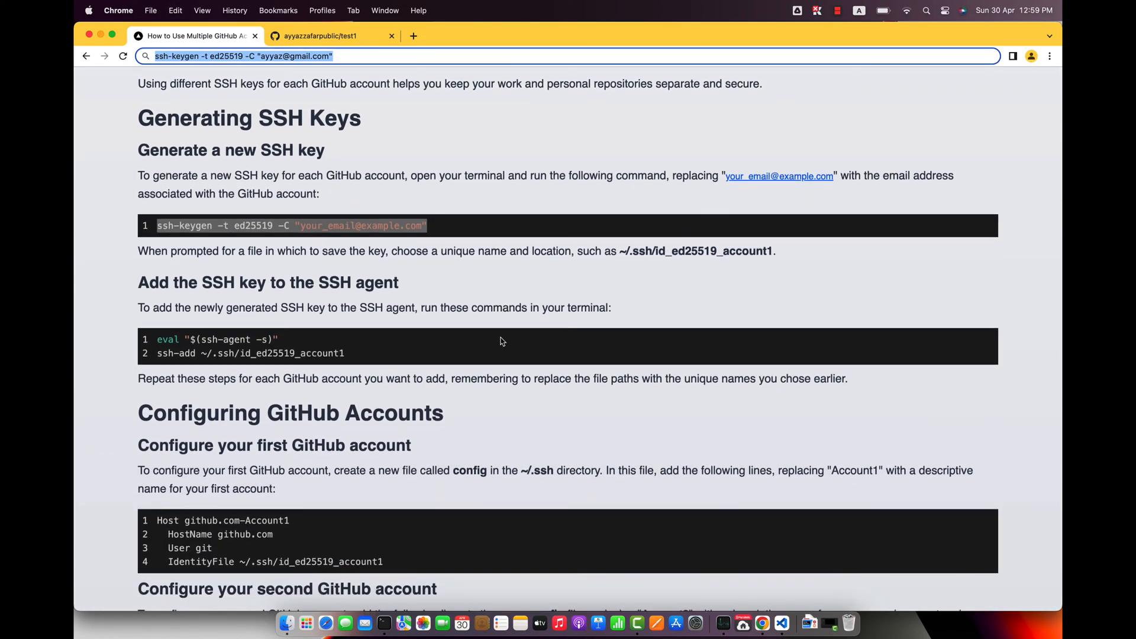
double_click(181, 340)
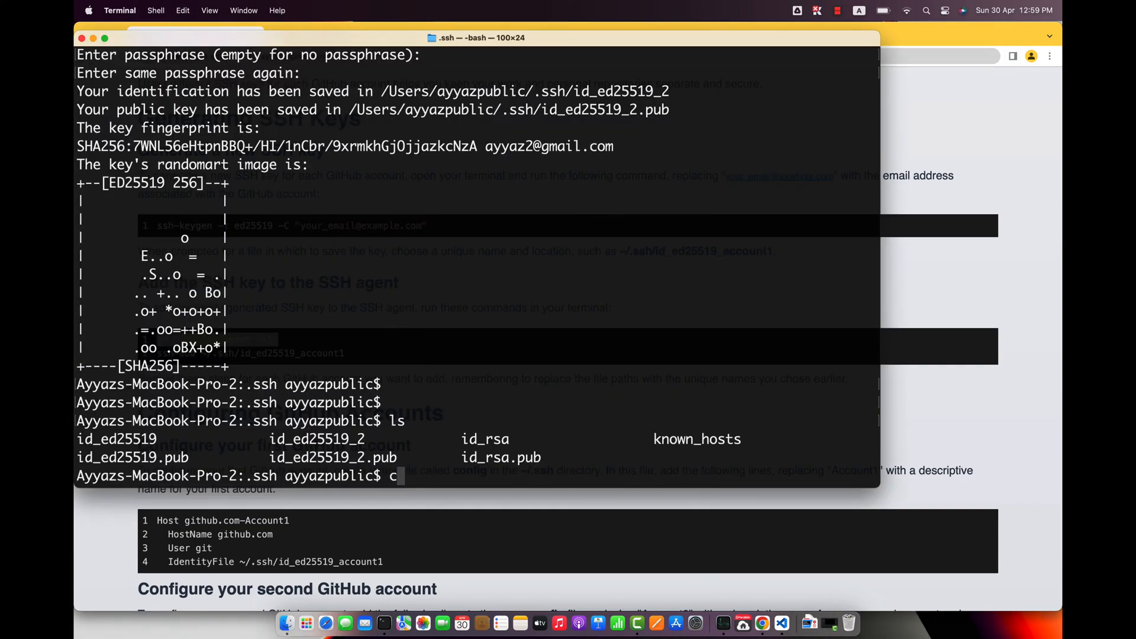
key("Return")
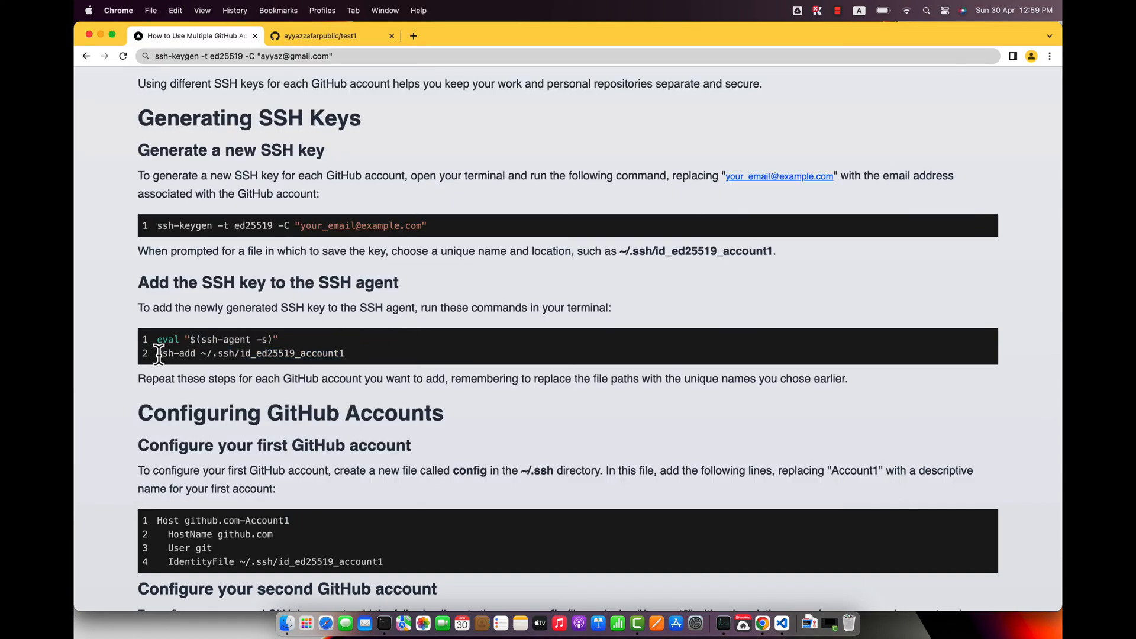
double_click(177, 352)
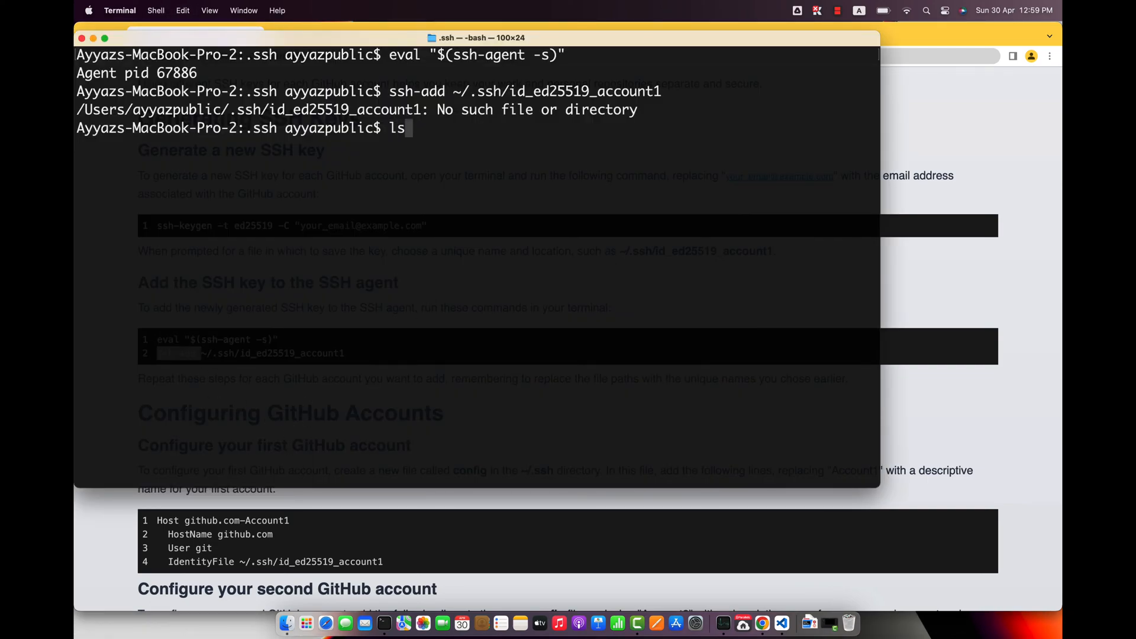
key("Return")
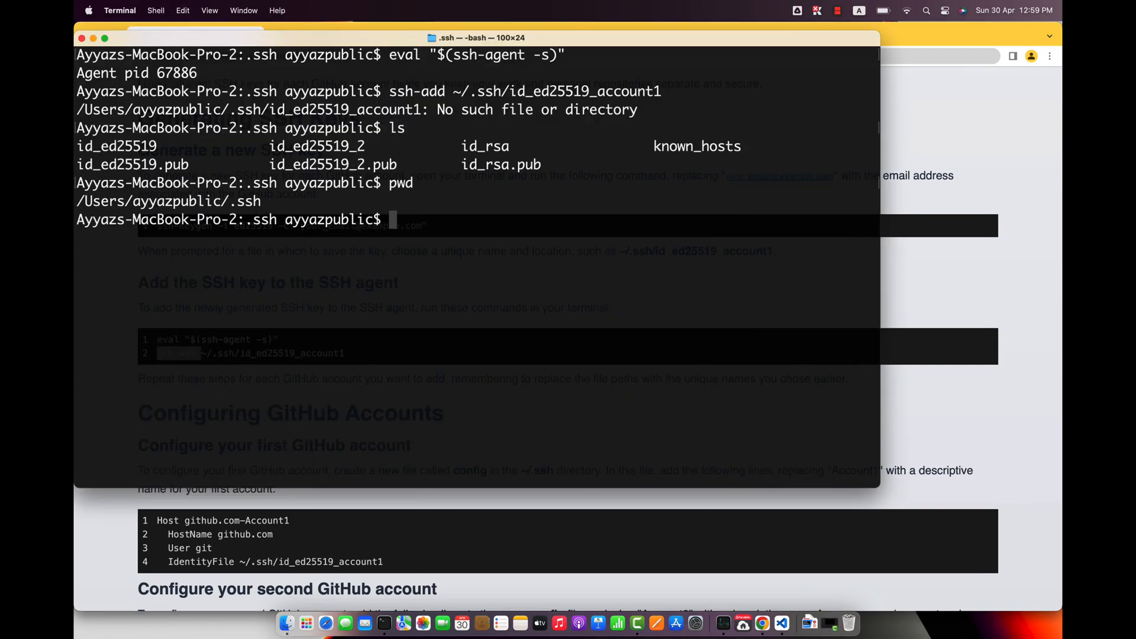
left_click(761, 622)
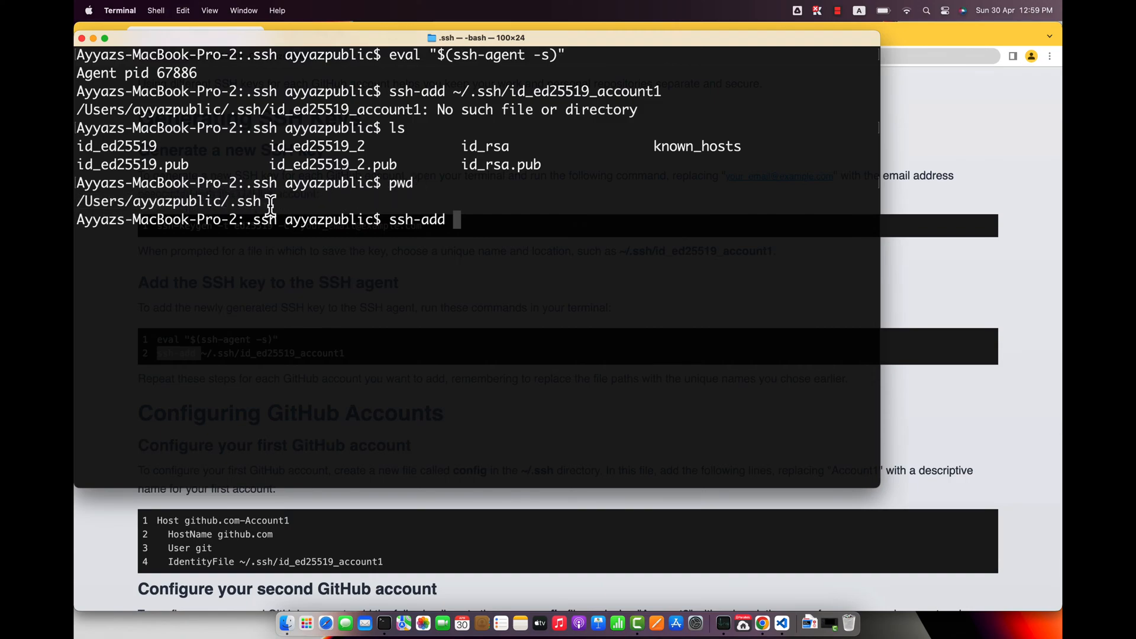
mouse_move(474, 220)
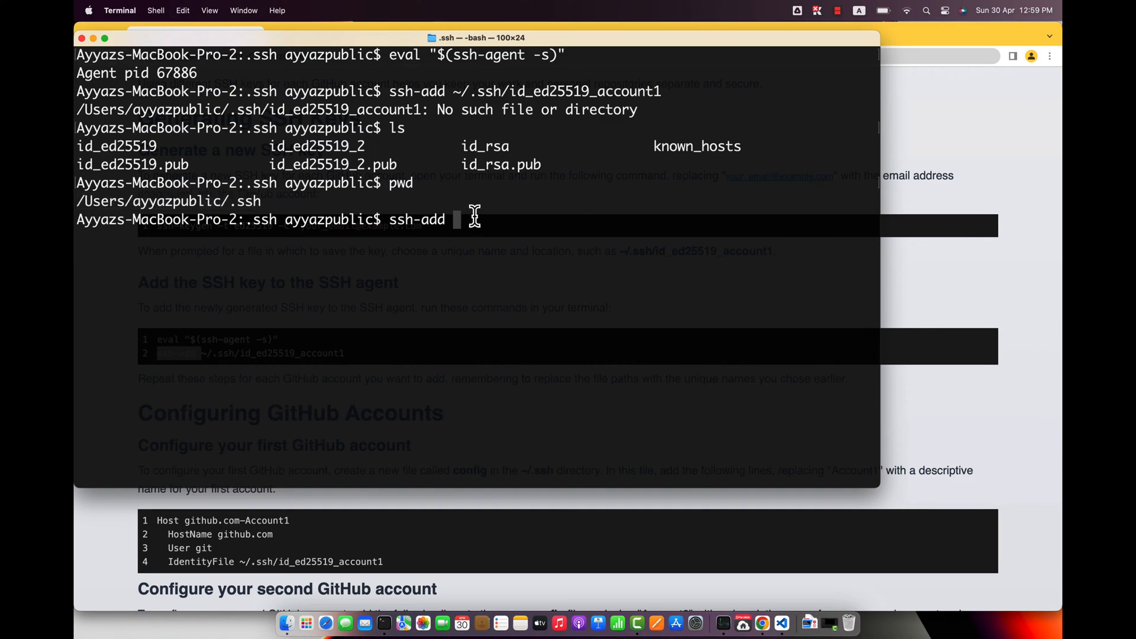
Step: Add ~/.ssh/id_ed25519 and ~/.ssh/id_ed25519_2 to the SSH agent with ssh-add
type("~/.ssh/")
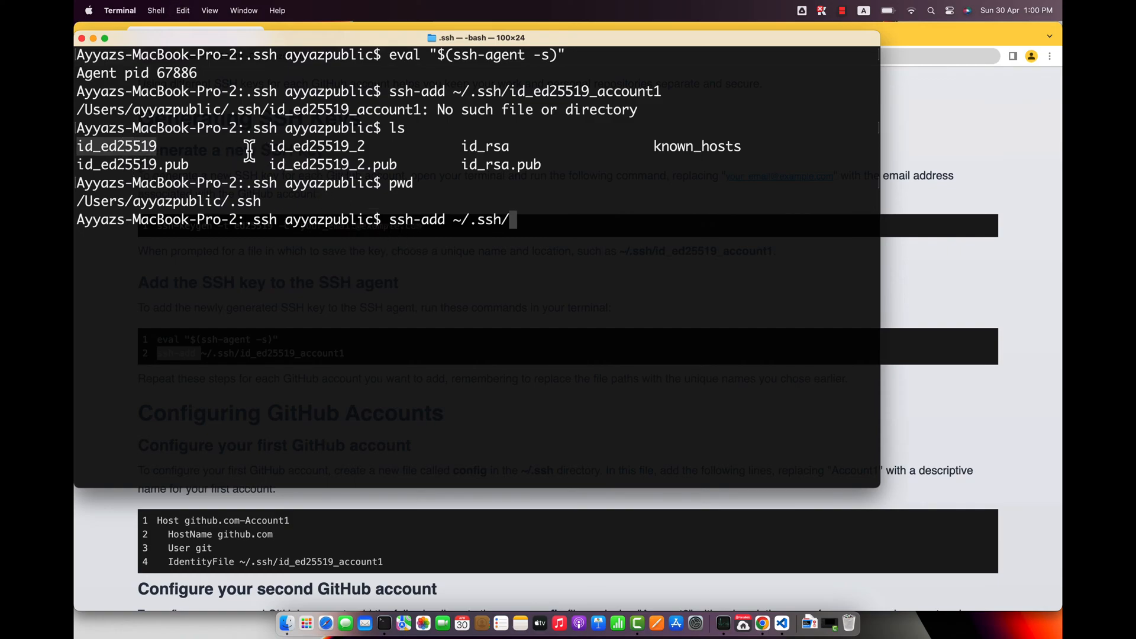
type("id_ed25519")
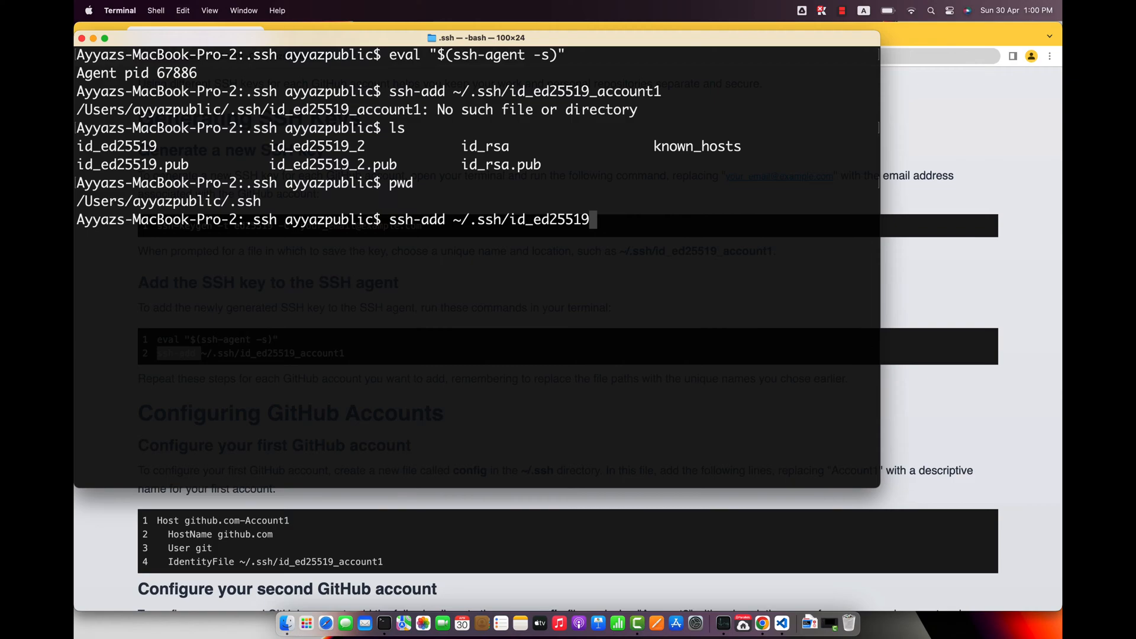
key("Return")
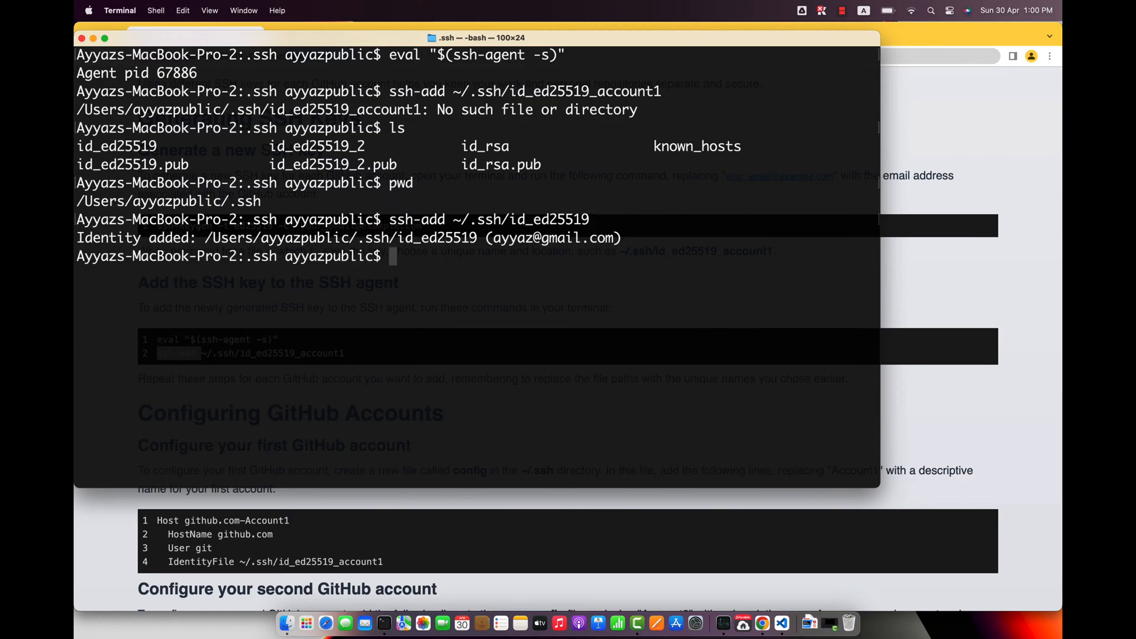
type("ssh-add ~/.ssh/id_ed25519_2")
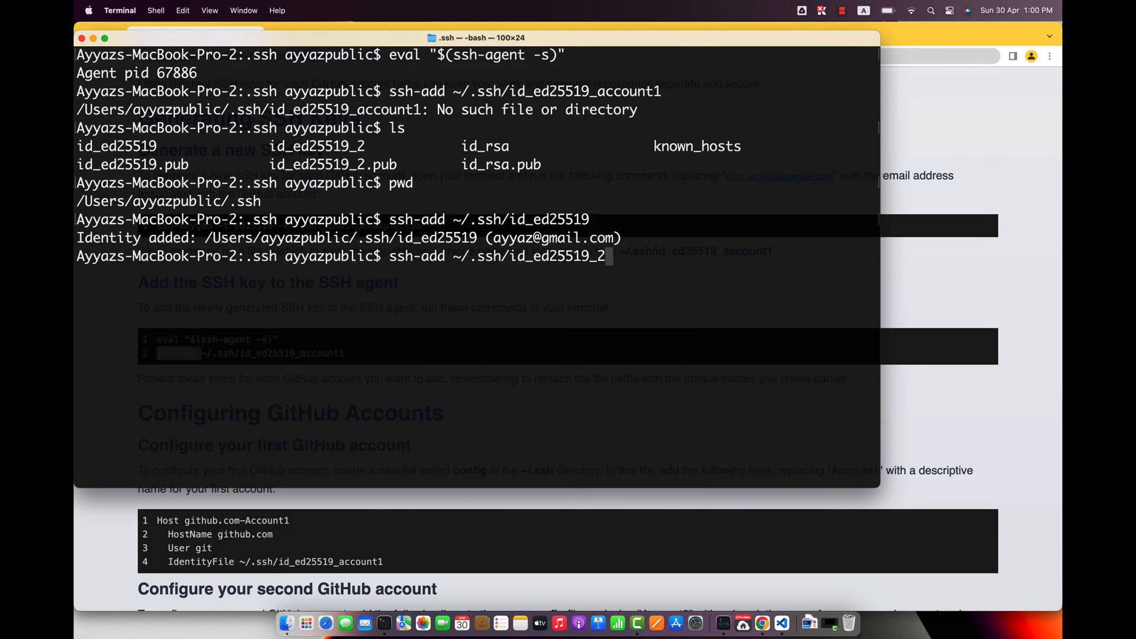
key("Return")
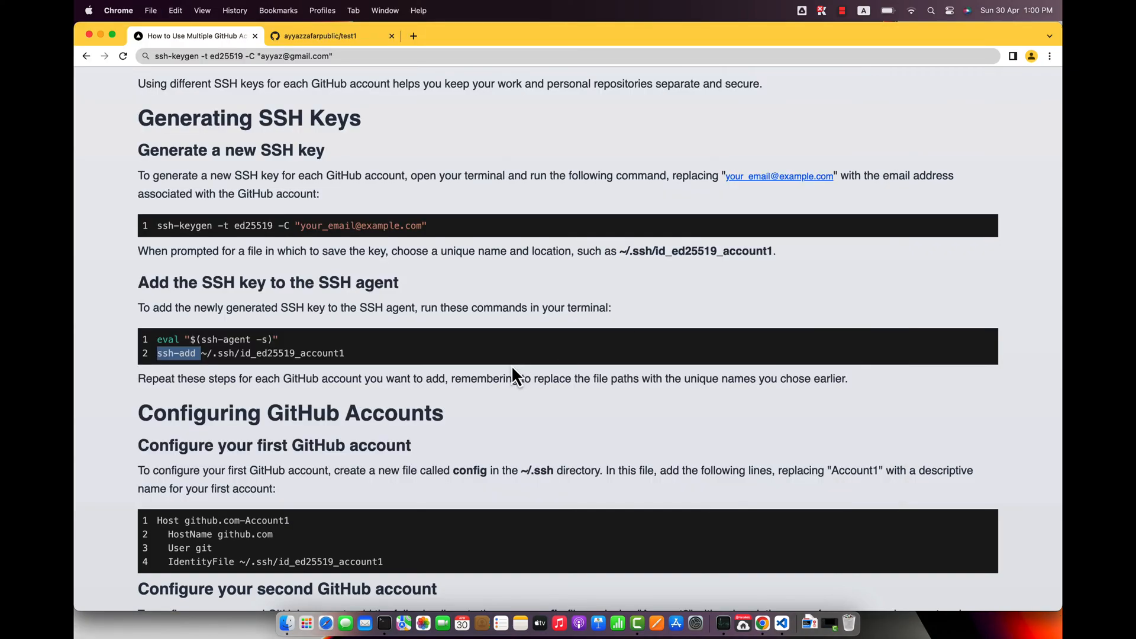
Step: Scroll the guide to the config file examples and begin editing the SSH config in nano
scroll("down", 3)
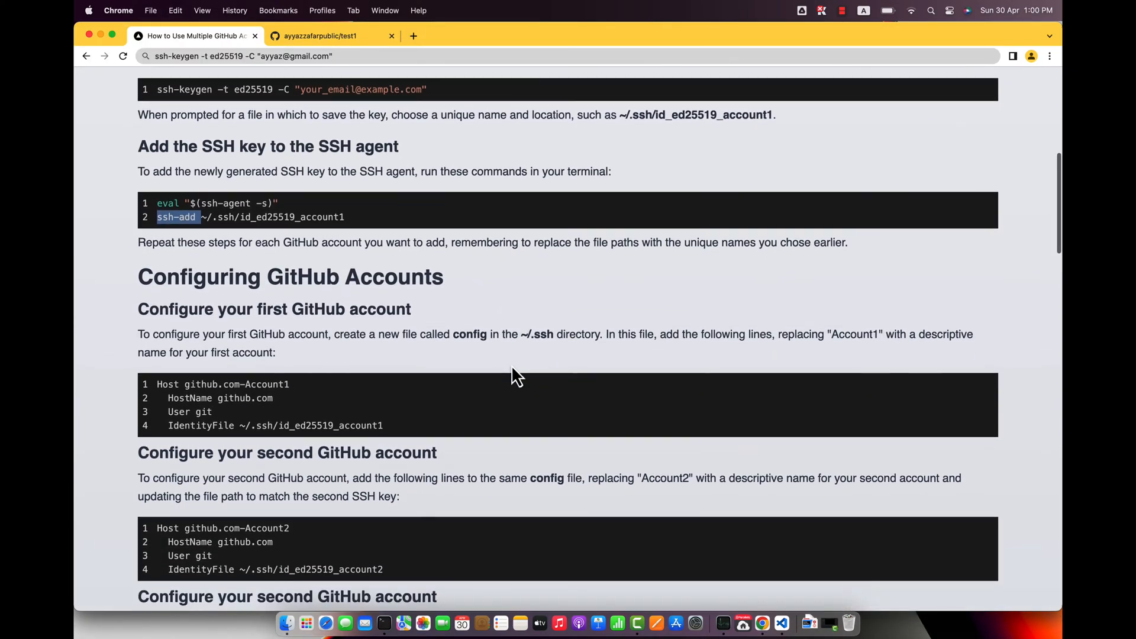
scroll("down", 3)
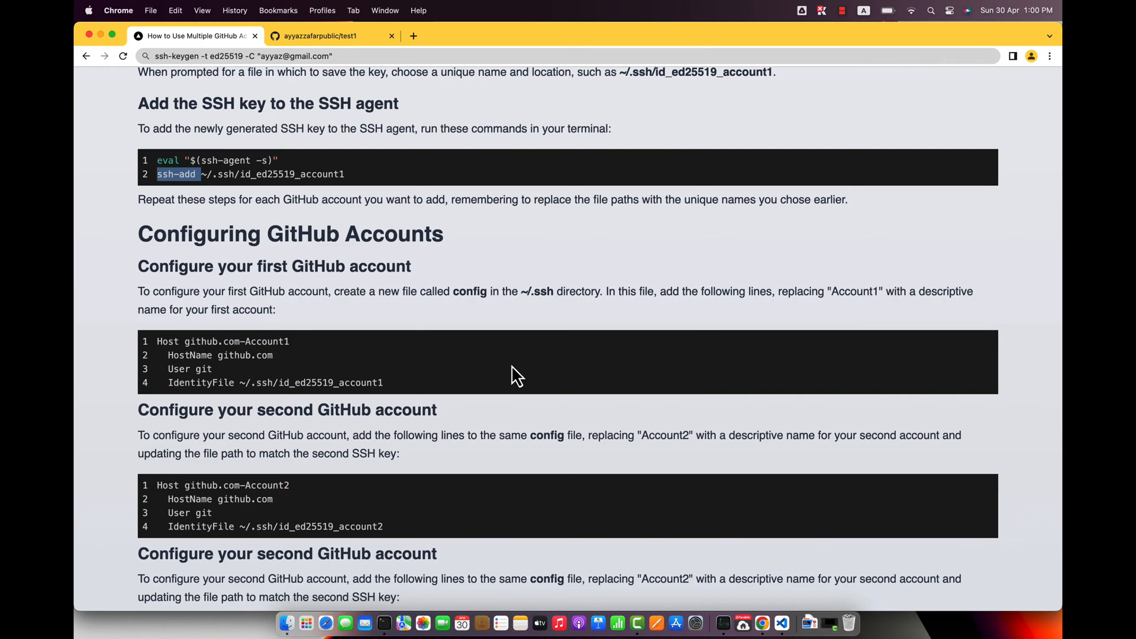
mouse_move(528, 291)
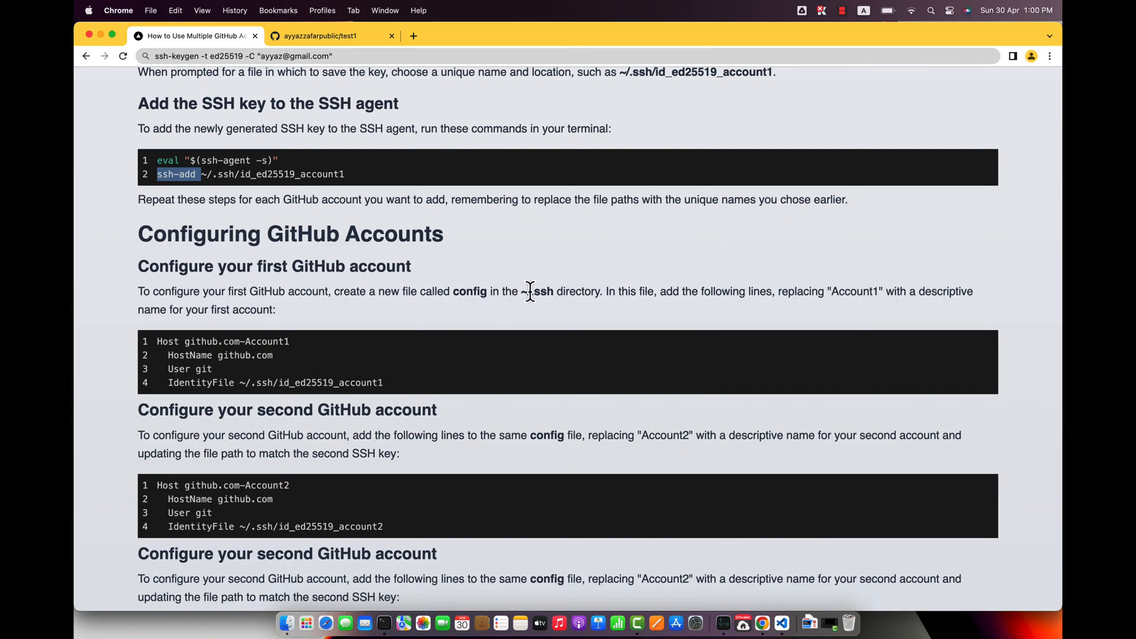
mouse_move(530, 405)
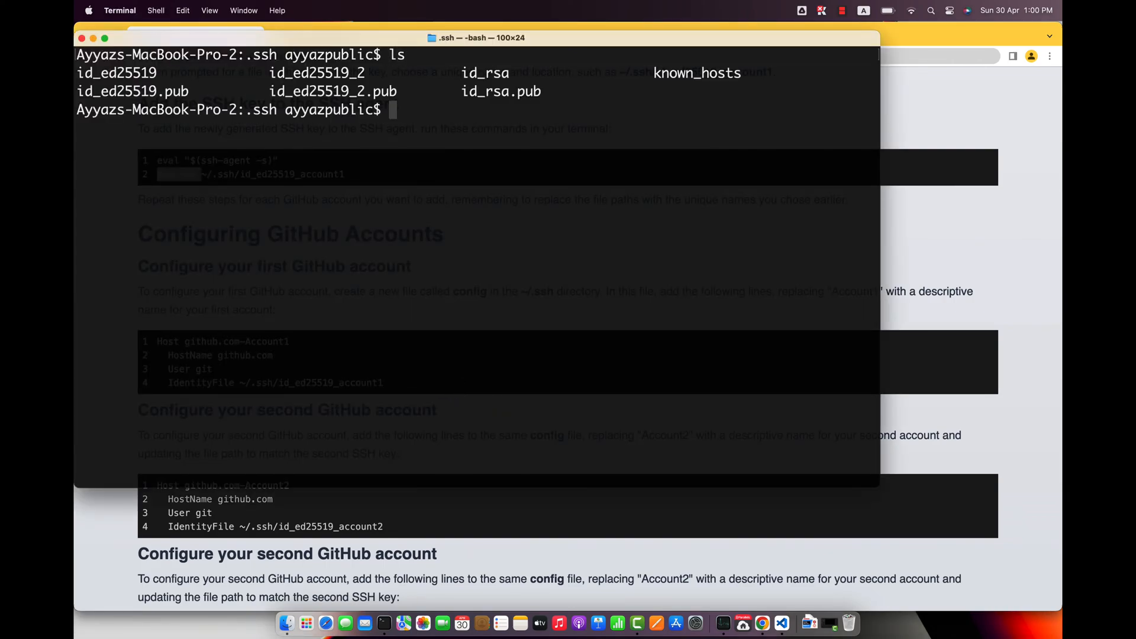
type("nano .confi")
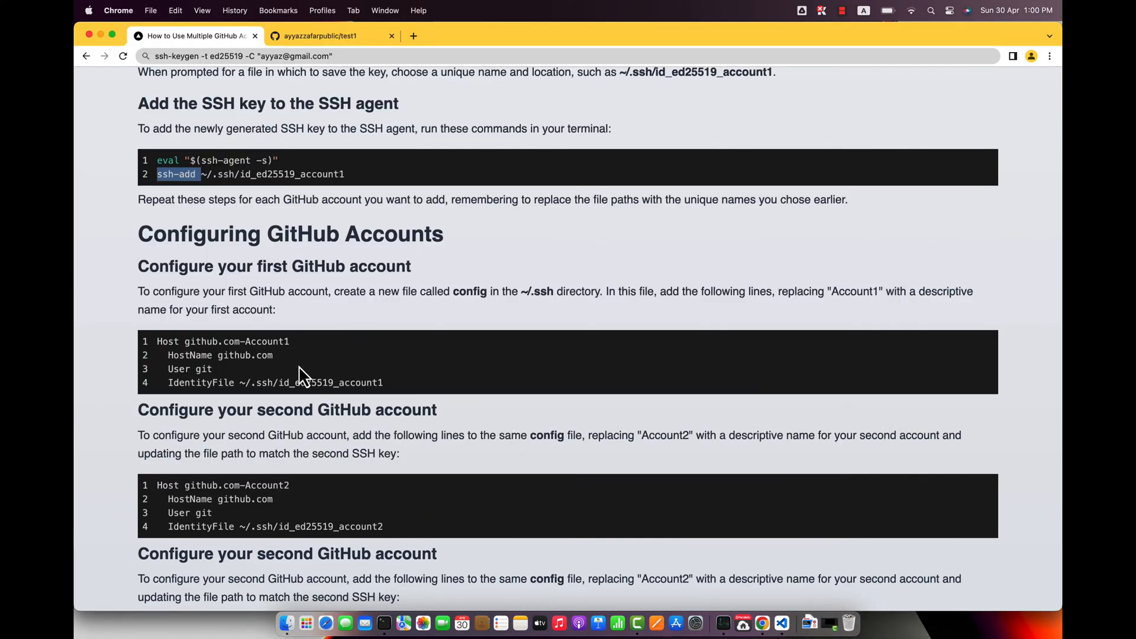
mouse_move(398, 392)
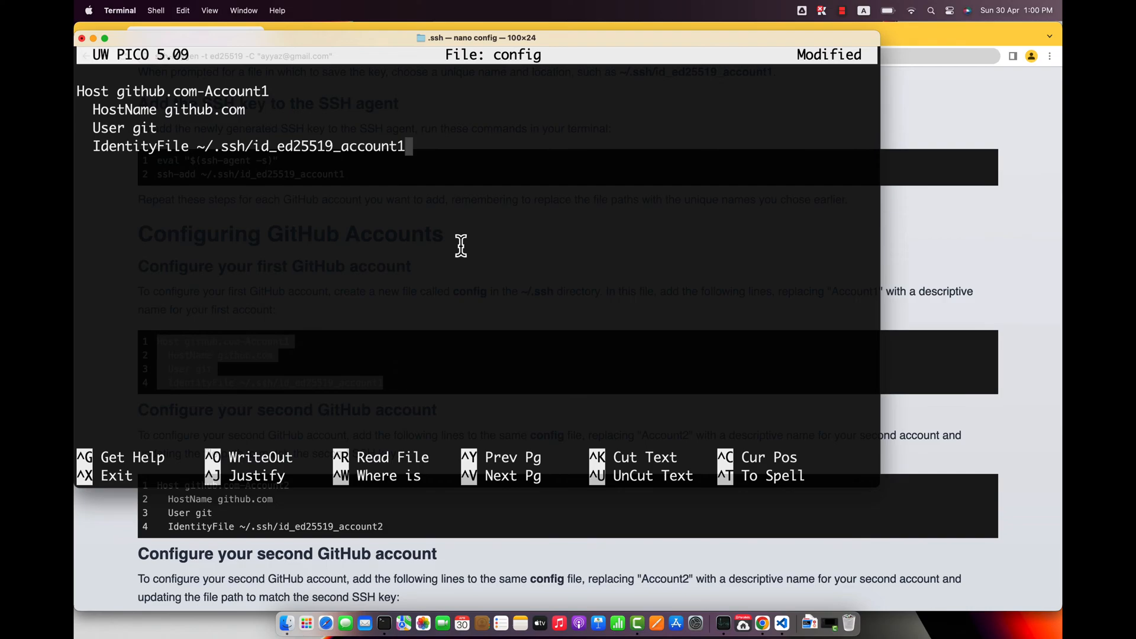
Step: Edit the first Host block to github.com-personal with IdentityFile id_ed25519
key("Backspace")
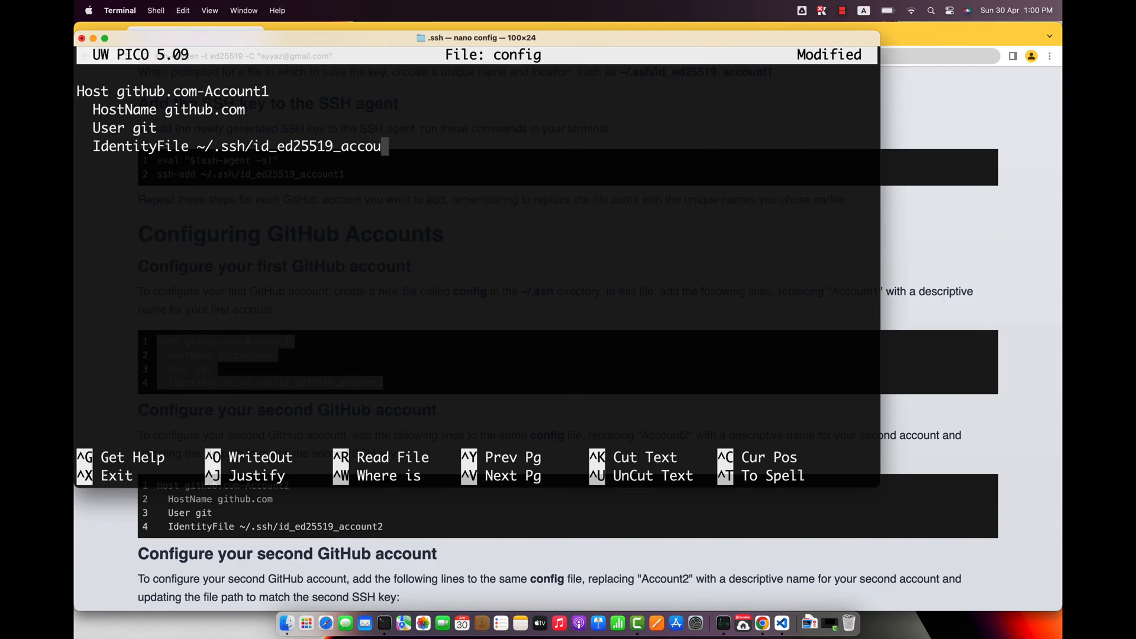
key("Backspace")
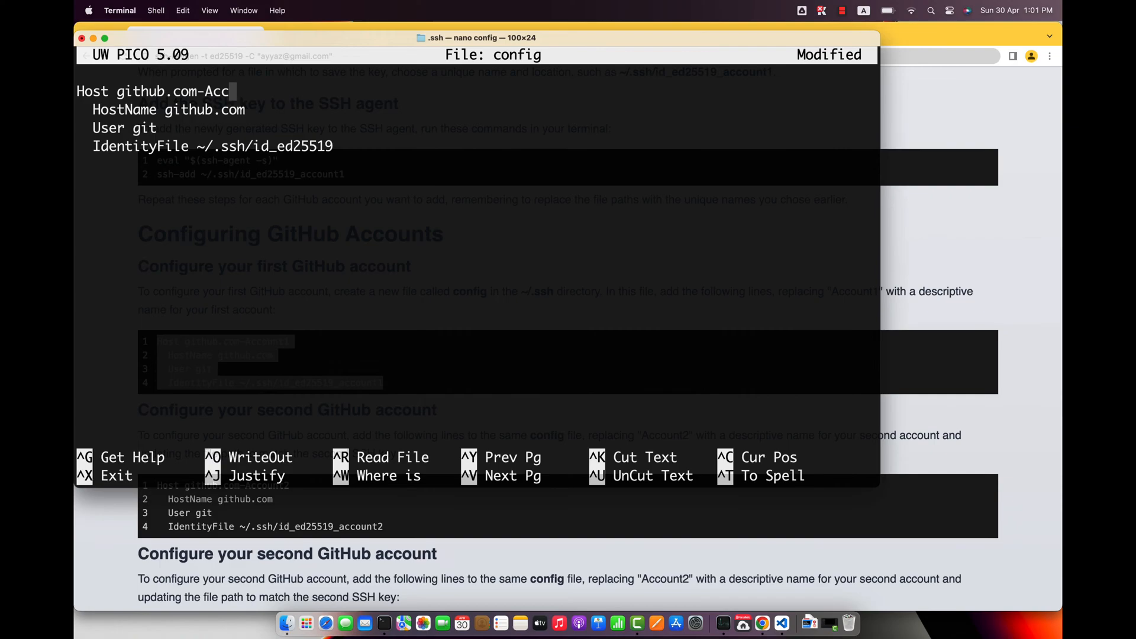
key("Backspace")
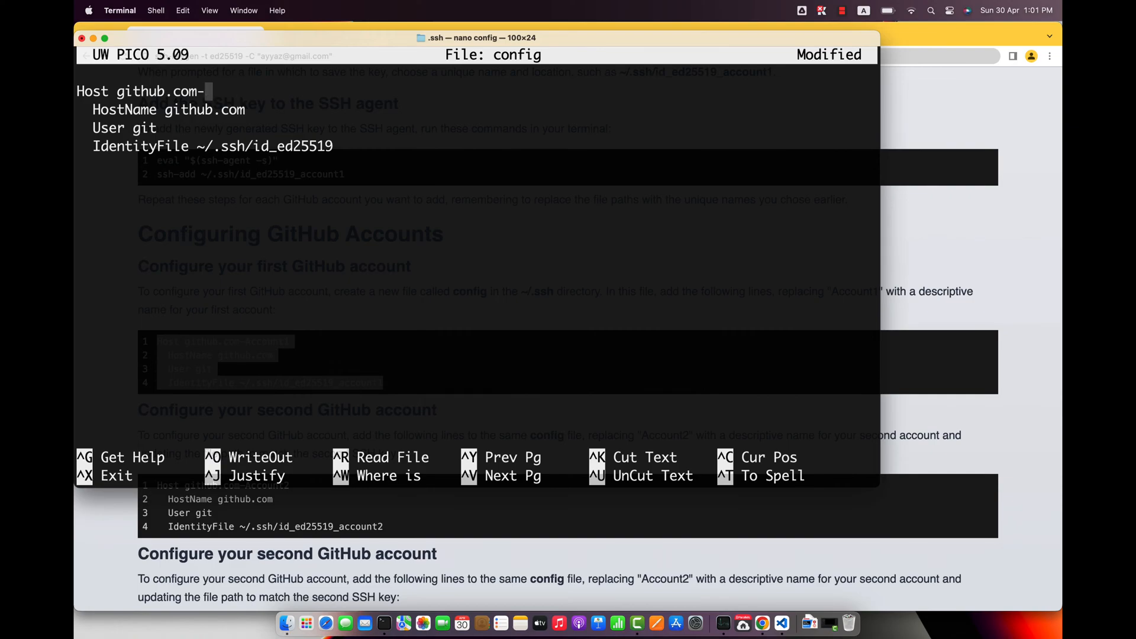
key("backspace")
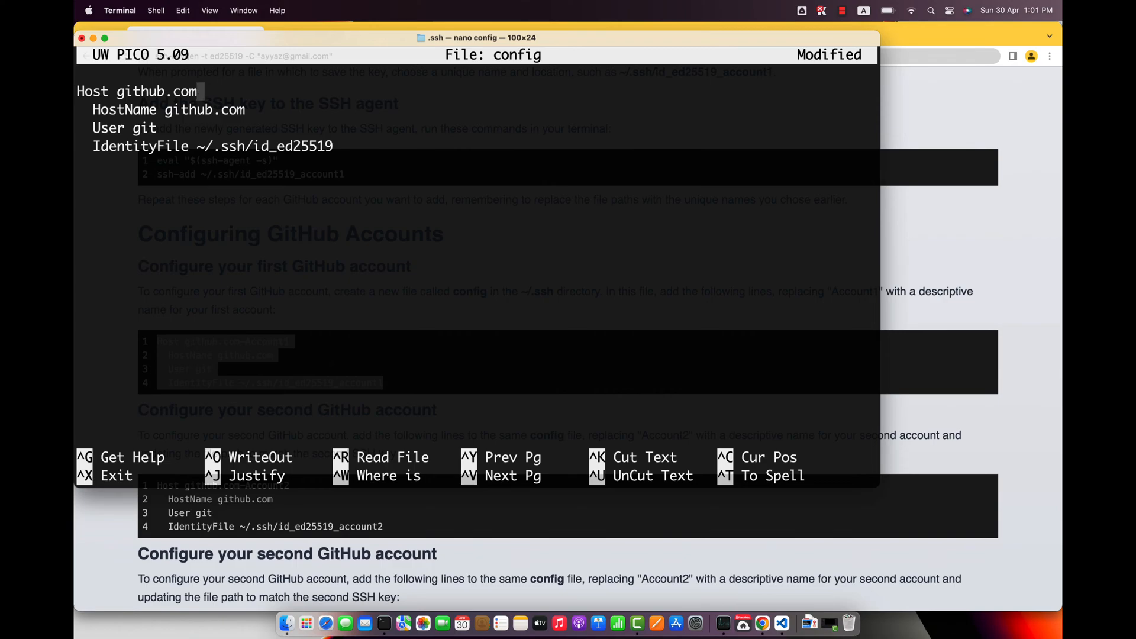
type("-")
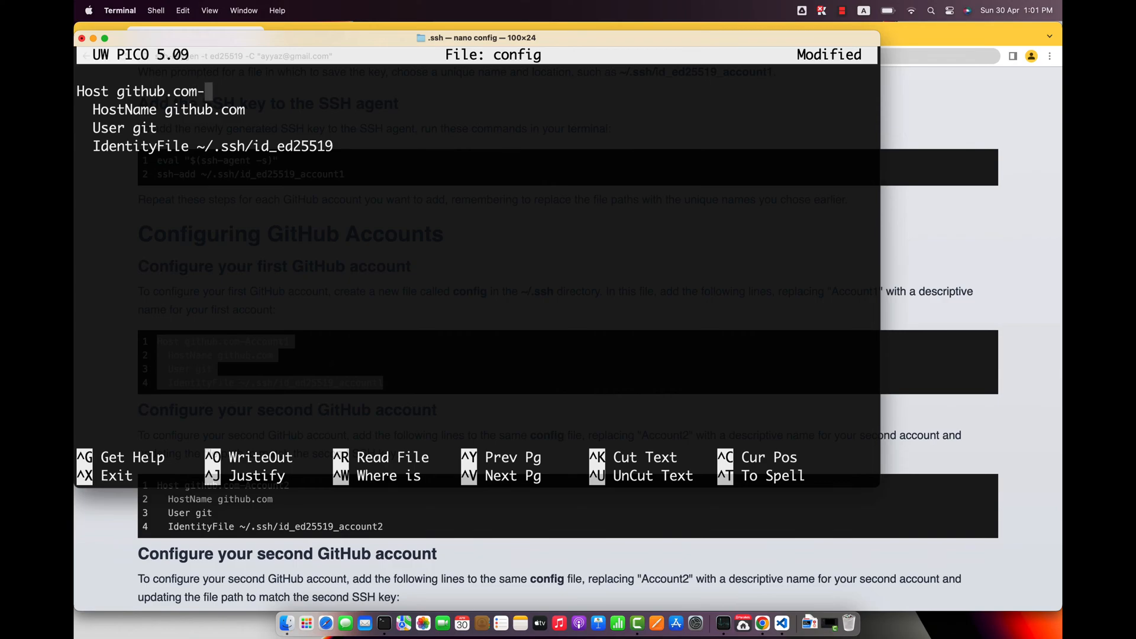
type("personal")
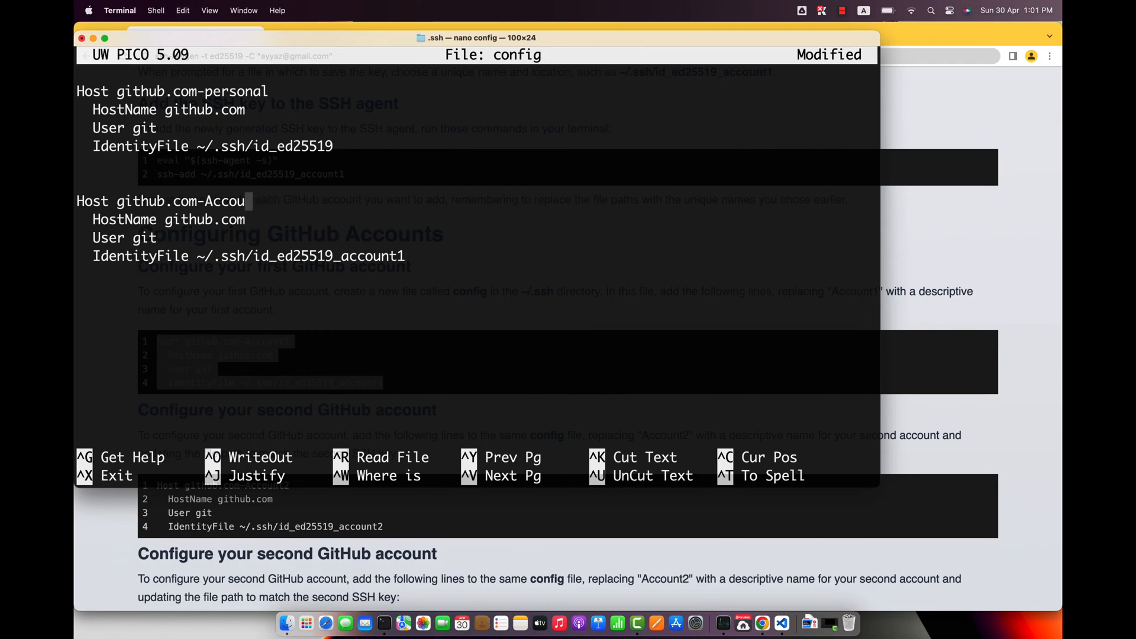
Step: Name the second Host block github.com-public and review the guide's testing section
type("public")
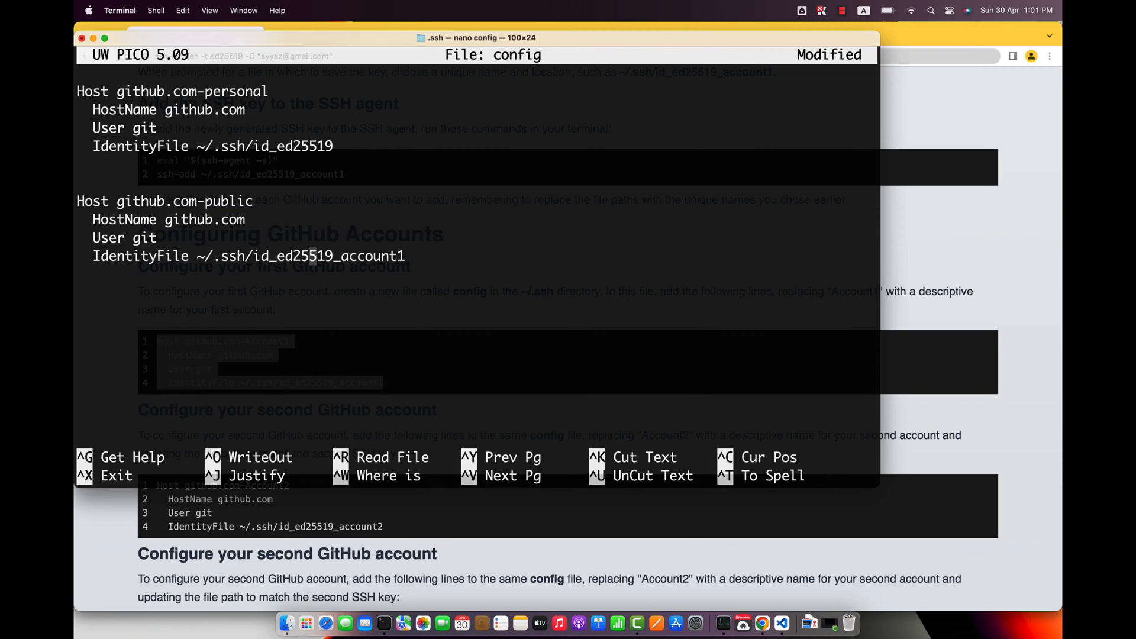
key("BackSpace")
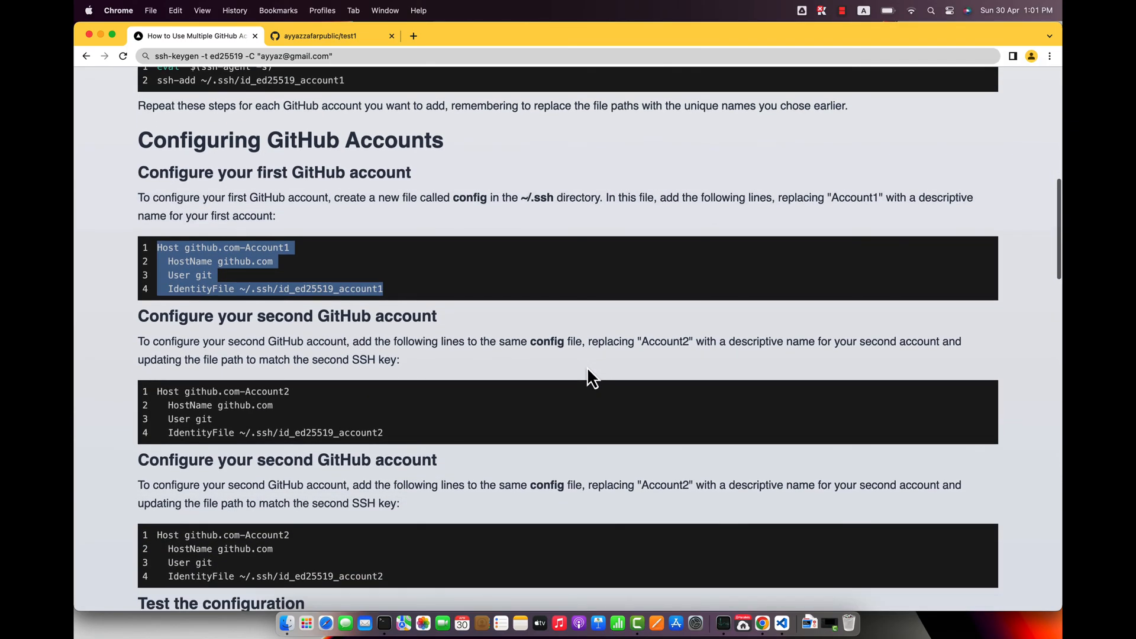
scroll("down", 3)
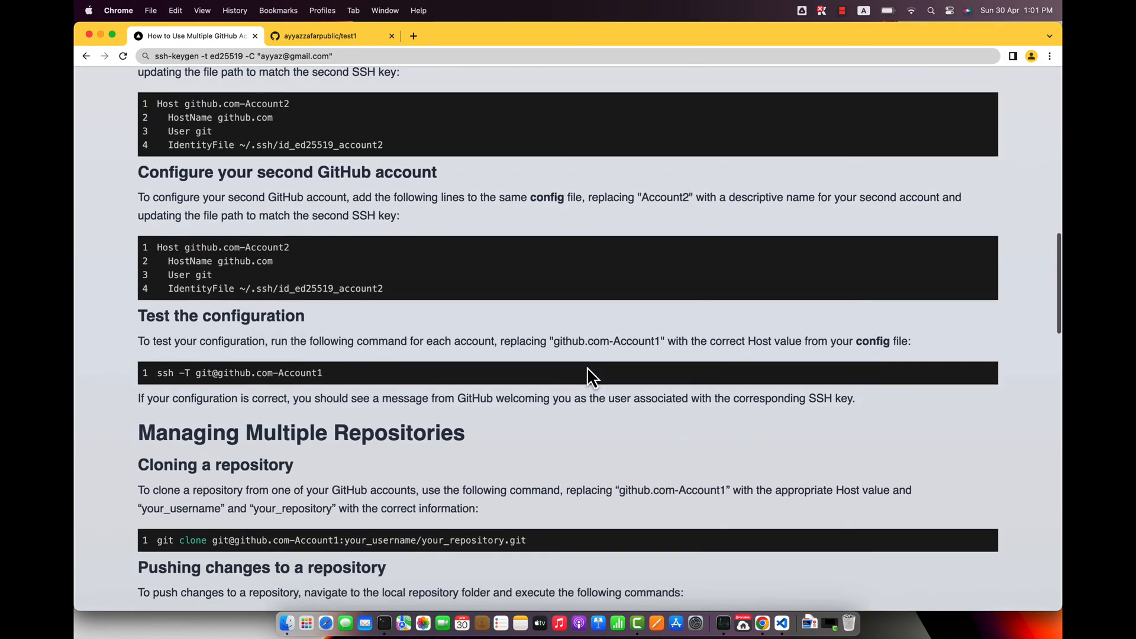
scroll("down", 3)
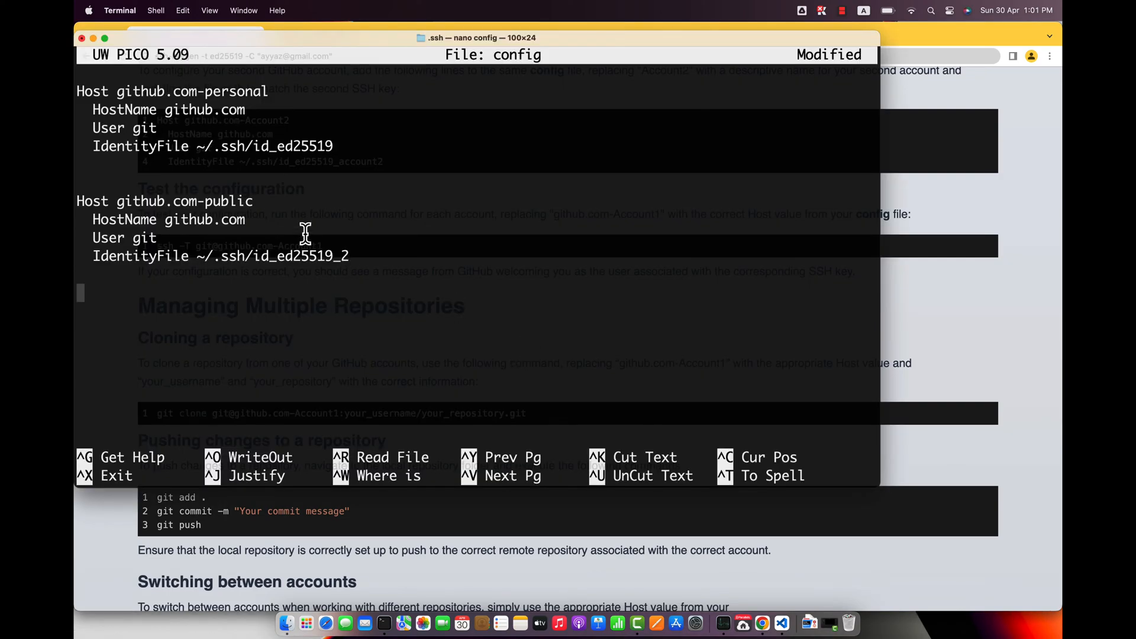
left_click(761, 623)
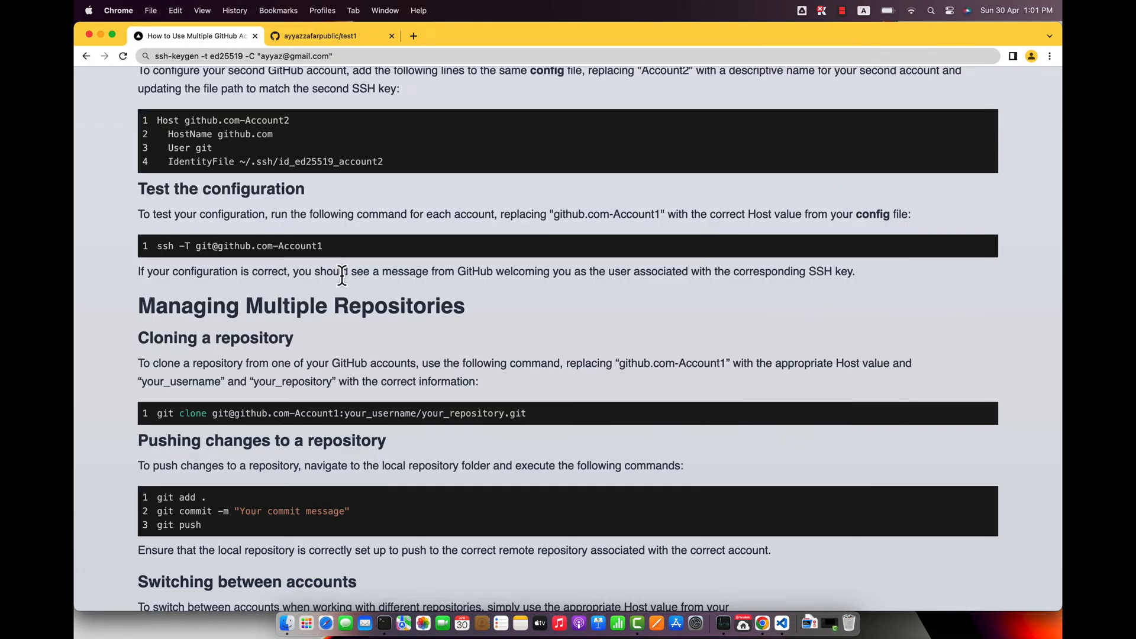
mouse_move(195, 249)
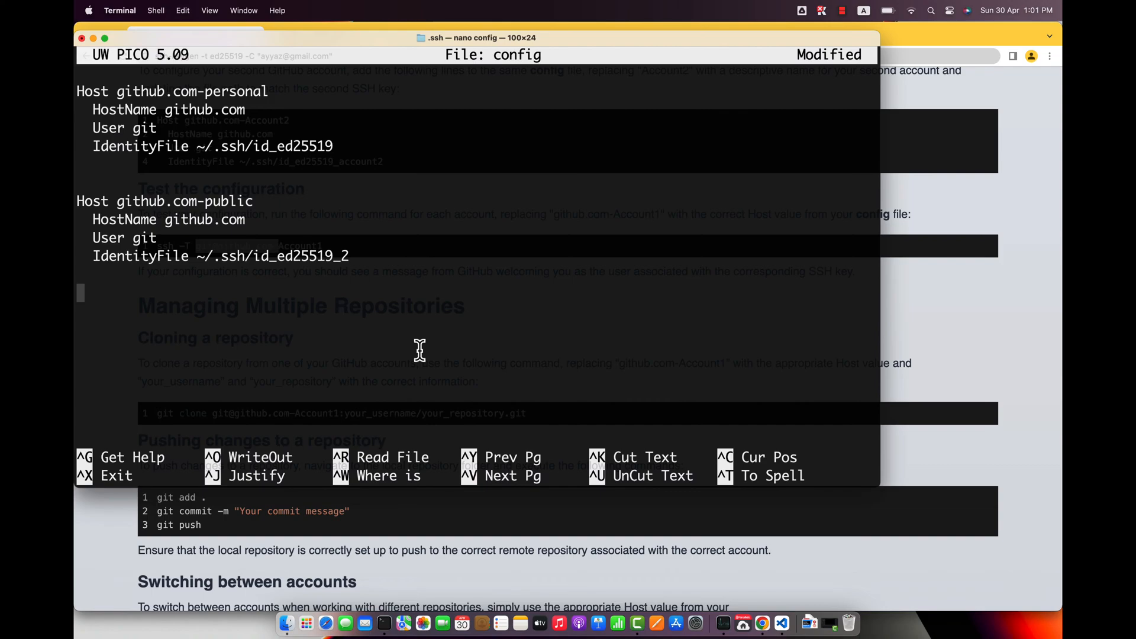
mouse_move(463, 361)
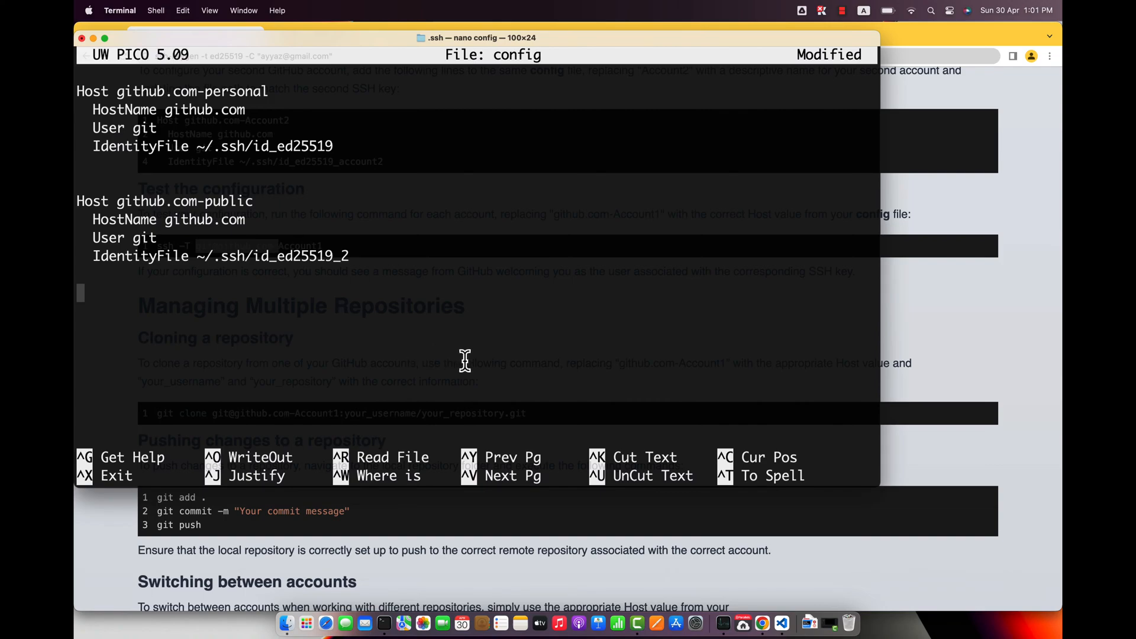
key("Ctrl+X")
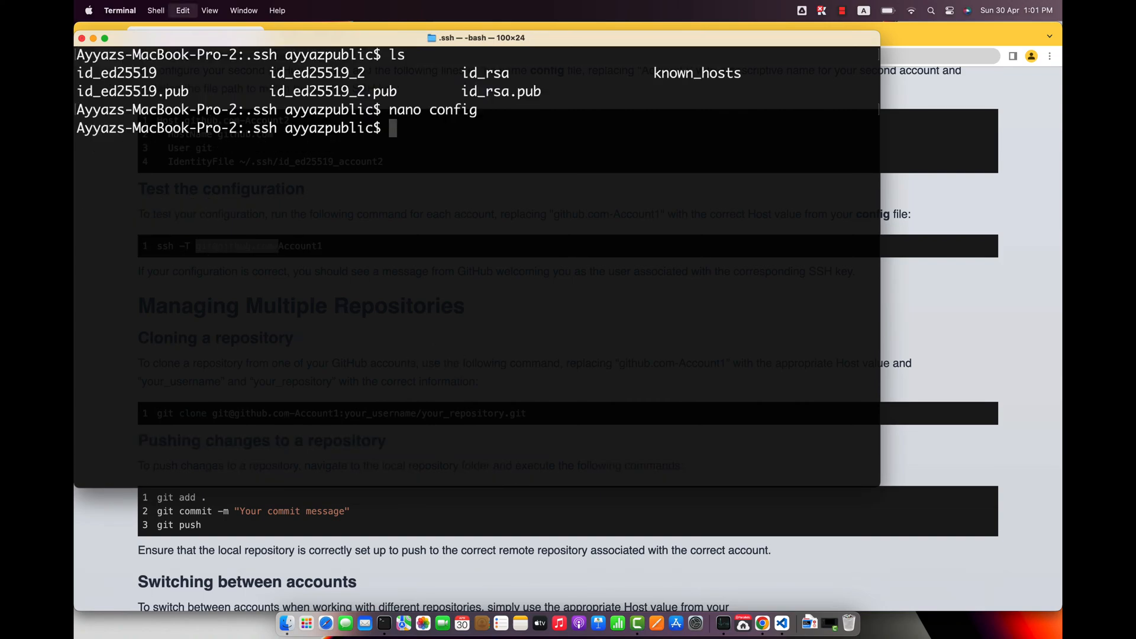
type("git@github.")
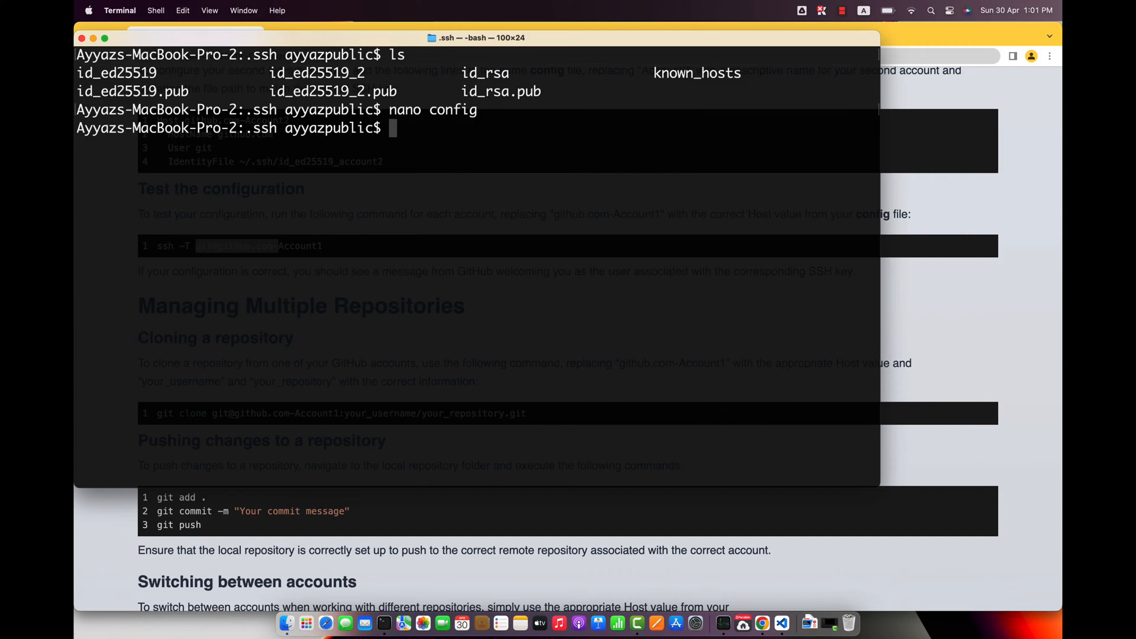
type("ssh -")
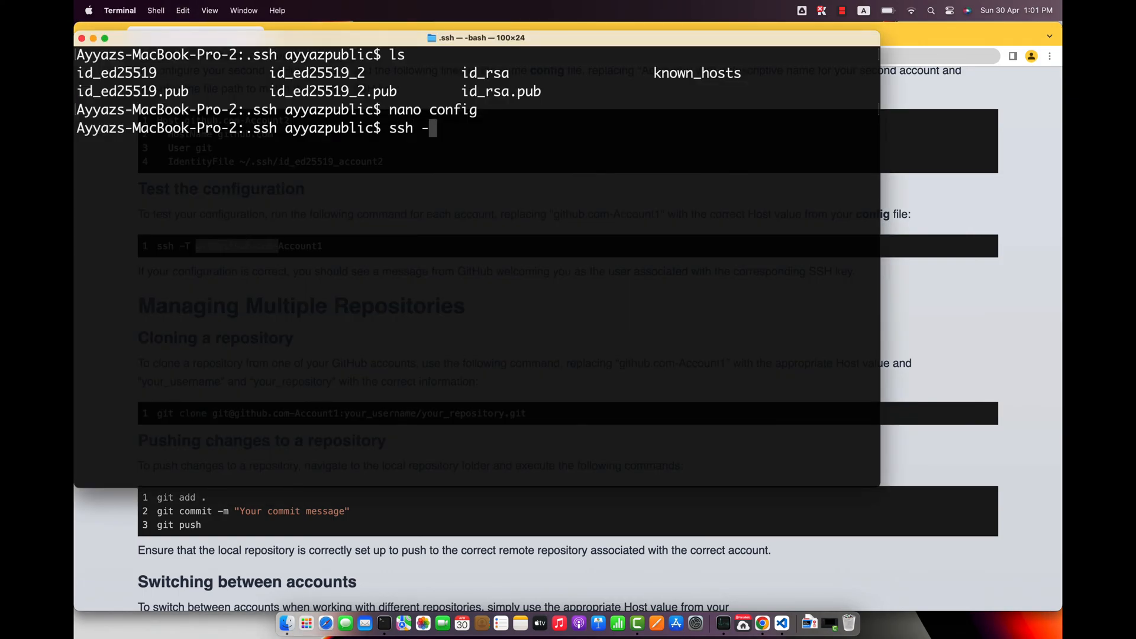
type("T git@github.com-")
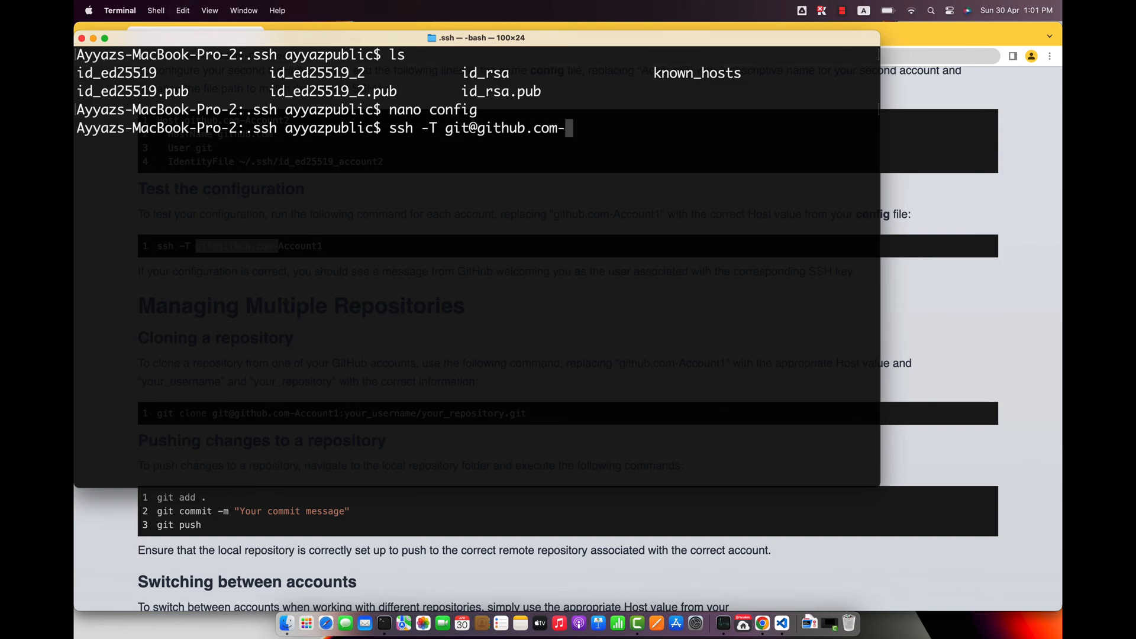
type("public")
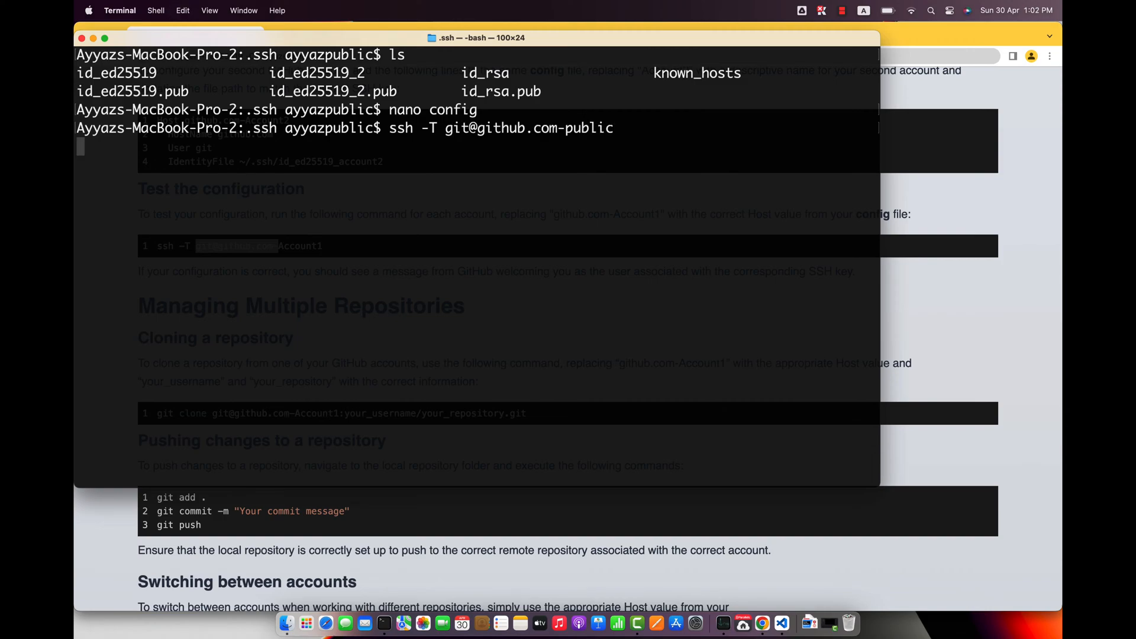
key("Return")
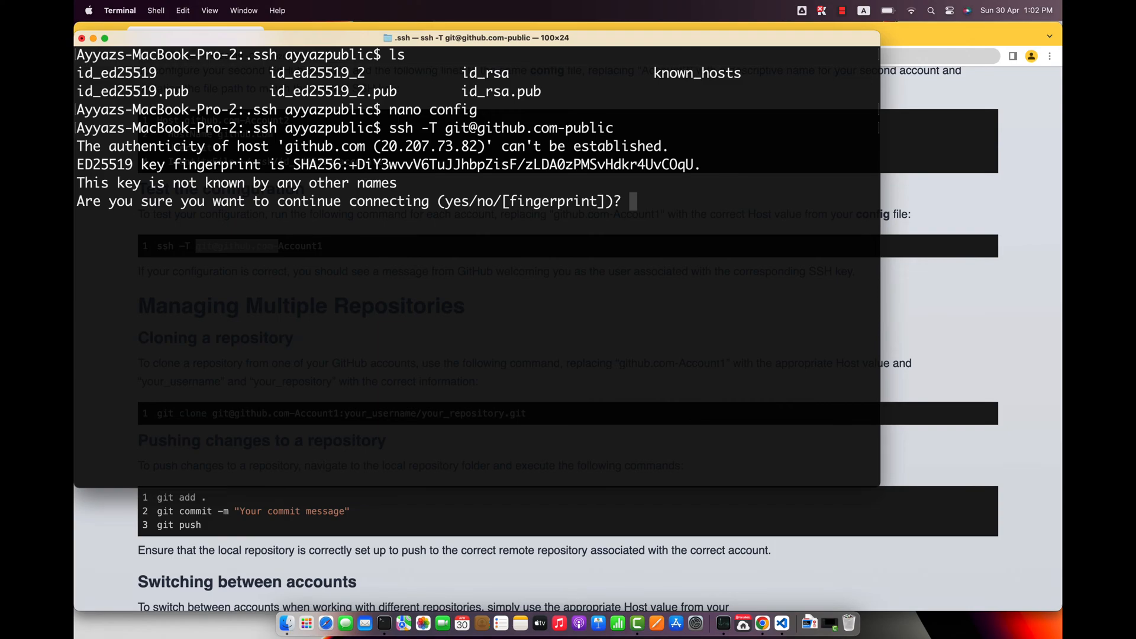
mouse_move(387, 261)
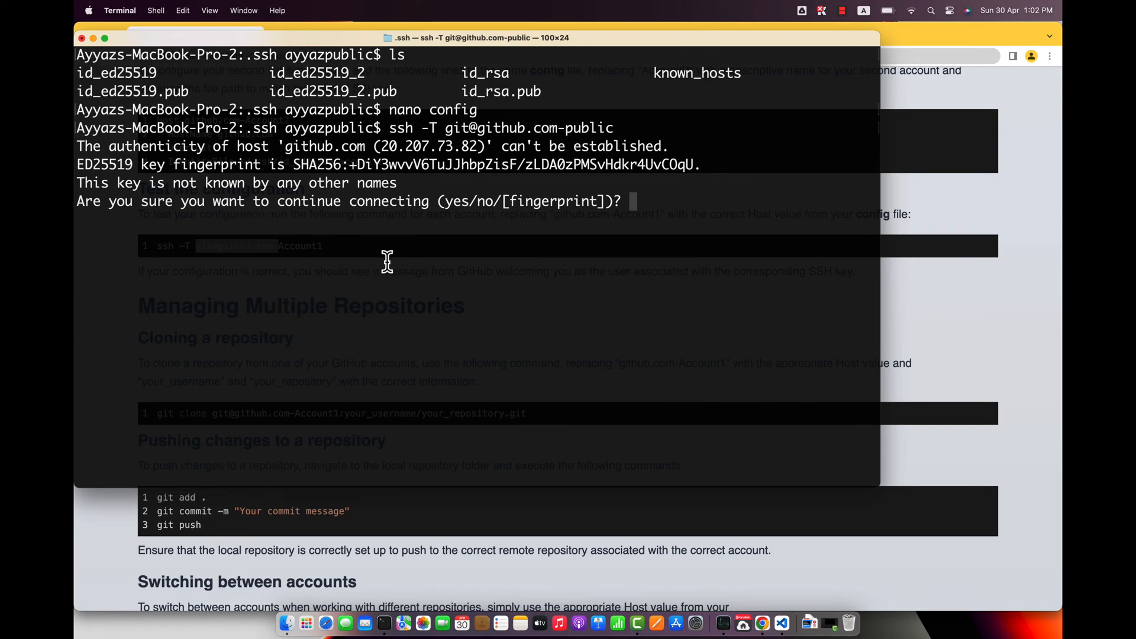
key("Return")
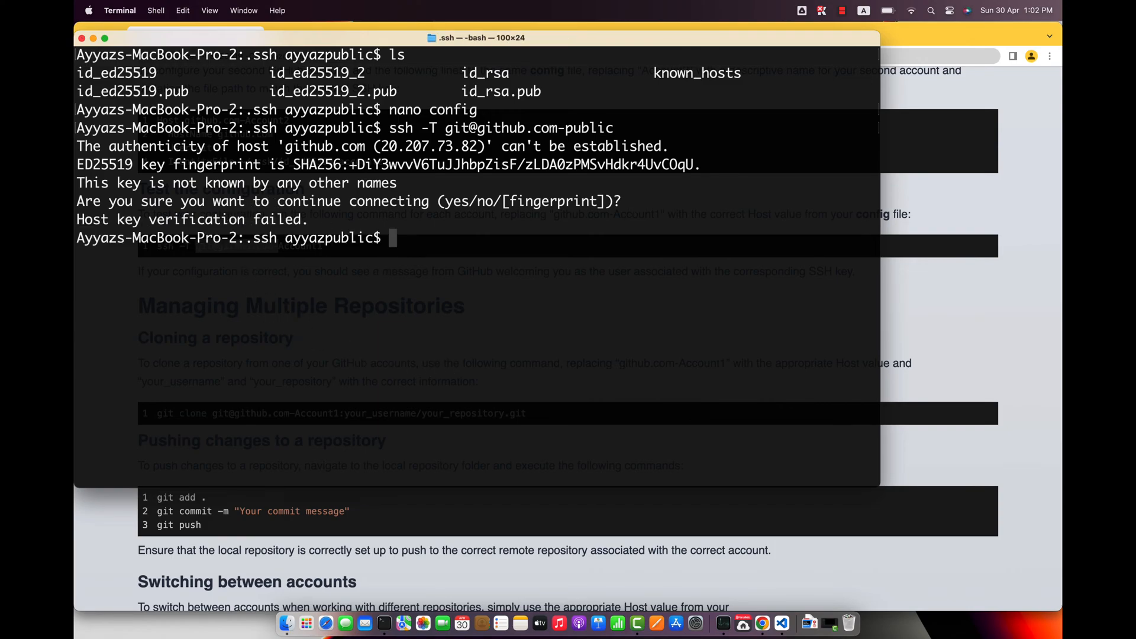
type("ssh -T git@github.com-public")
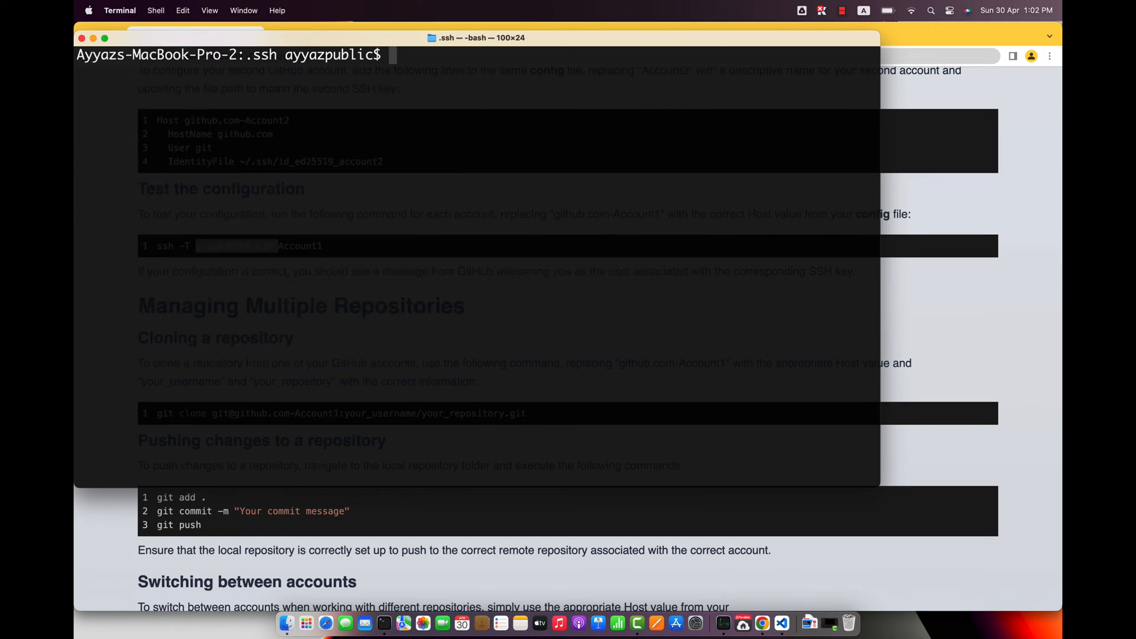
type("ssh -T git@github.com-public")
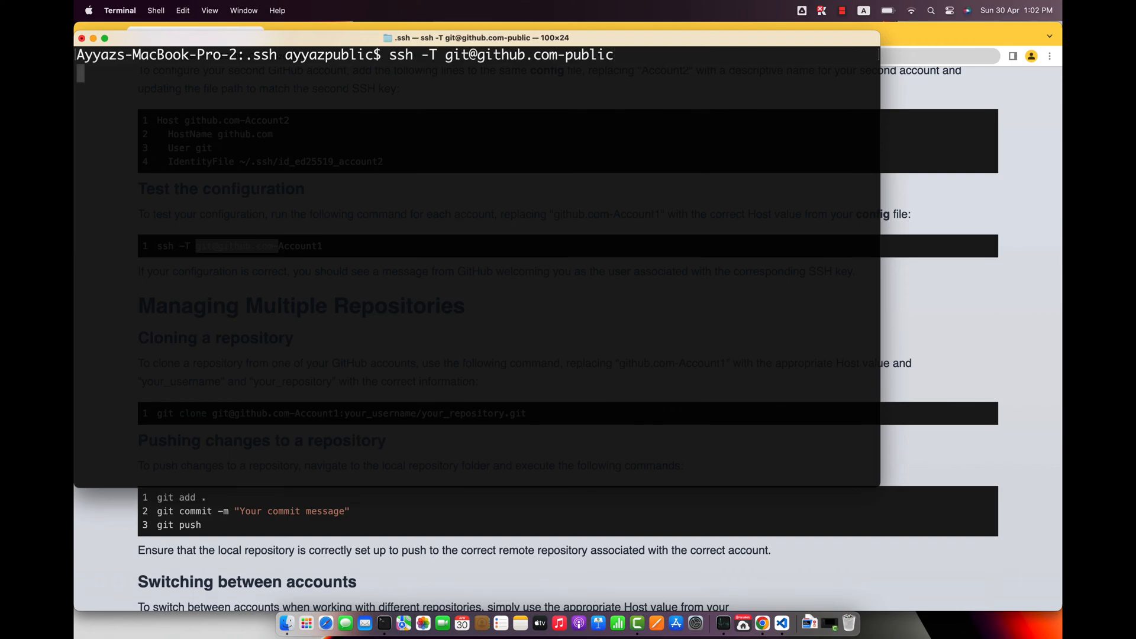
key("Return")
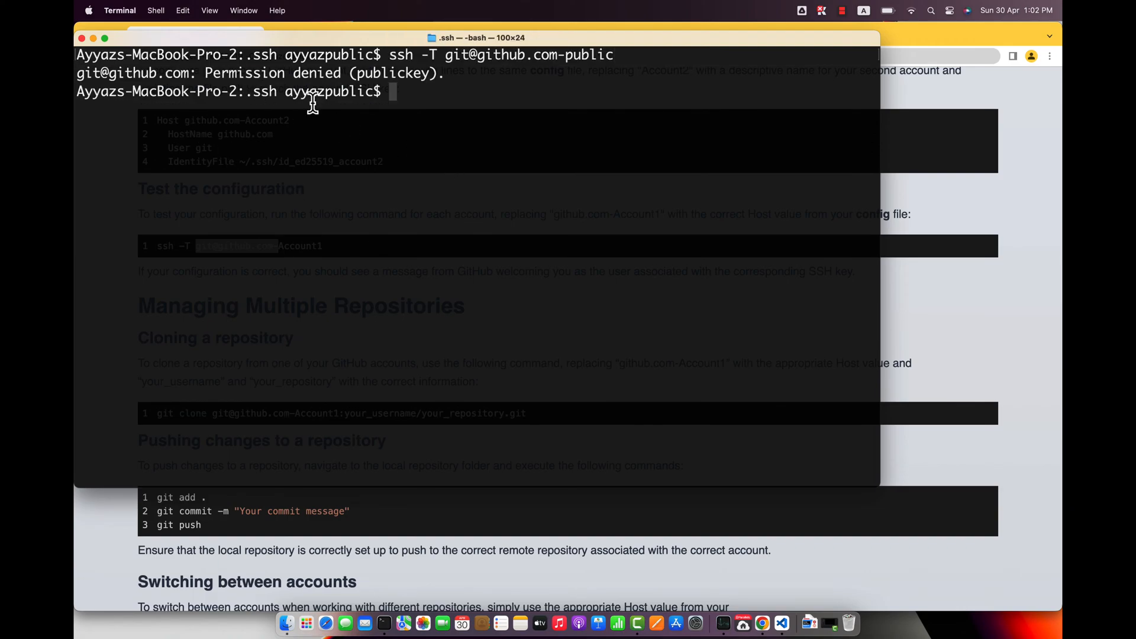
mouse_move(375, 172)
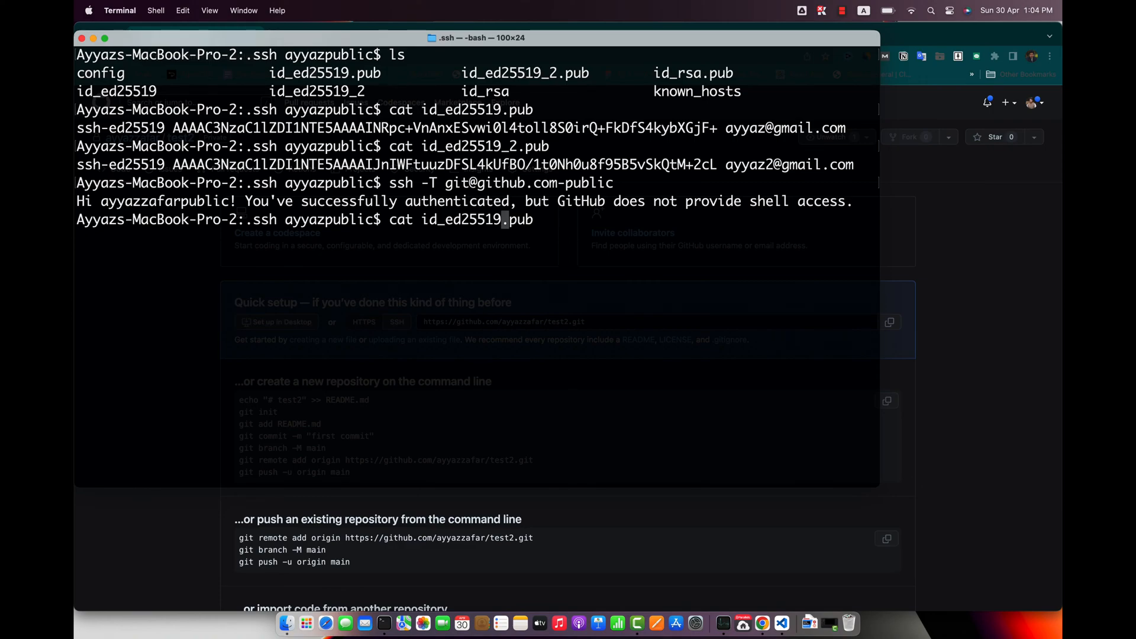
Step: Add the first ed25519 public key as a new SSH key in GitHub account settings
left_click(761, 624)
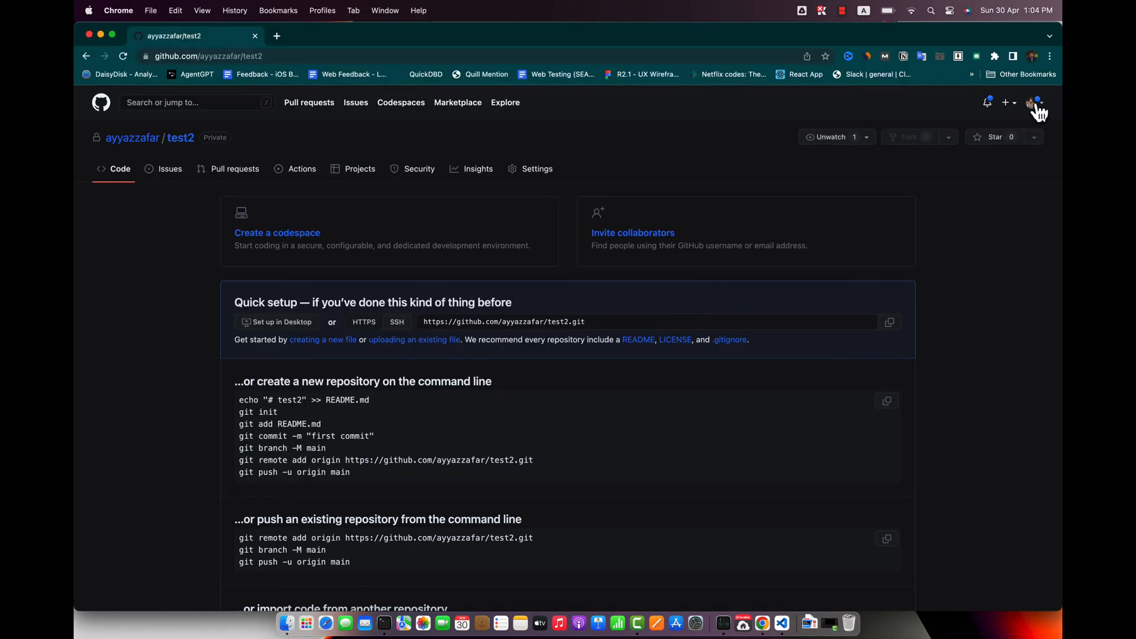
left_click(1035, 102)
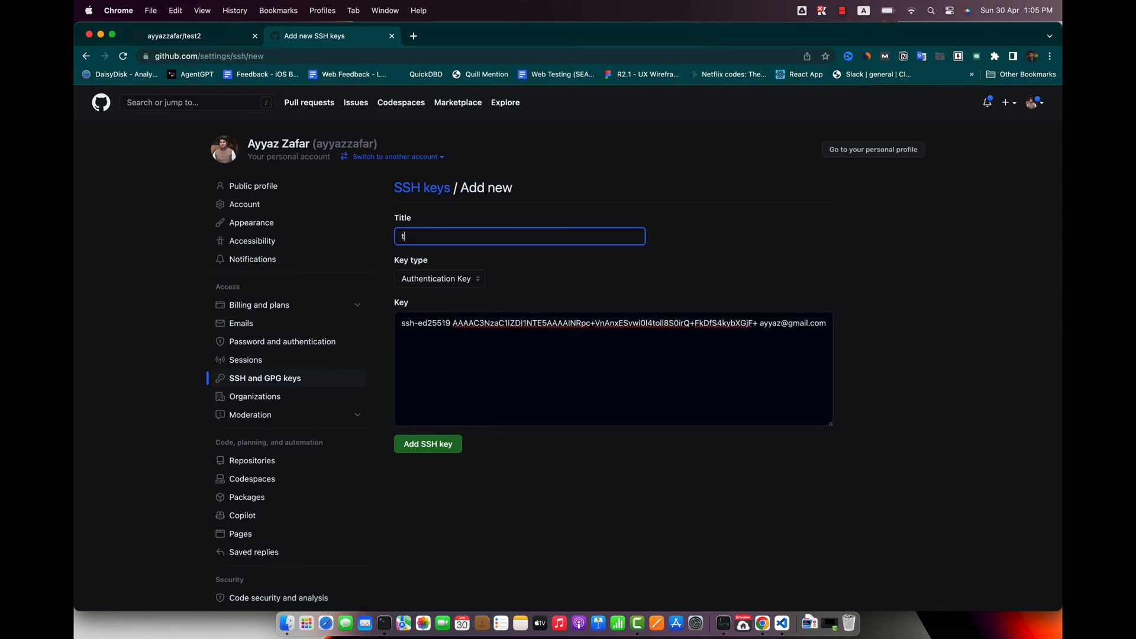
left_click(427, 444)
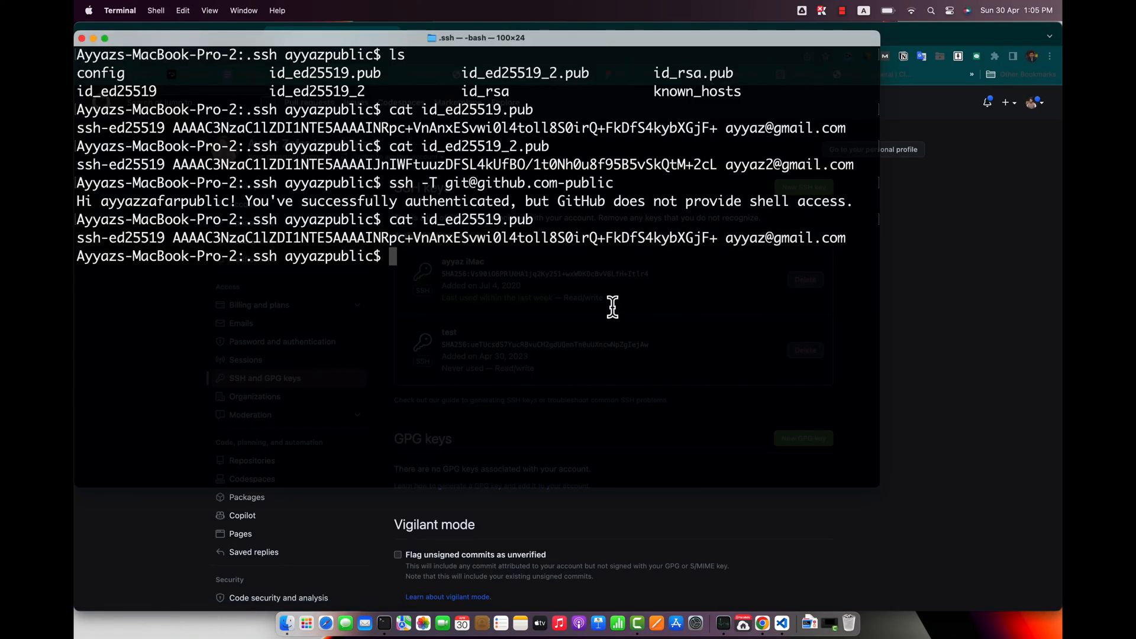
type("cat id_ed25519.pub")
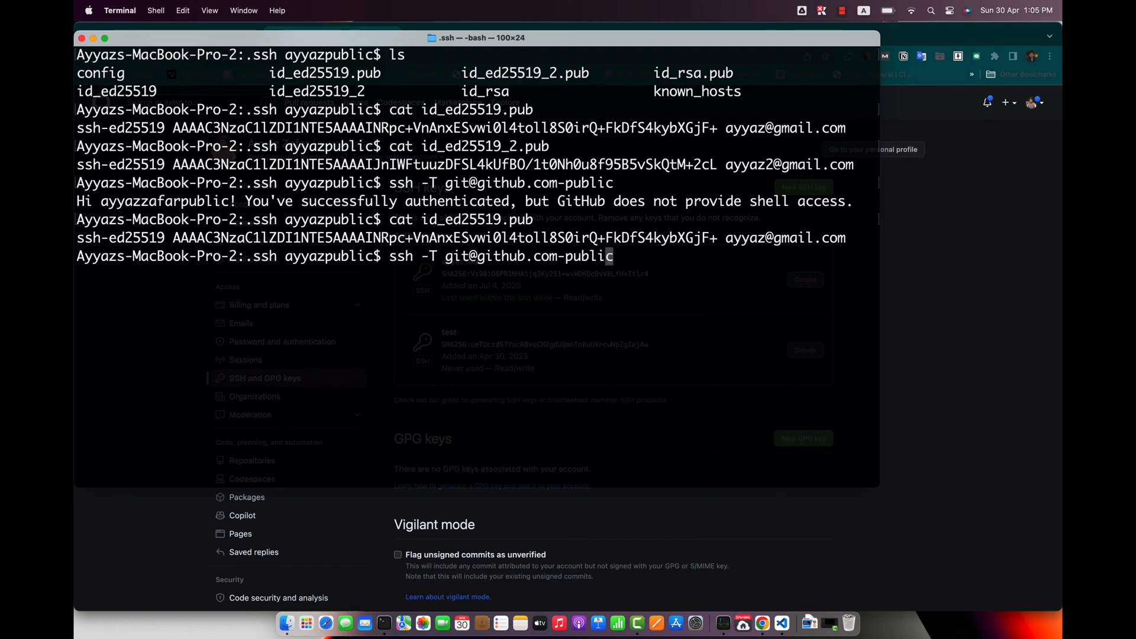
type("persona")
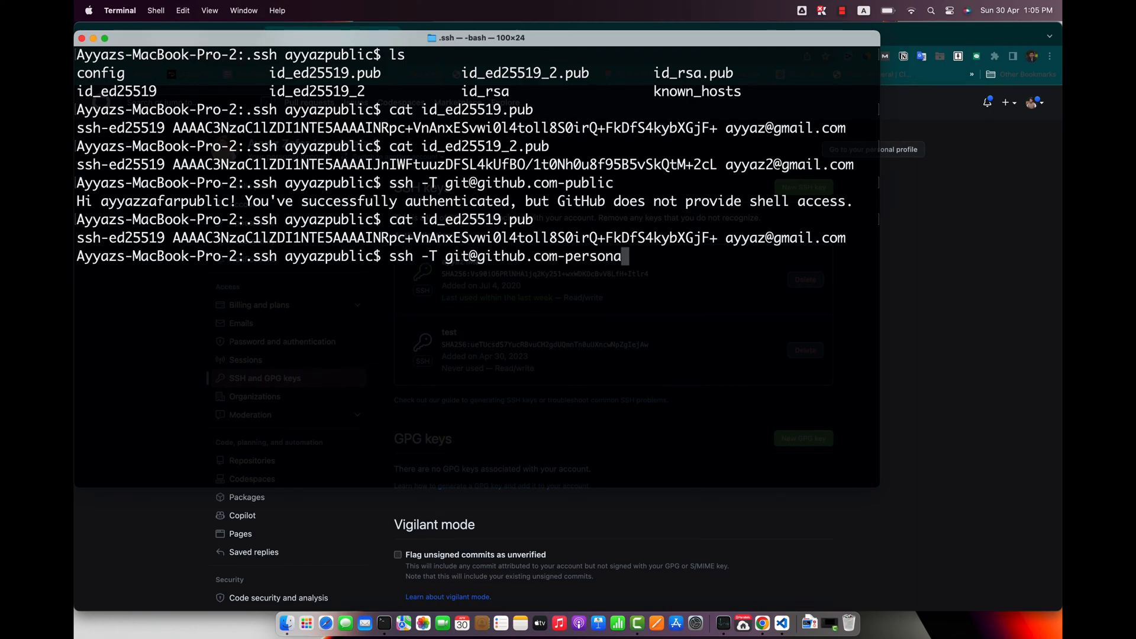
key("Return")
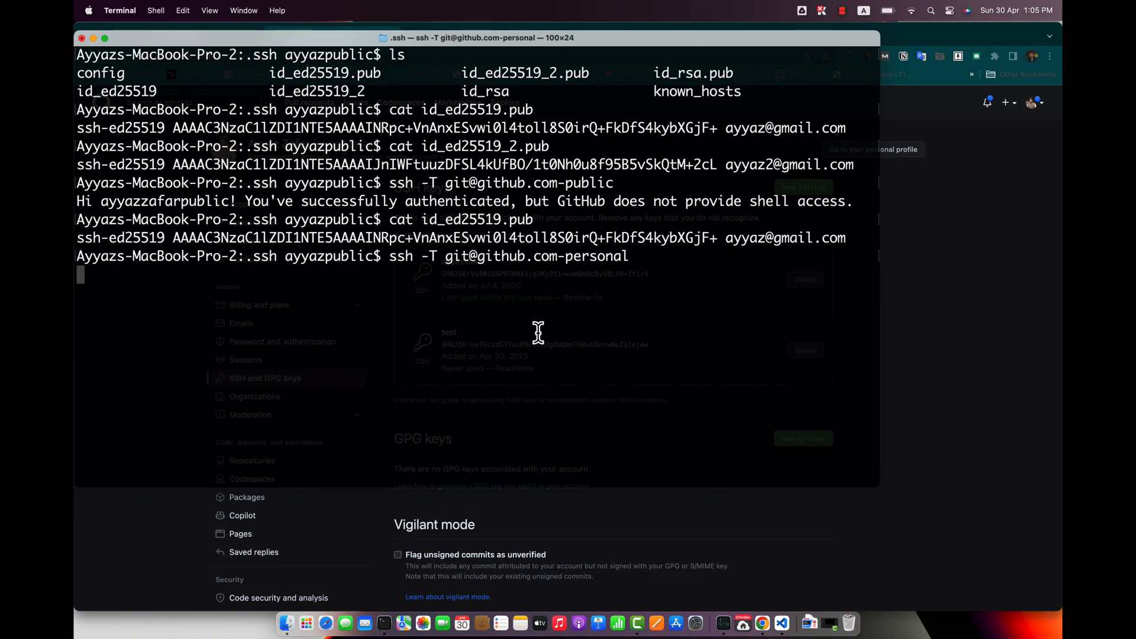
key("Return")
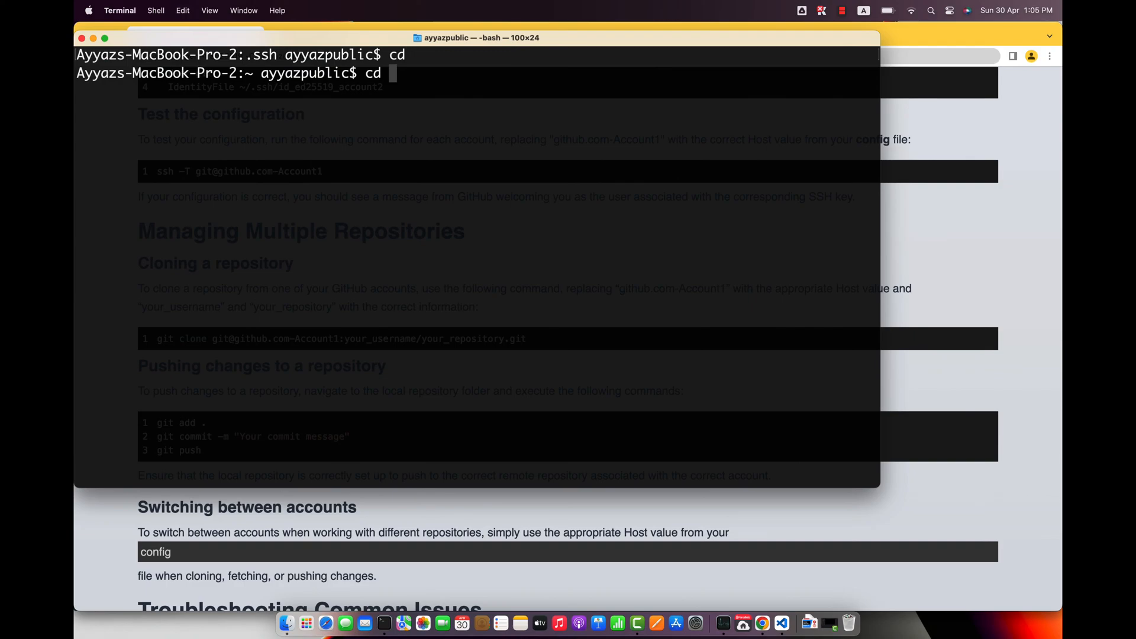
type("work")
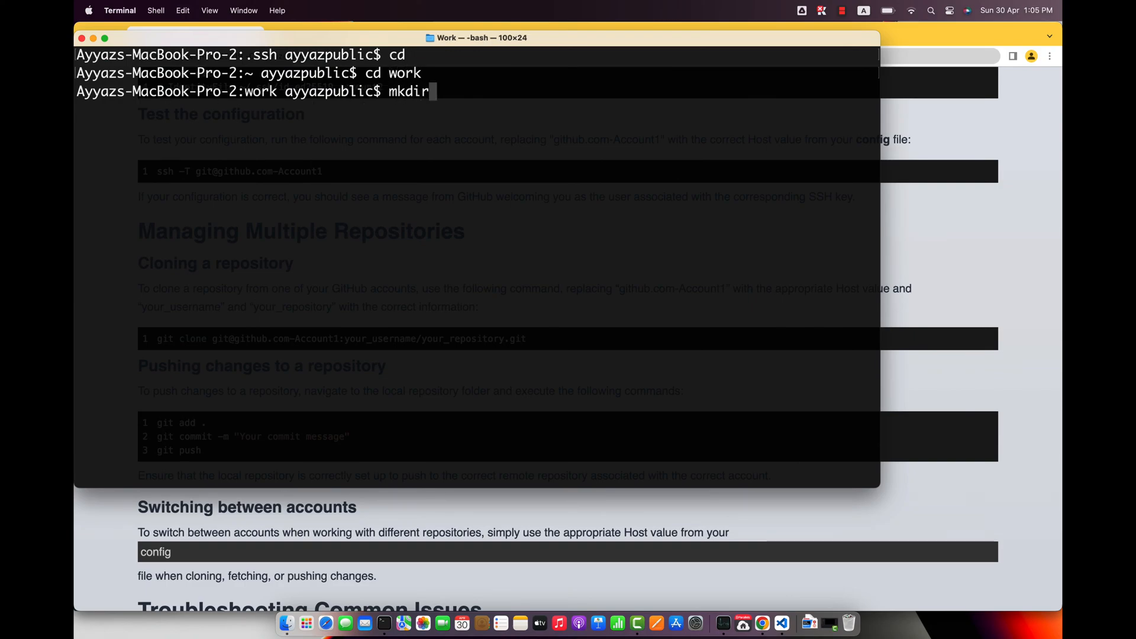
type("githu")
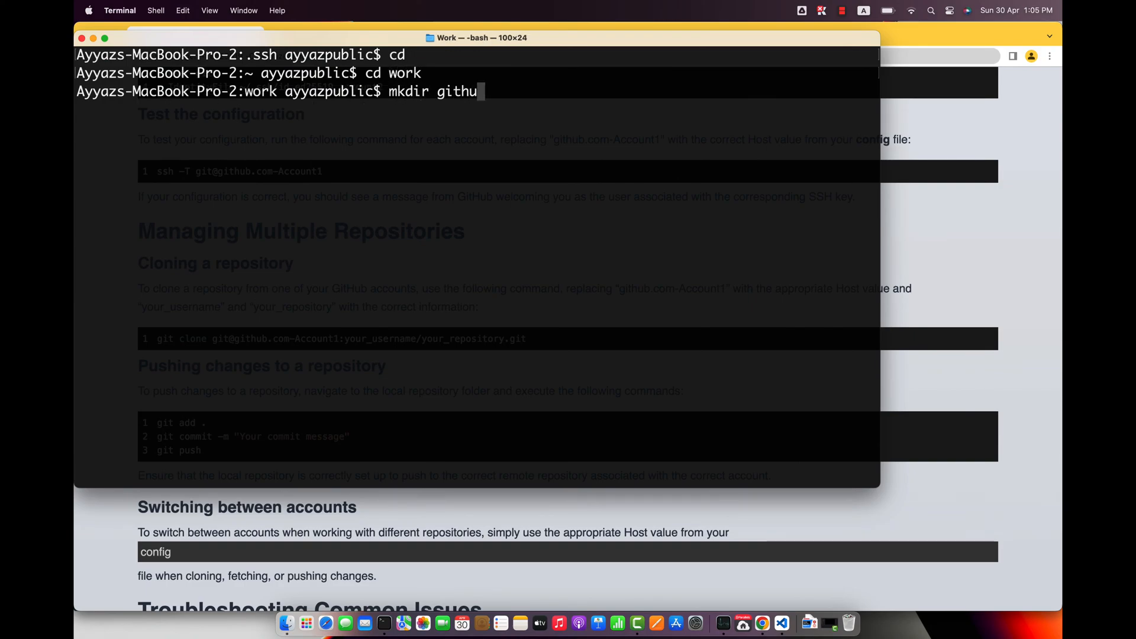
key("Return")
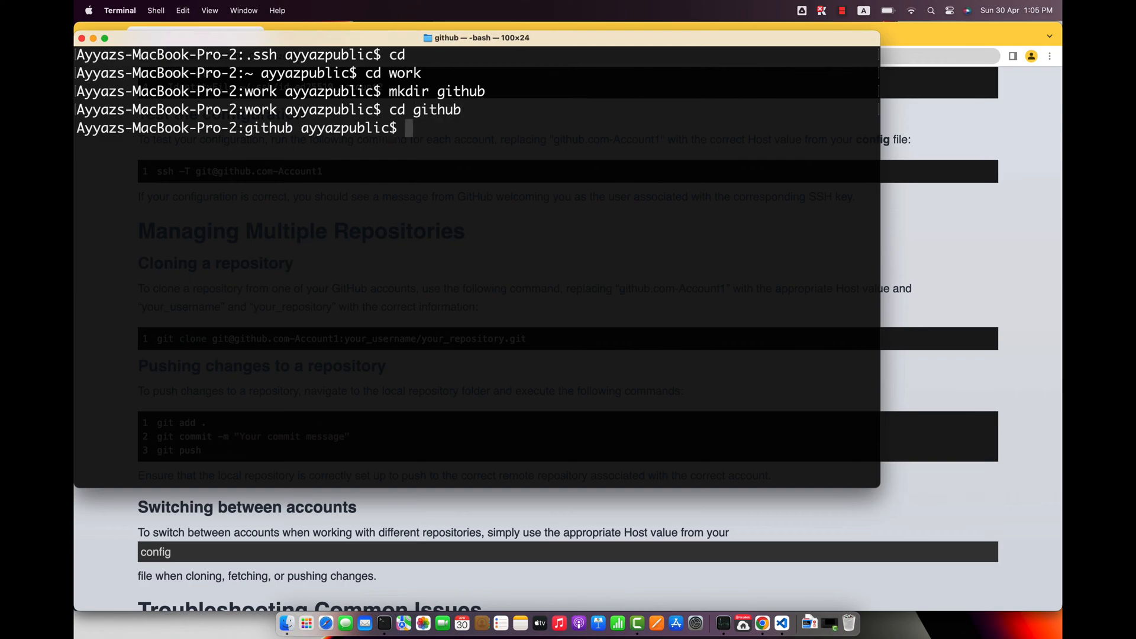
type("git clone git@github.com:ayyazzafarpublic/test1.git")
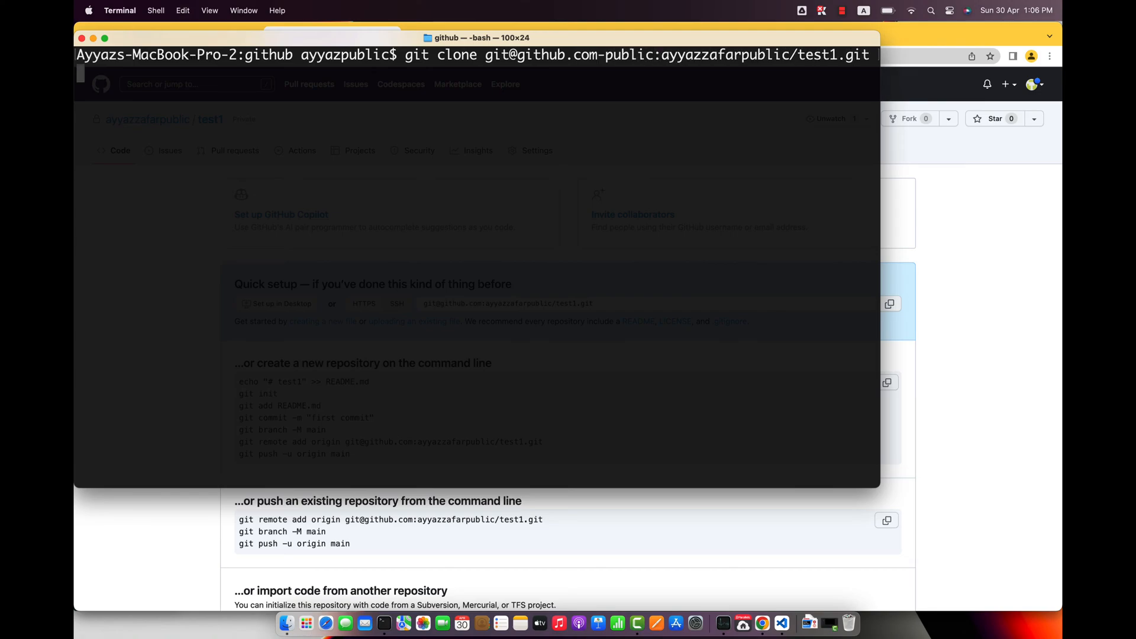
key("Return")
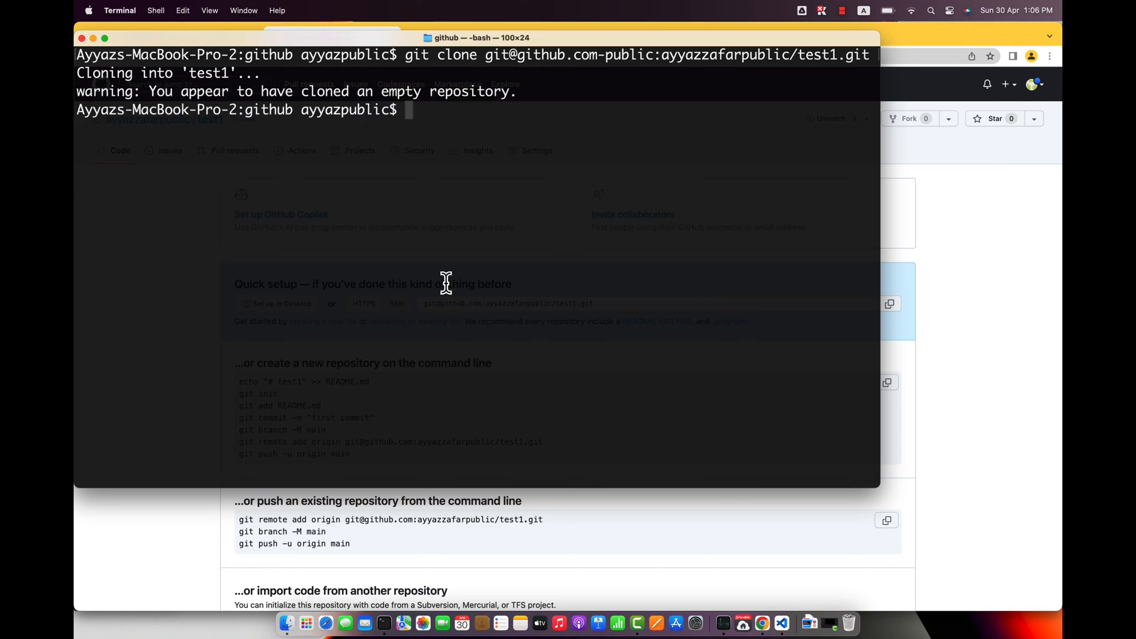
mouse_move(469, 129)
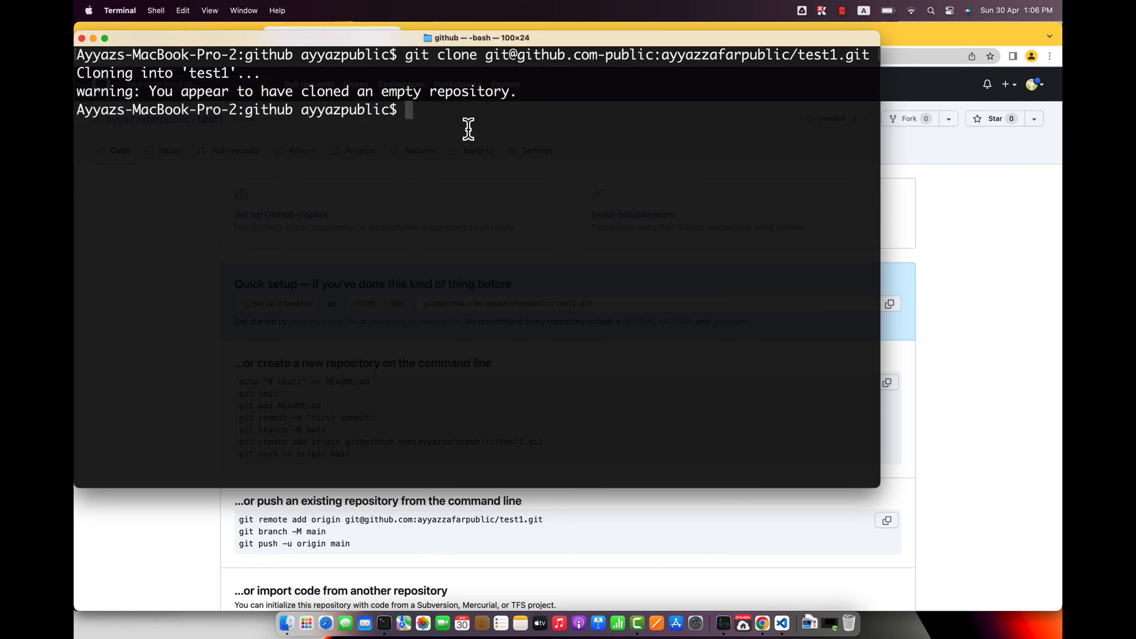
Step: Enter test1 and create an empty test.txt file with touch
type("cd te")
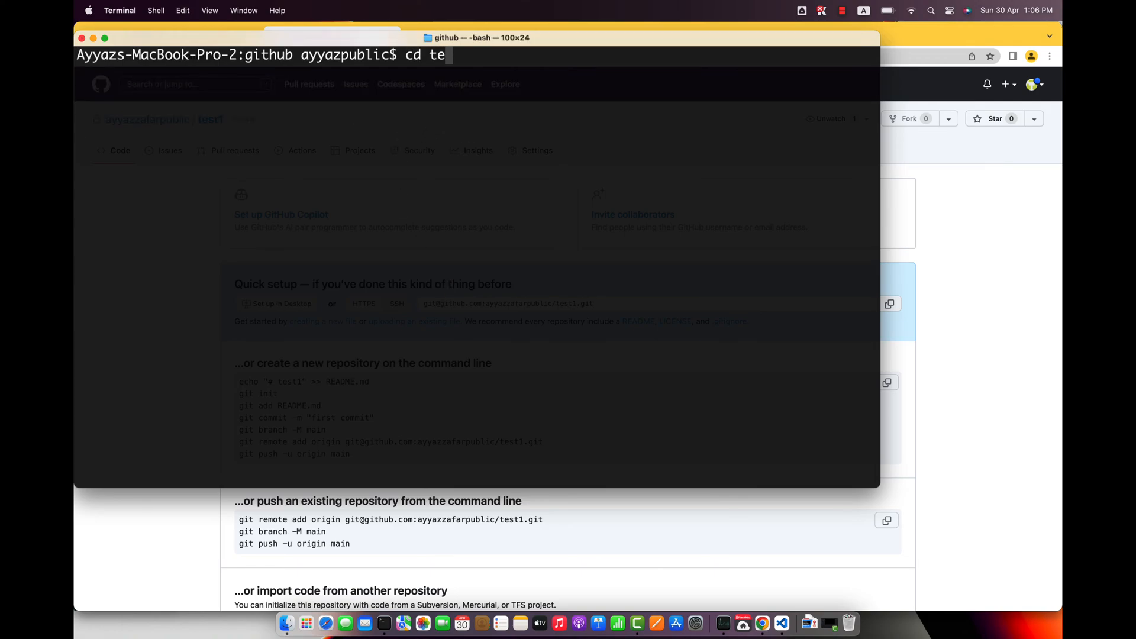
key("Return")
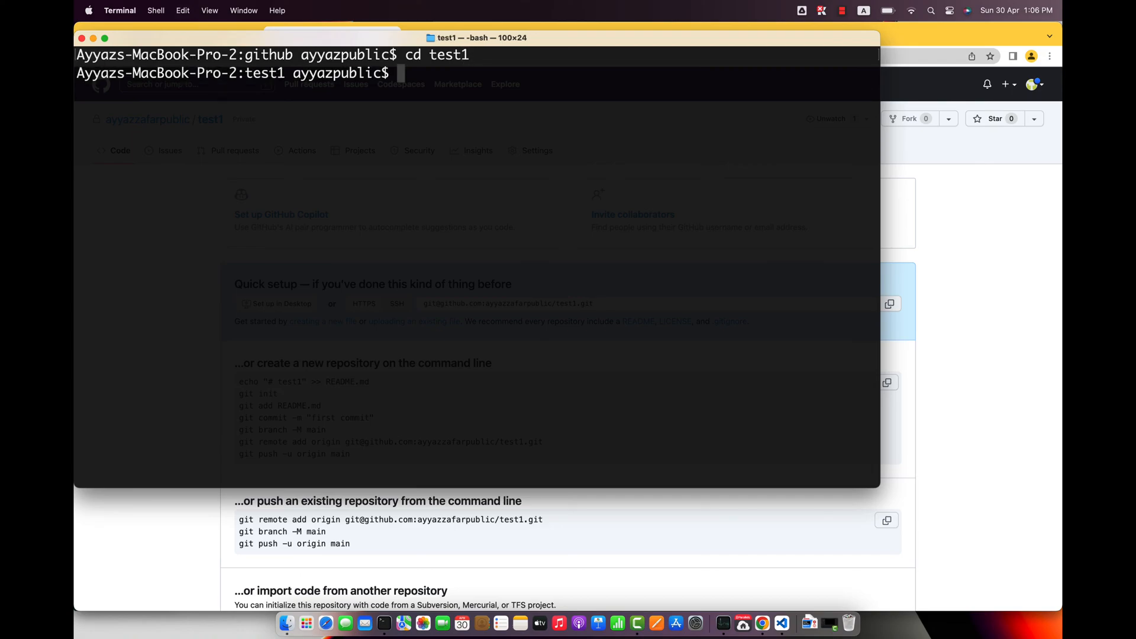
type("touch test.")
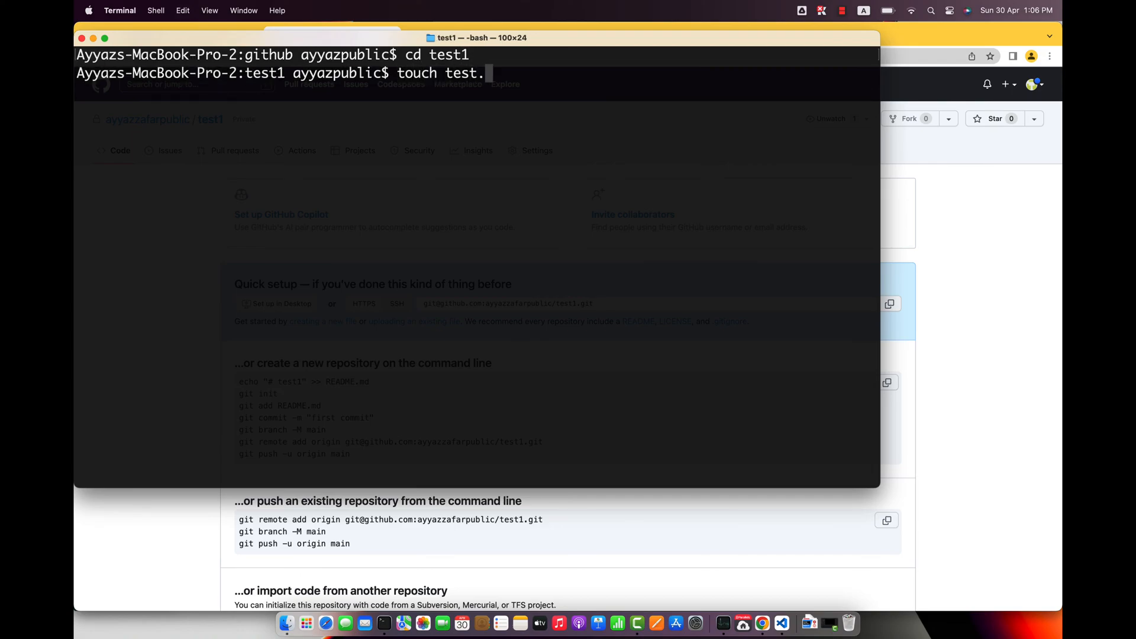
key("Return")
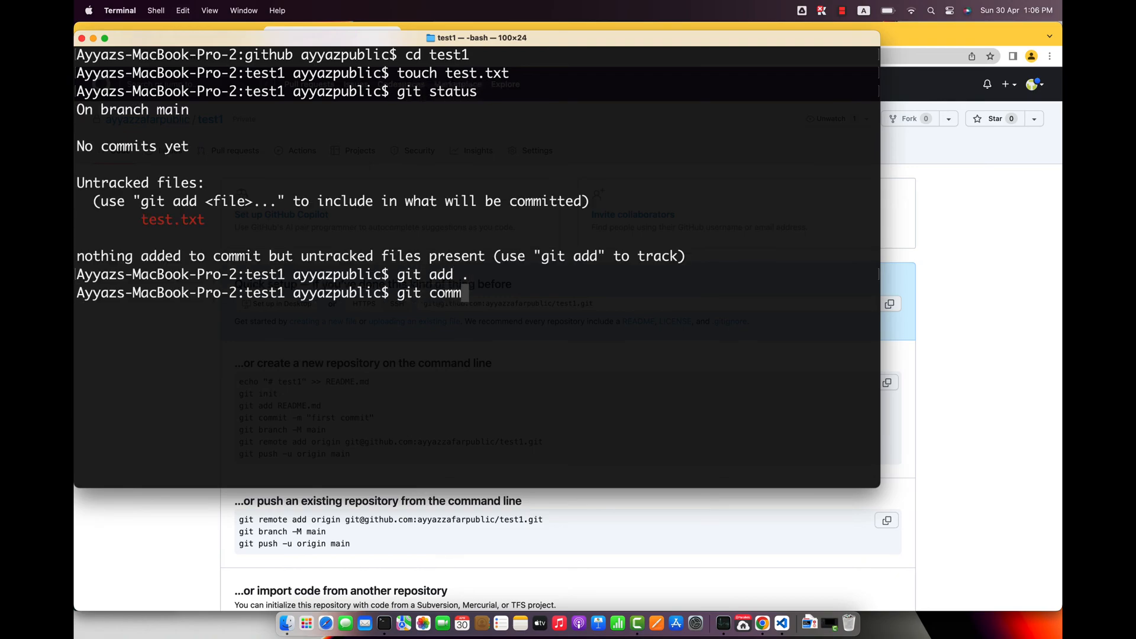
Step: Commit the file with message 'files' and push test1 to origin main, then check the browser
type("it -m 'f")
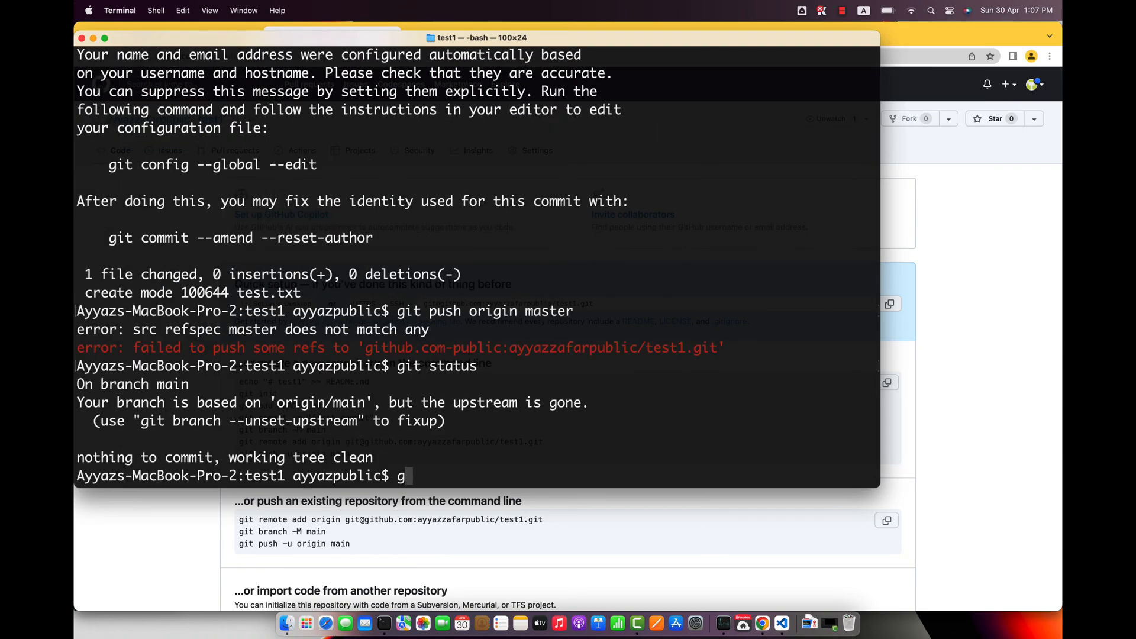
type("it push oriign ma")
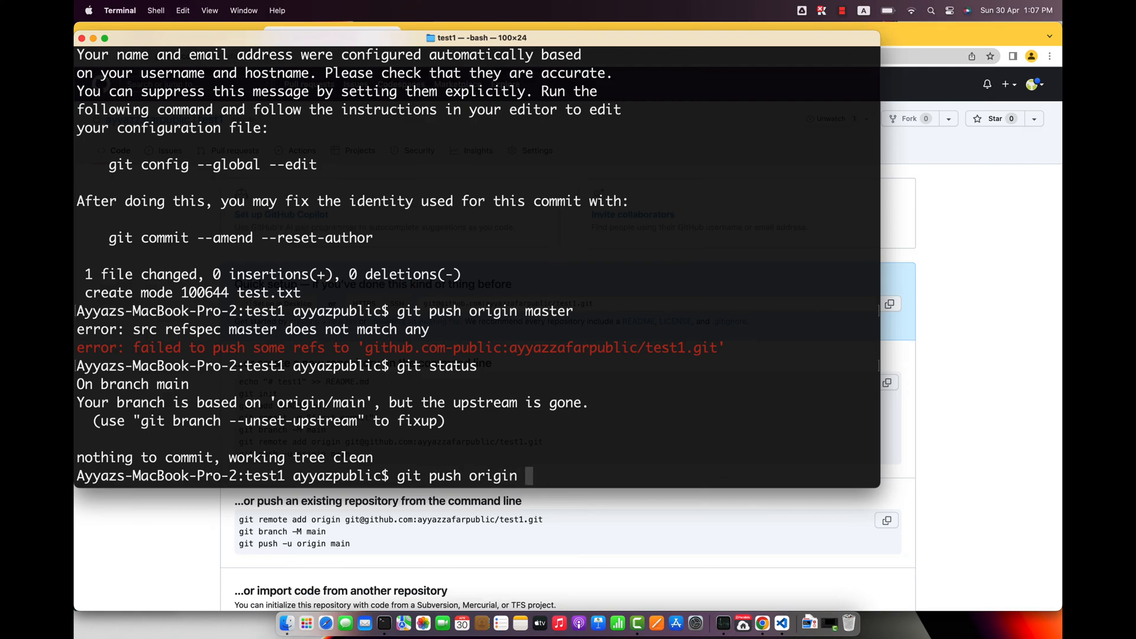
key("Return")
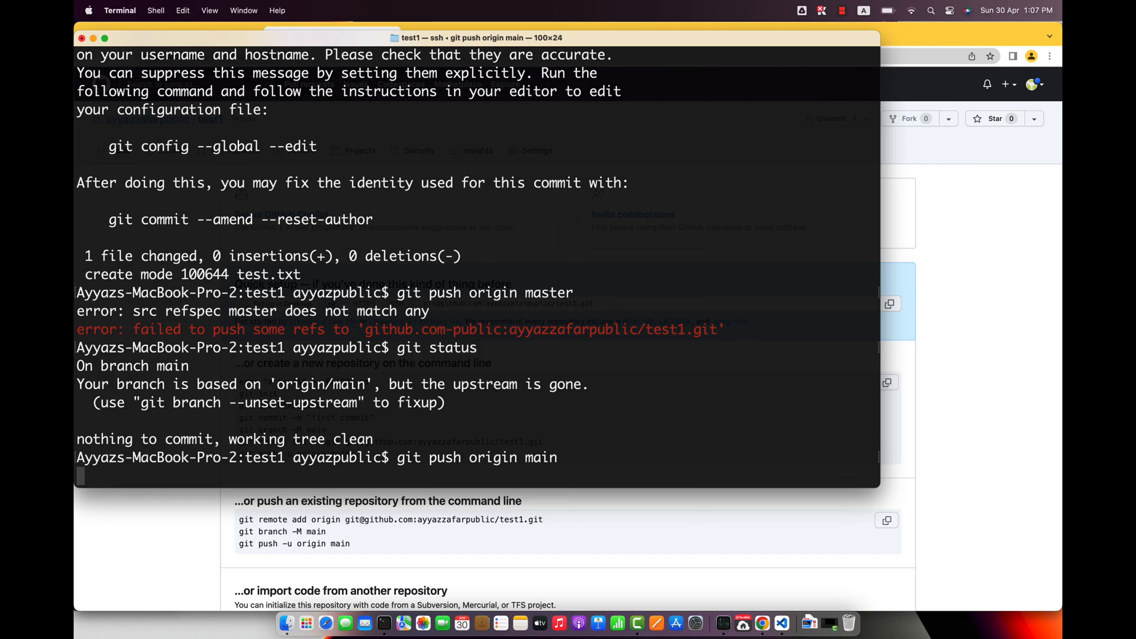
left_click(761, 622)
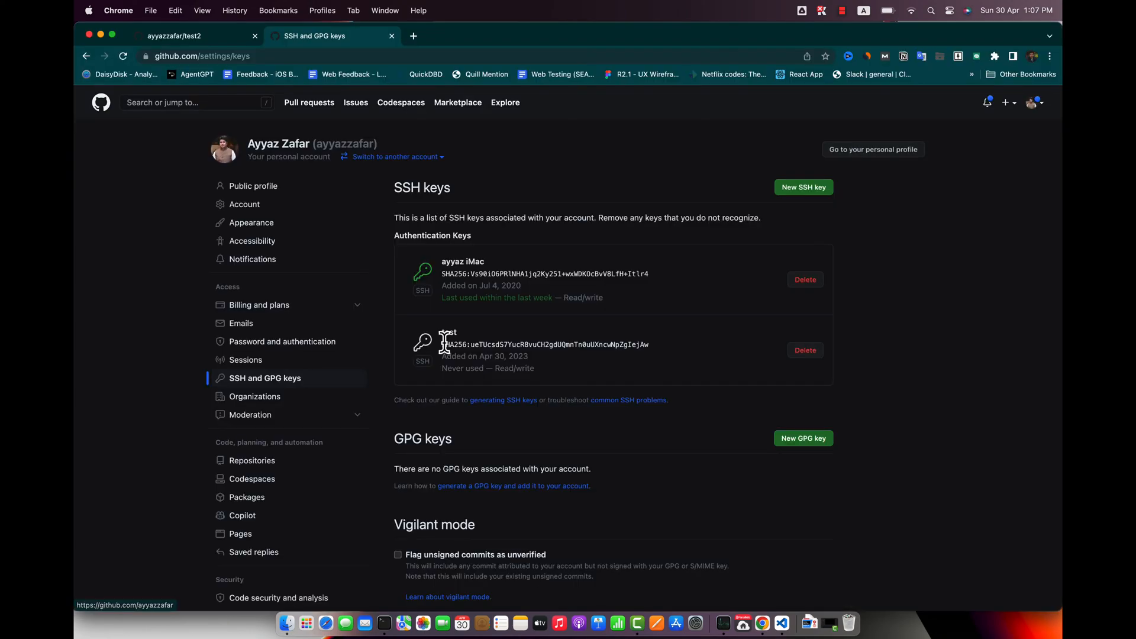
mouse_move(157, 233)
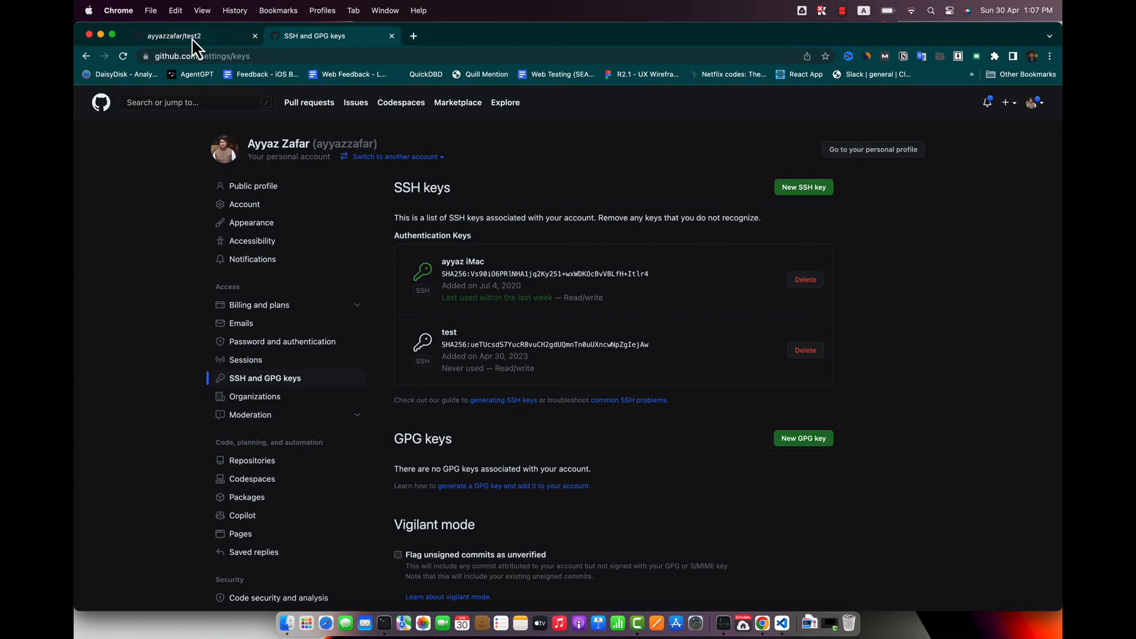
Step: Show the empty ayyazzafar/test2 repository's setup page in GitHub
left_click(174, 36)
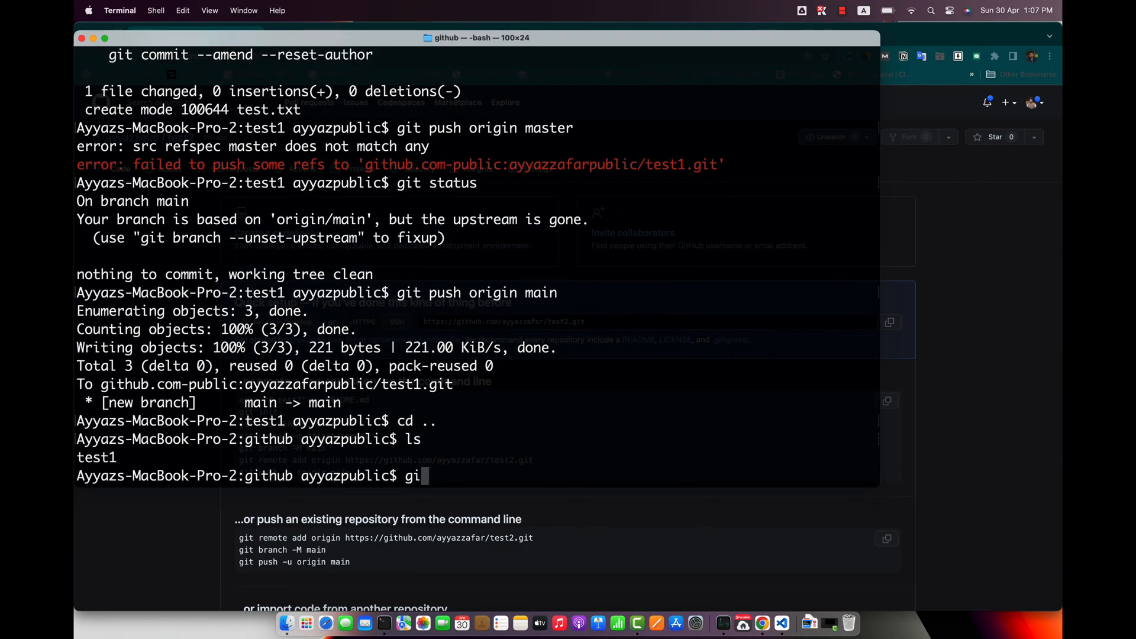
Step: Abandon the HTTPS clone of test2 and switch its quick setup to the SSH address
type("t clone https://github.com/ayyazzafar/test2.git")
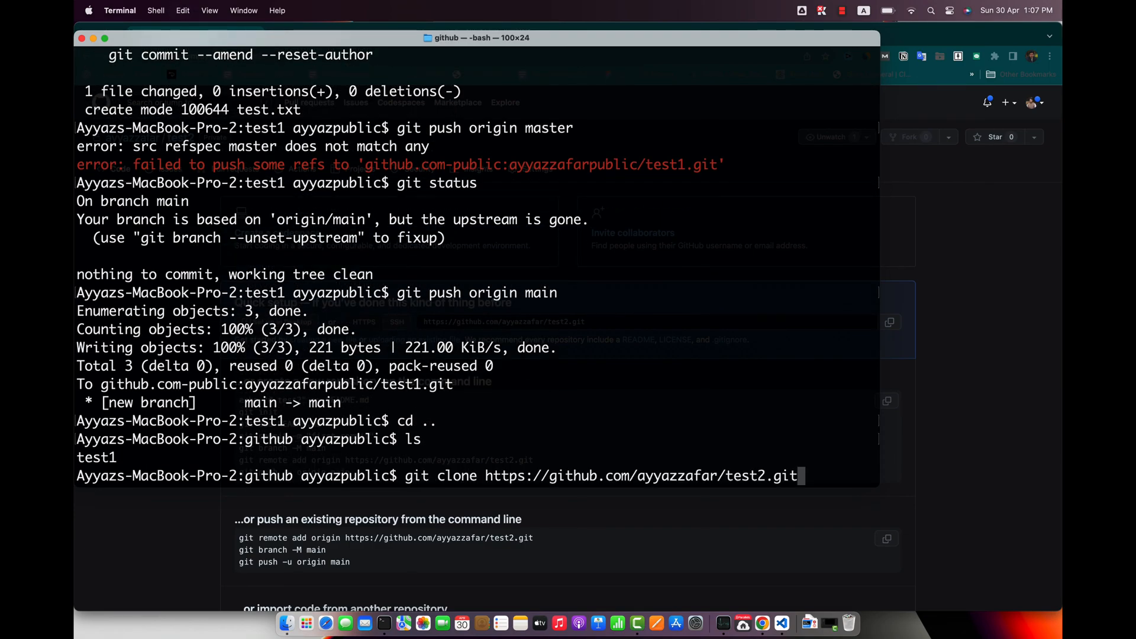
key("Return")
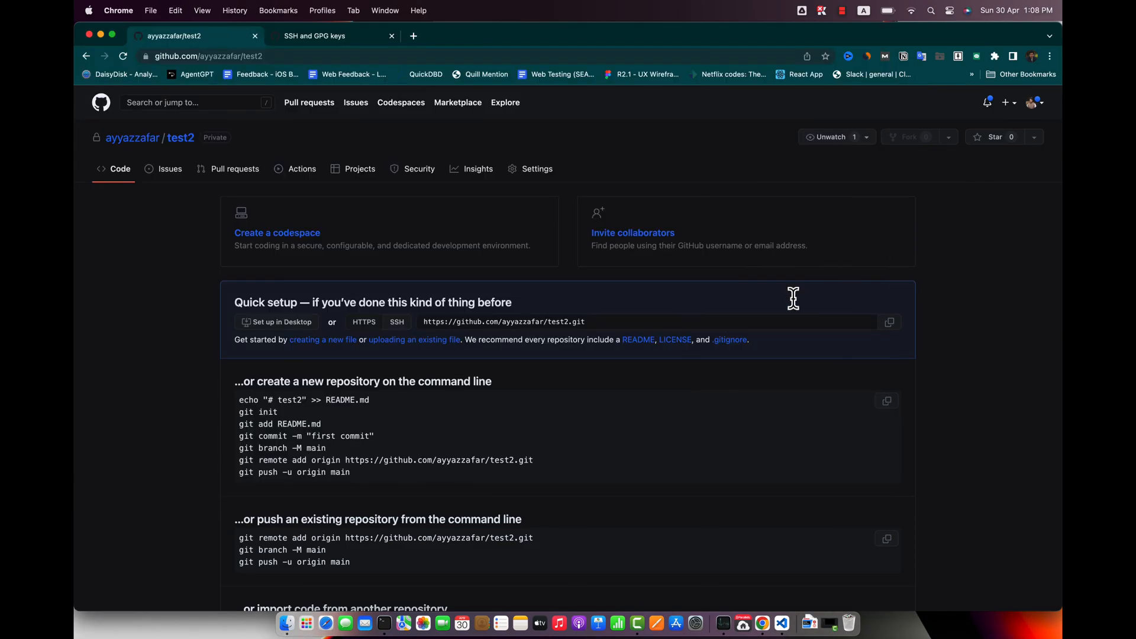
left_click(396, 322)
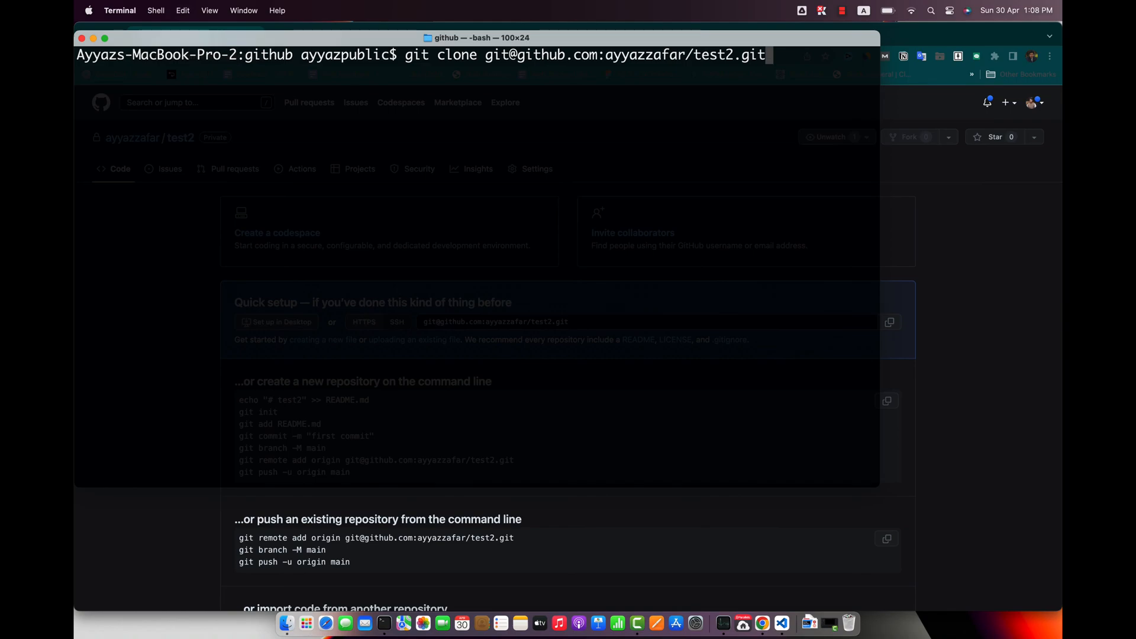
key("Return")
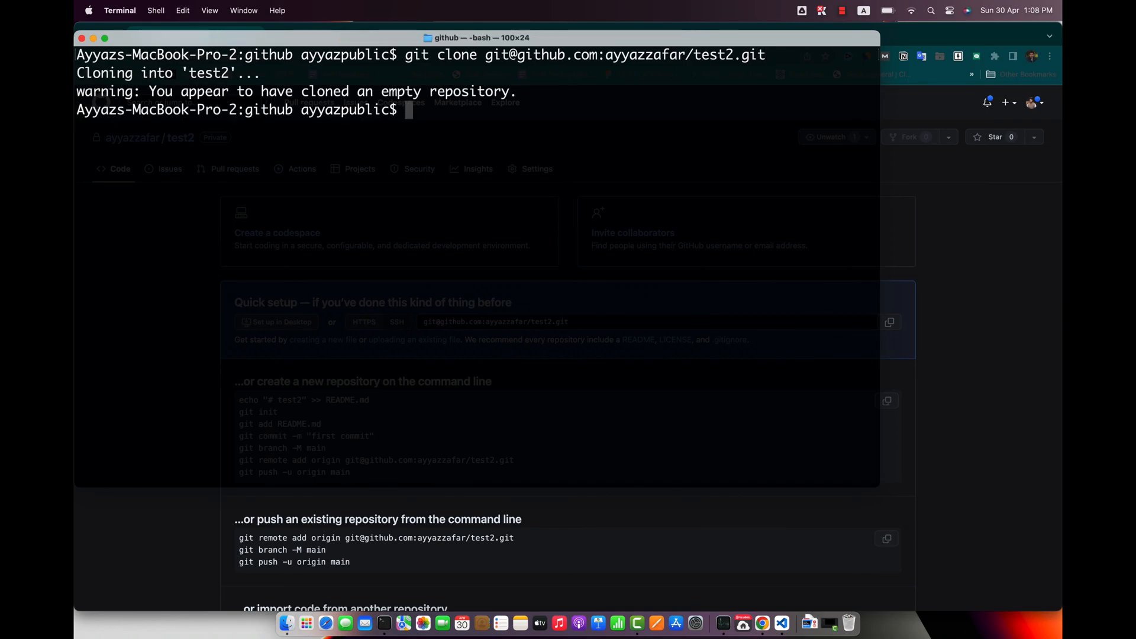
type("clea")
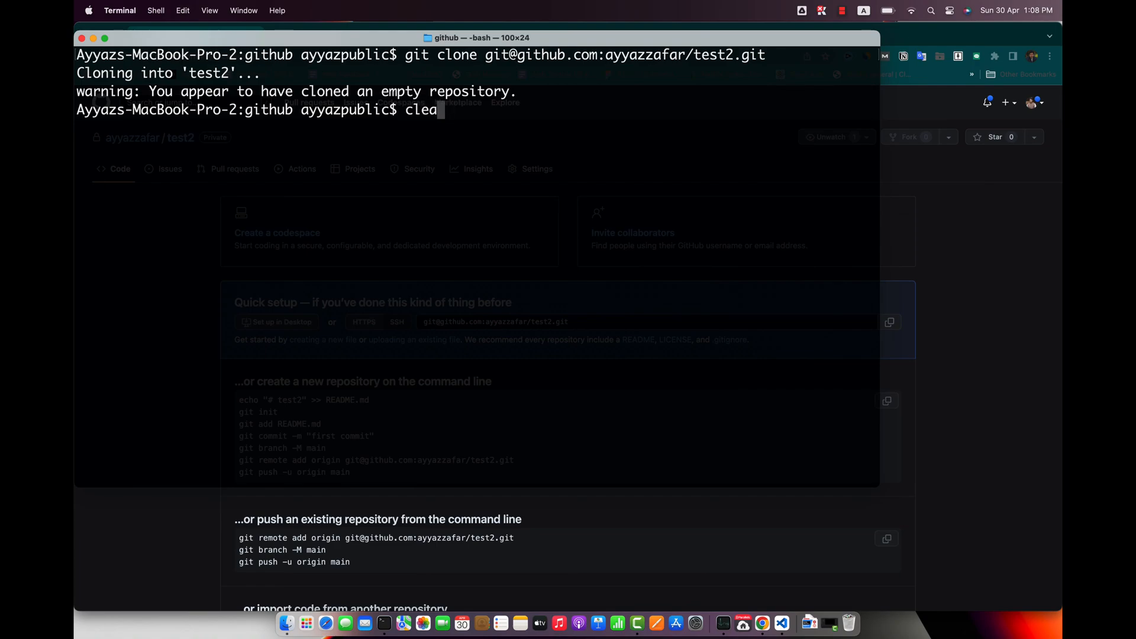
key("Return")
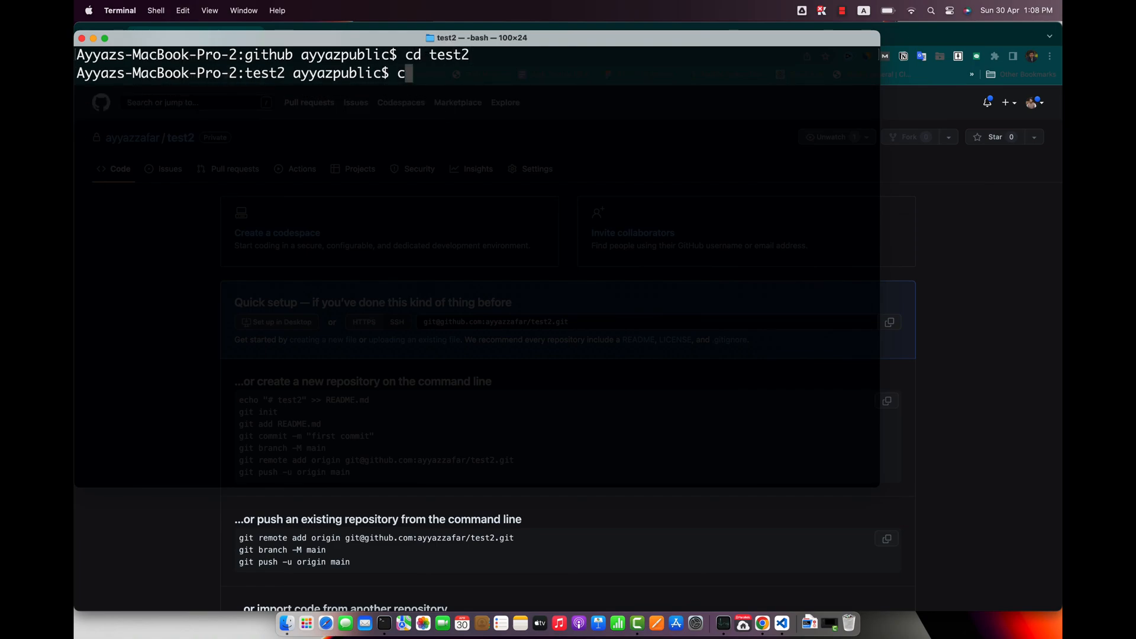
Step: In test2, create test.txt, commit it with message "files" and push to origin main
type("ls")
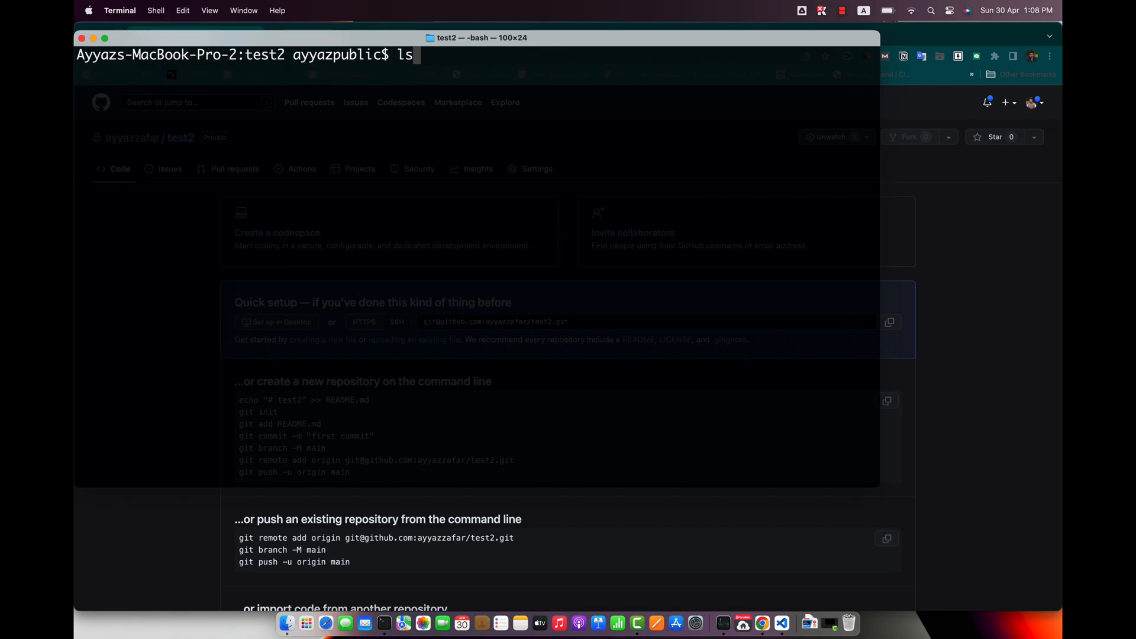
type("touch test.txt")
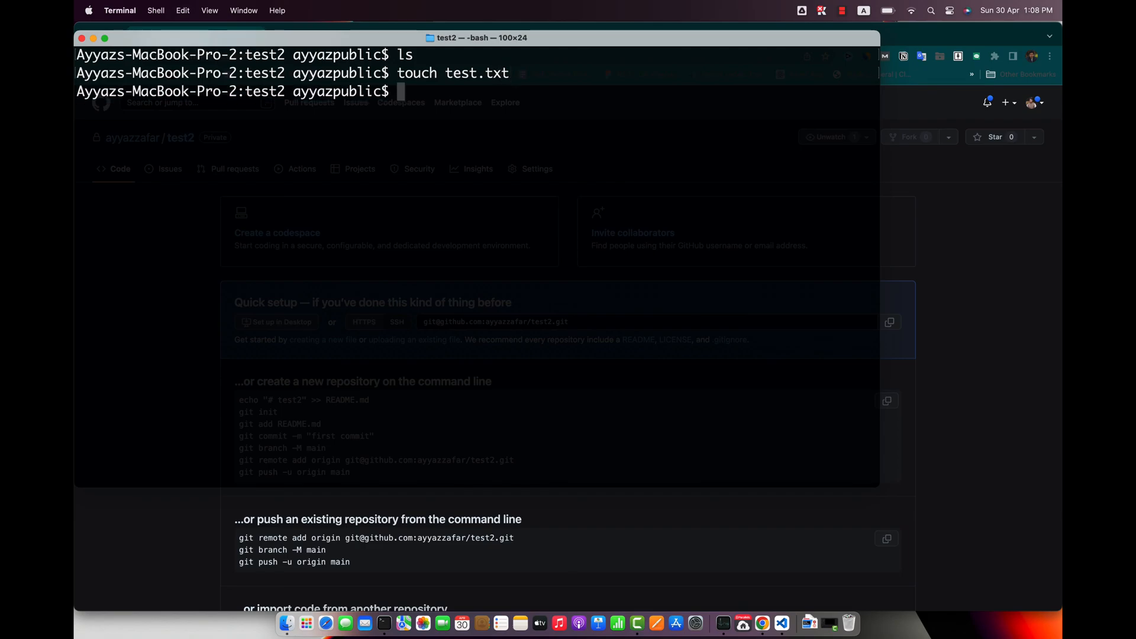
type("git status")
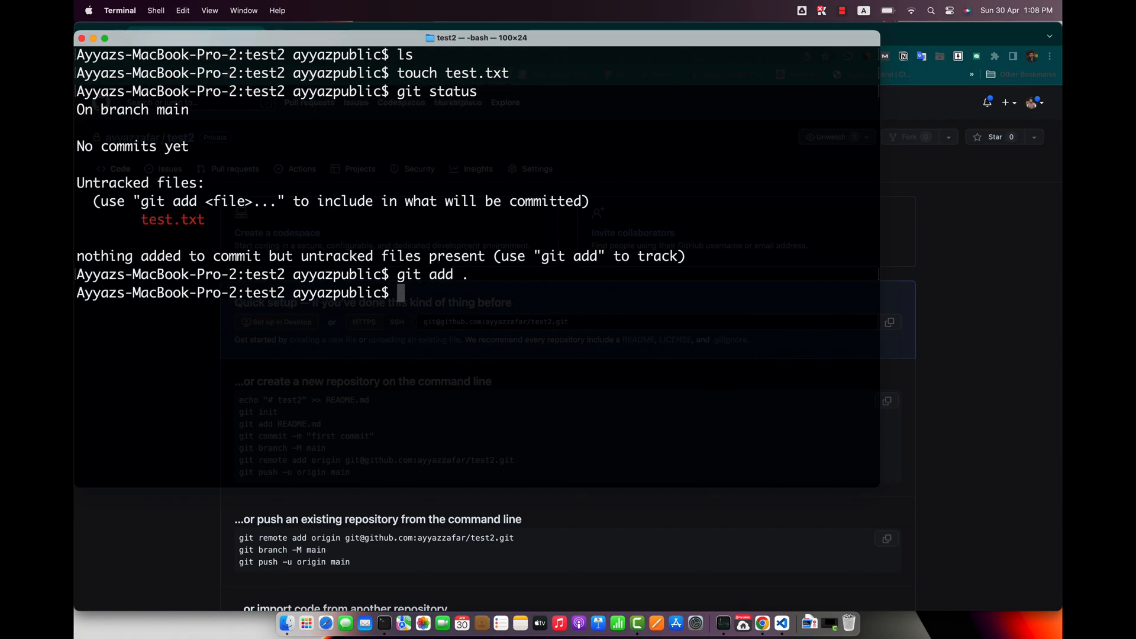
type("git commit -m \"files")
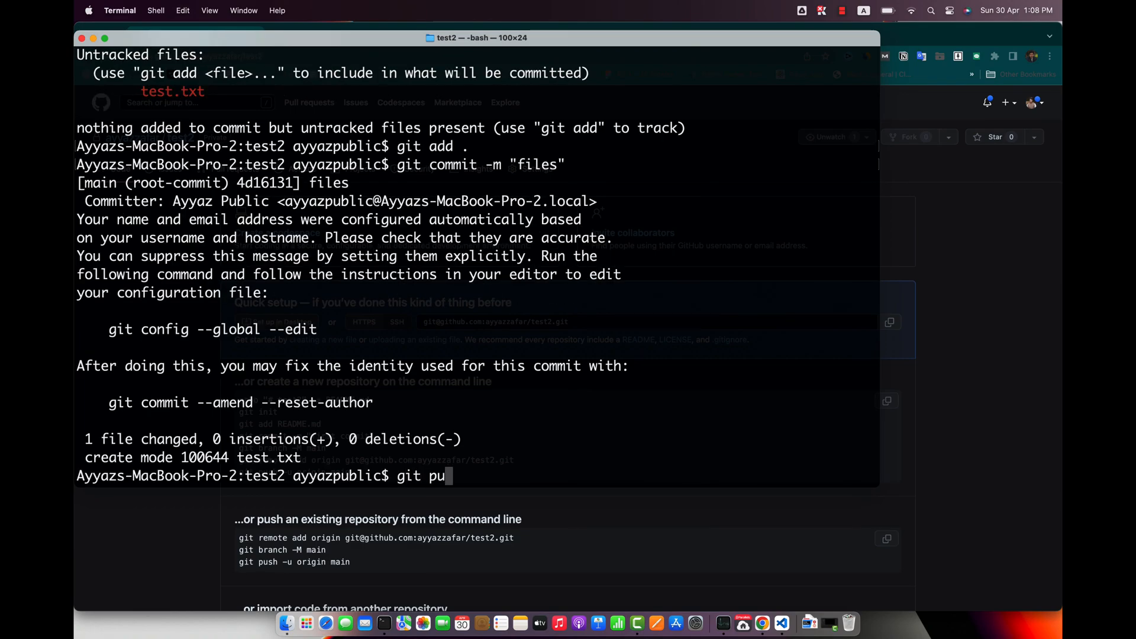
key("Return")
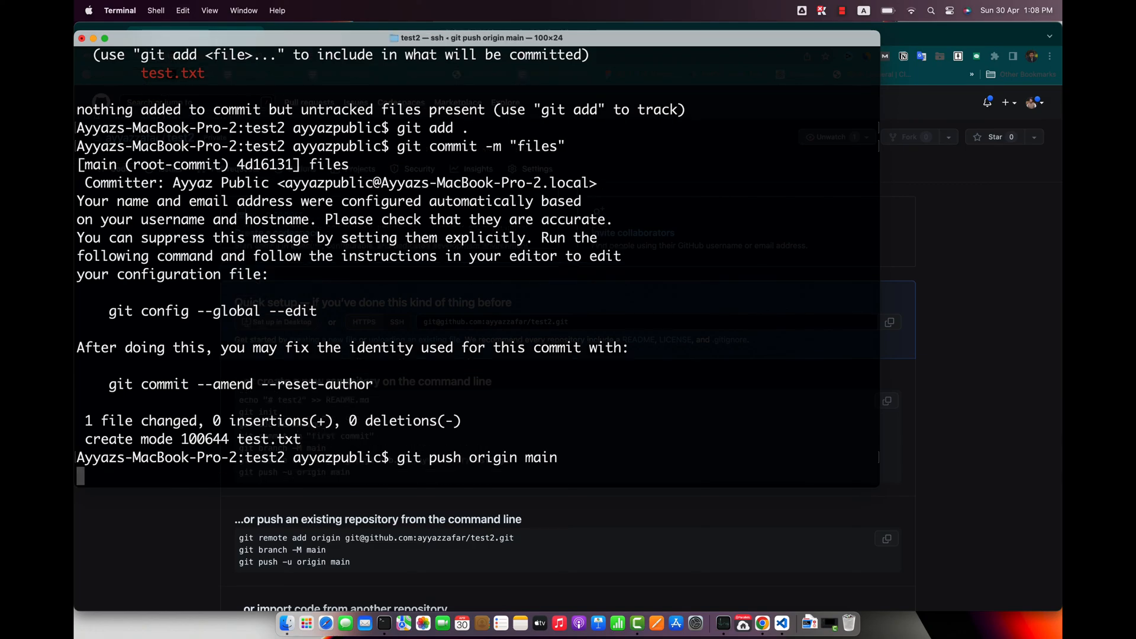
Step: Reload test2's GitHub page to see test.txt, then view the test1 repository page
key("Return")
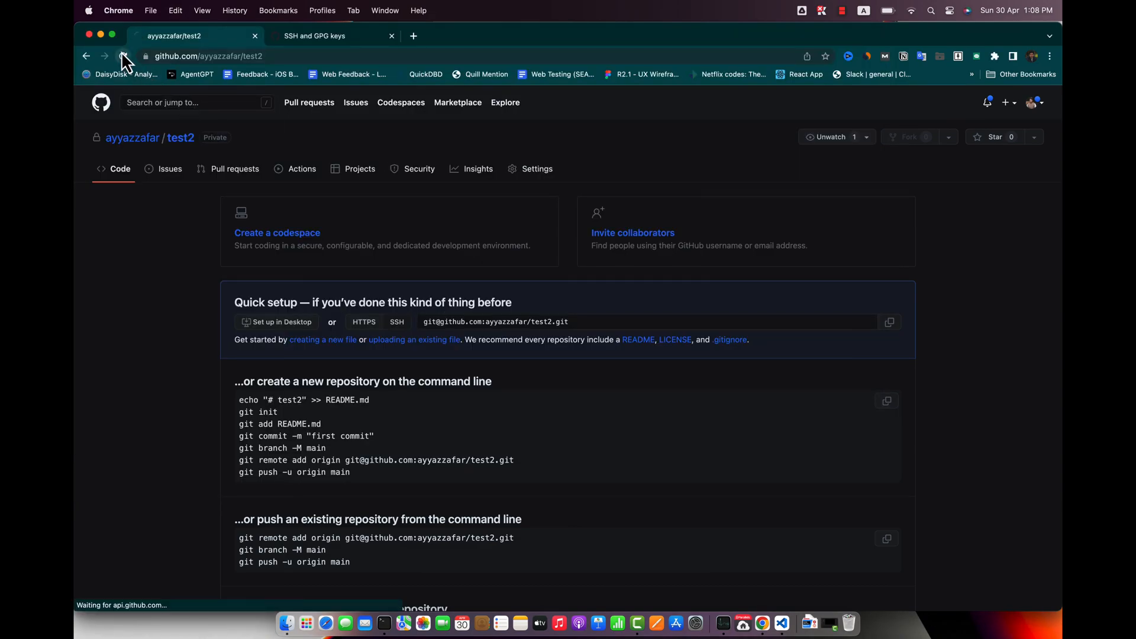
left_click(122, 55)
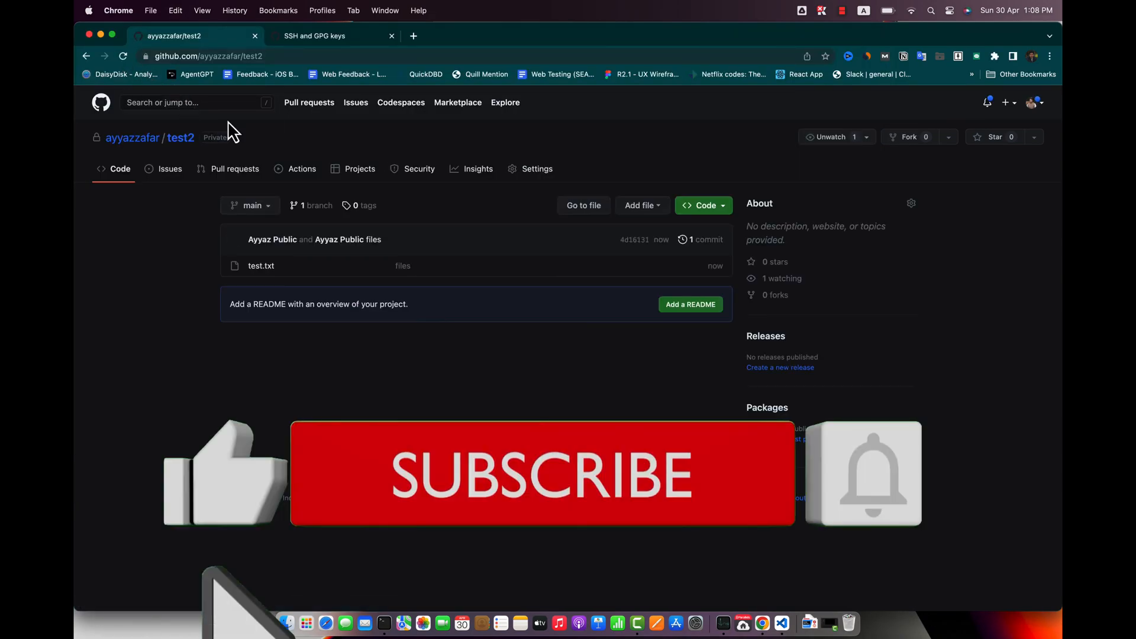
left_click(330, 36)
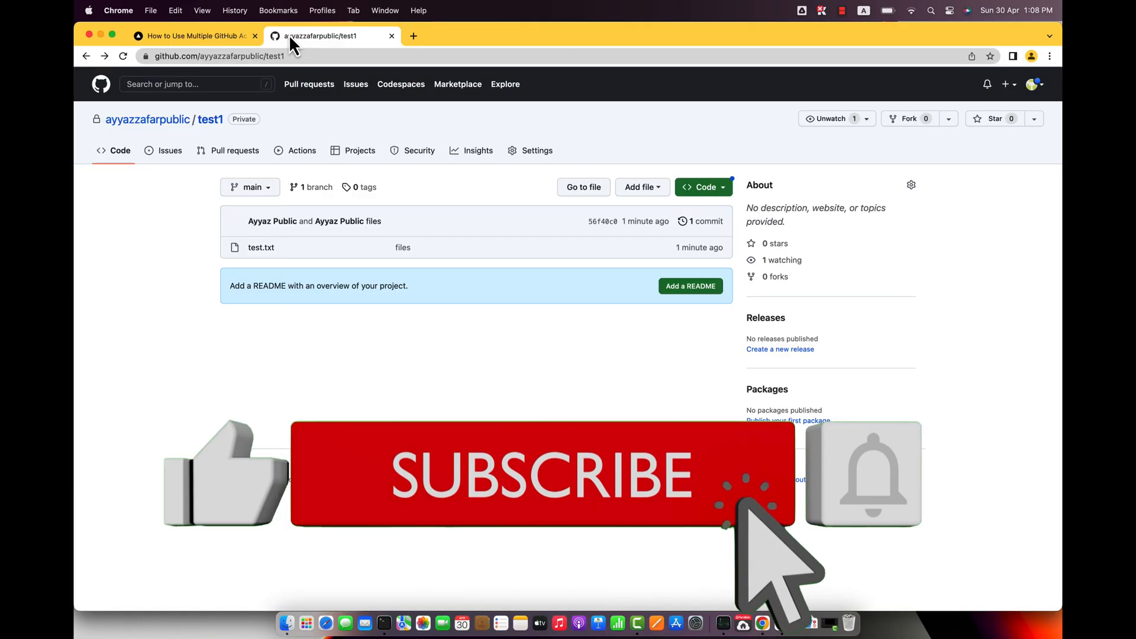
Step: Return to the multiple GitHub accounts guide and scroll through its repository and troubleshooting sections
left_click(192, 36)
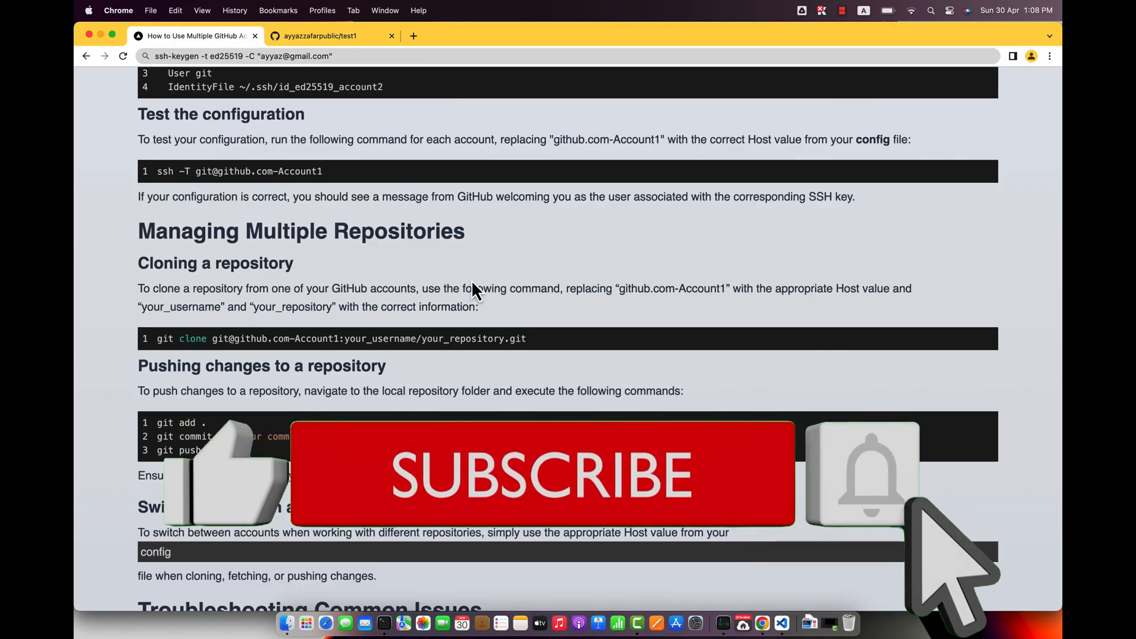
scroll("down", 3)
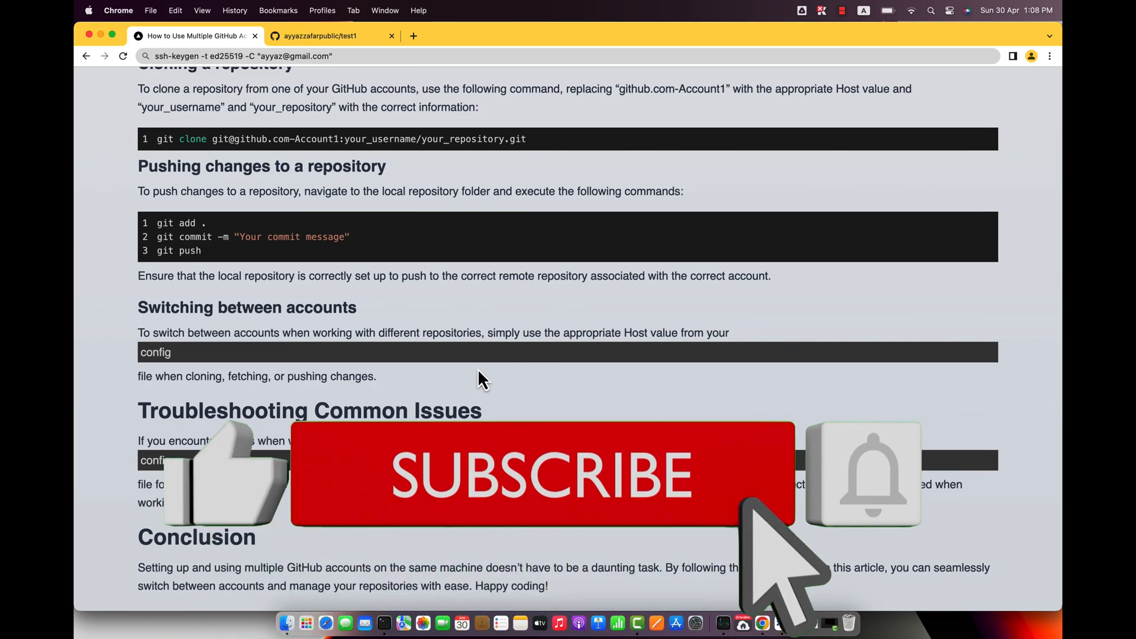
mouse_move(525, 304)
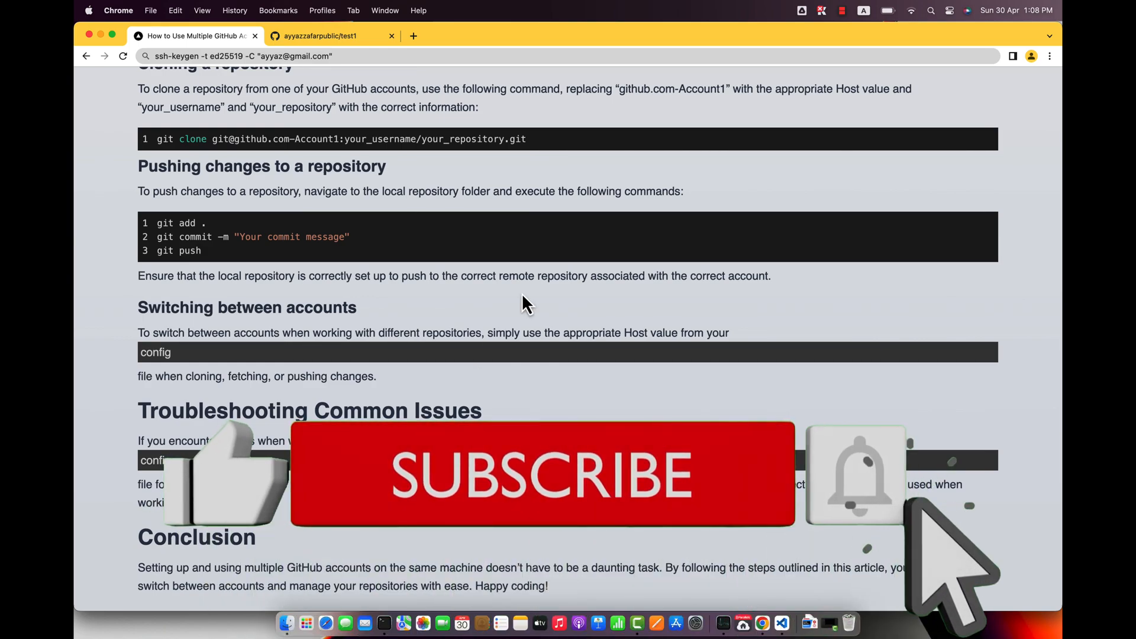
mouse_move(601, 226)
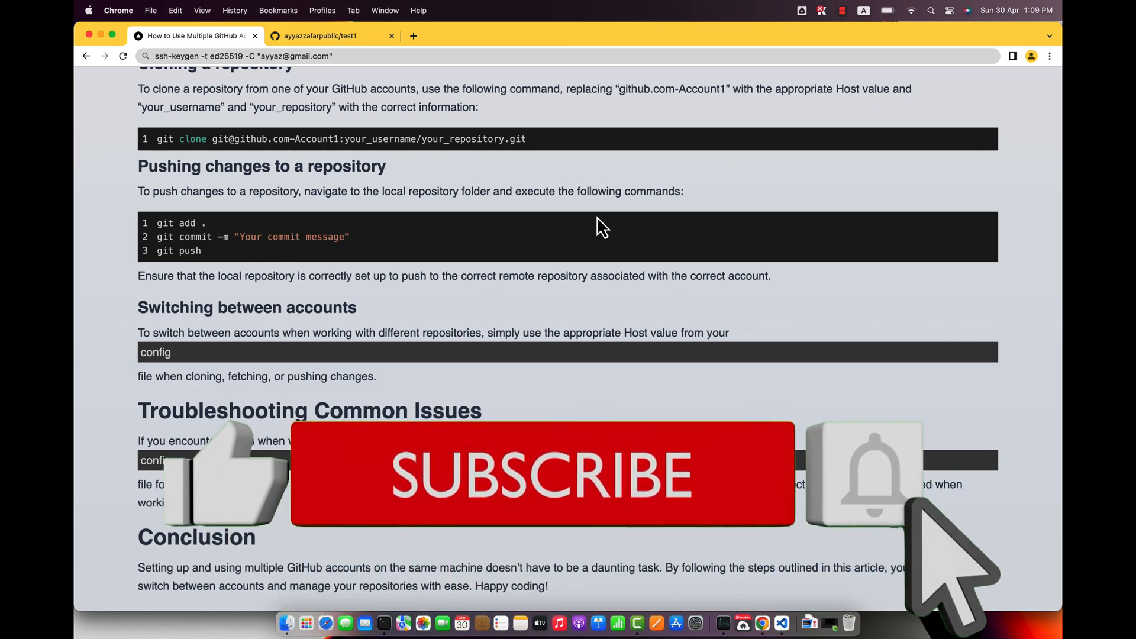
mouse_move(832, 12)
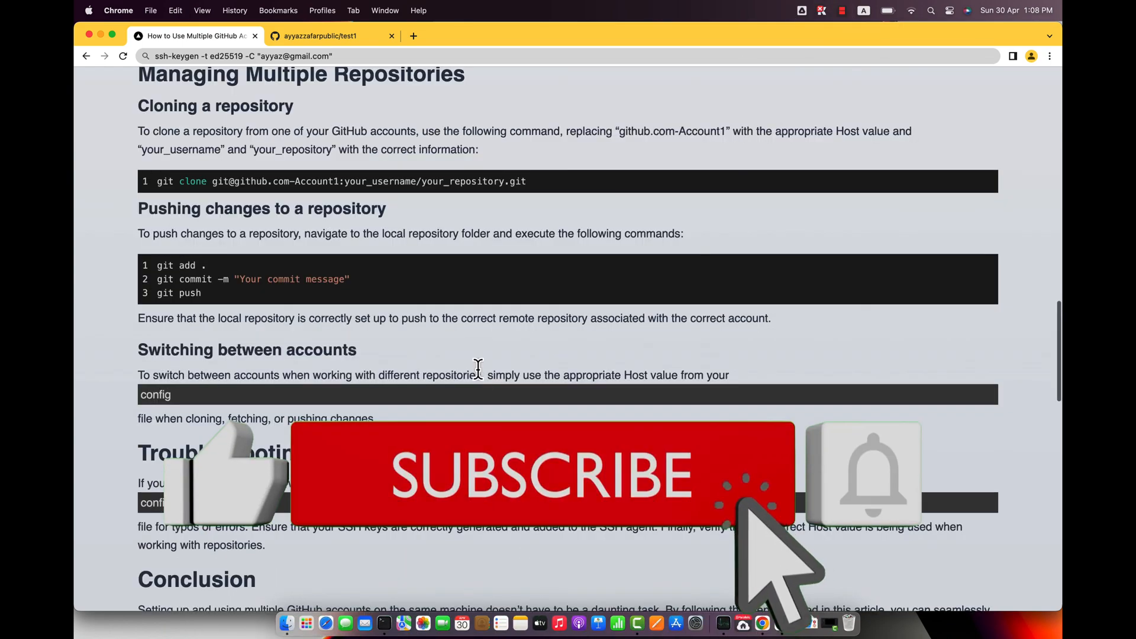
scroll("down", 3)
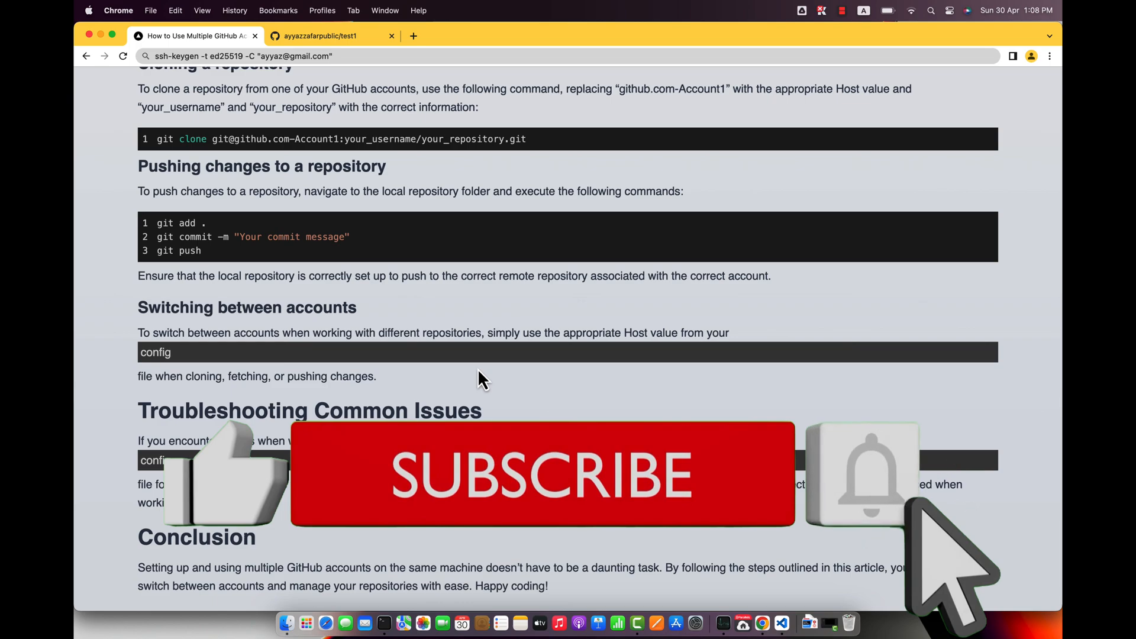